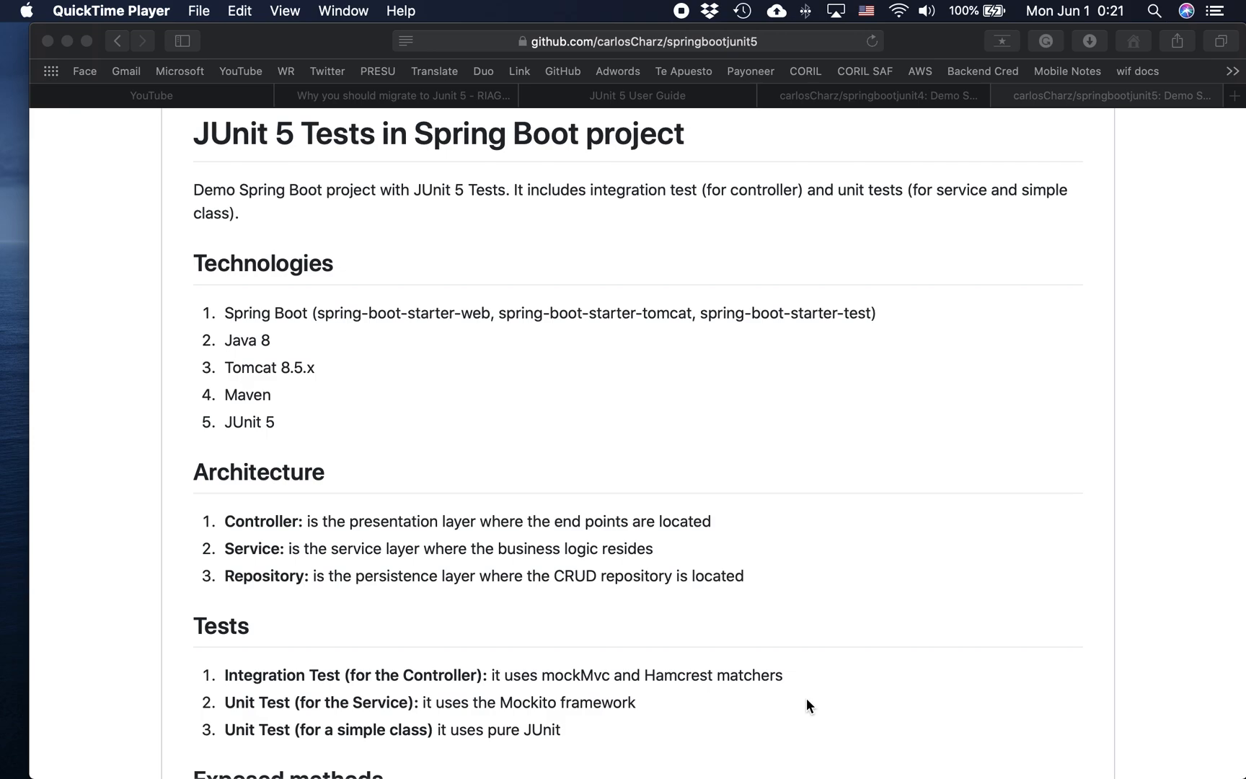
mouse_move(169, 287)
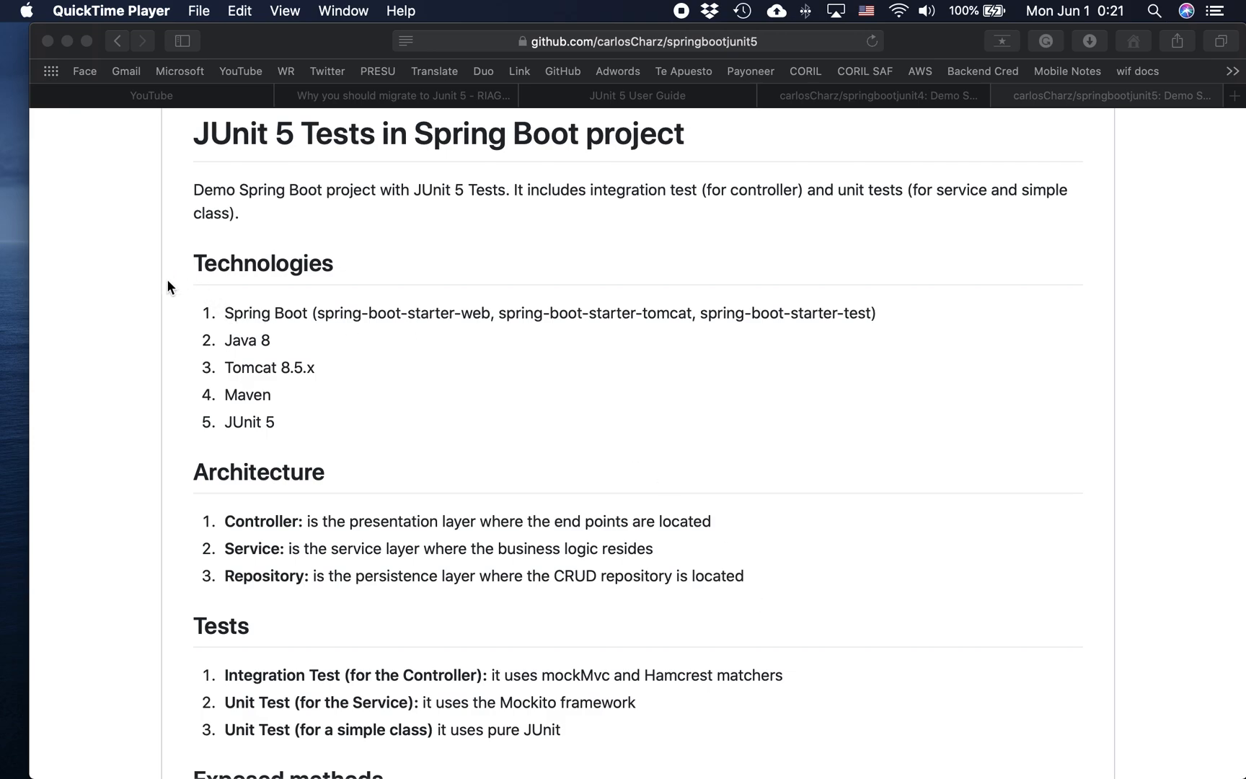
mouse_move(270, 326)
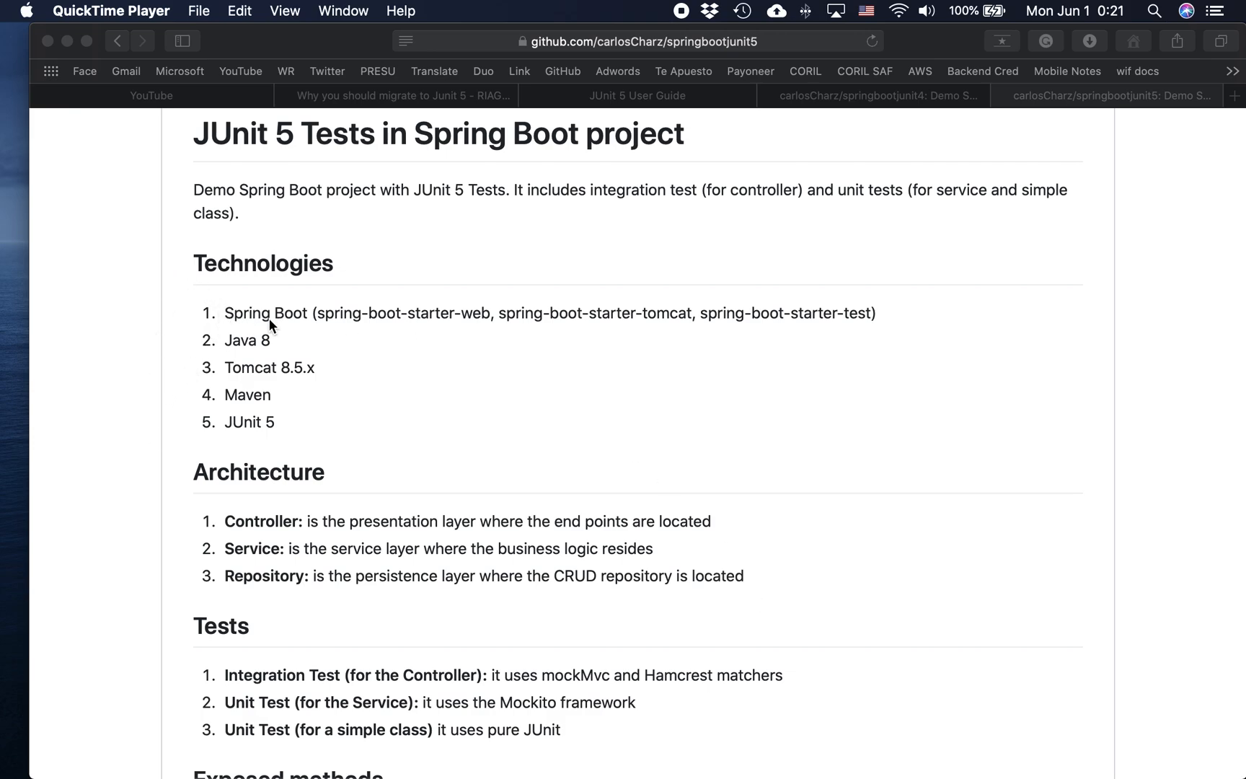
mouse_move(256, 397)
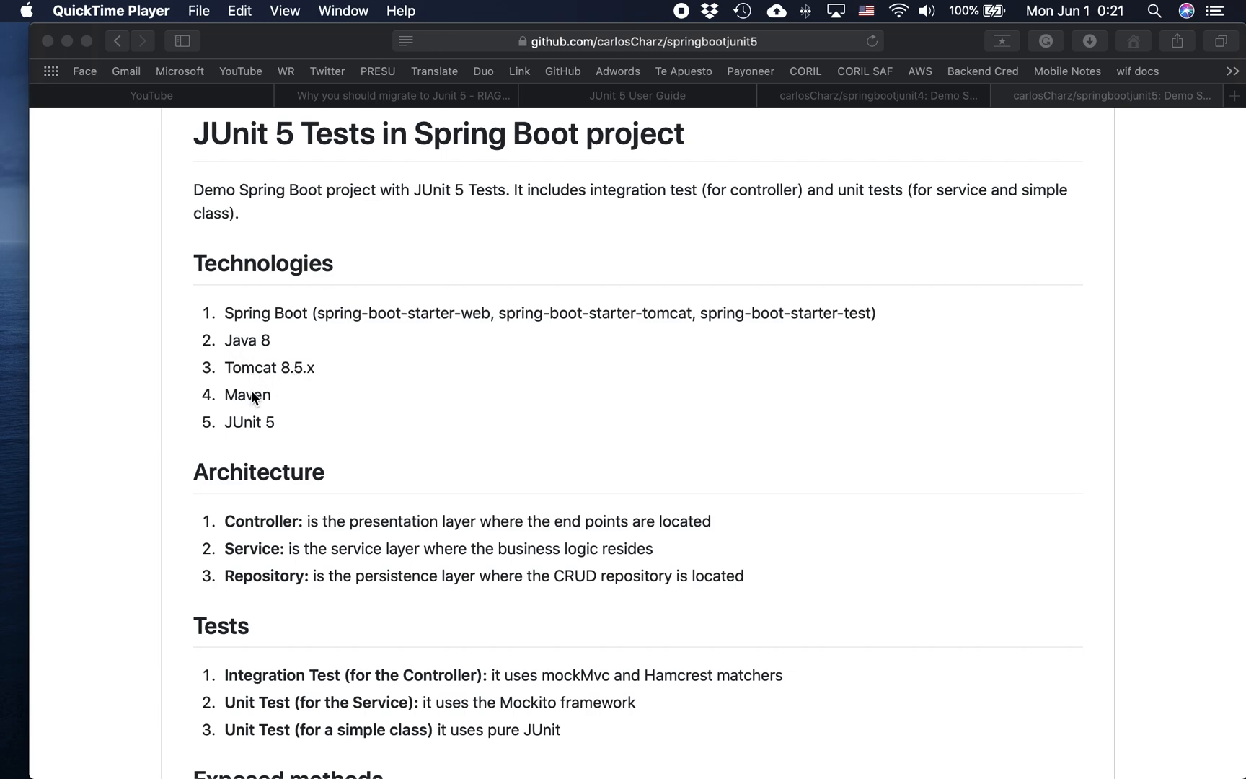
mouse_move(254, 430)
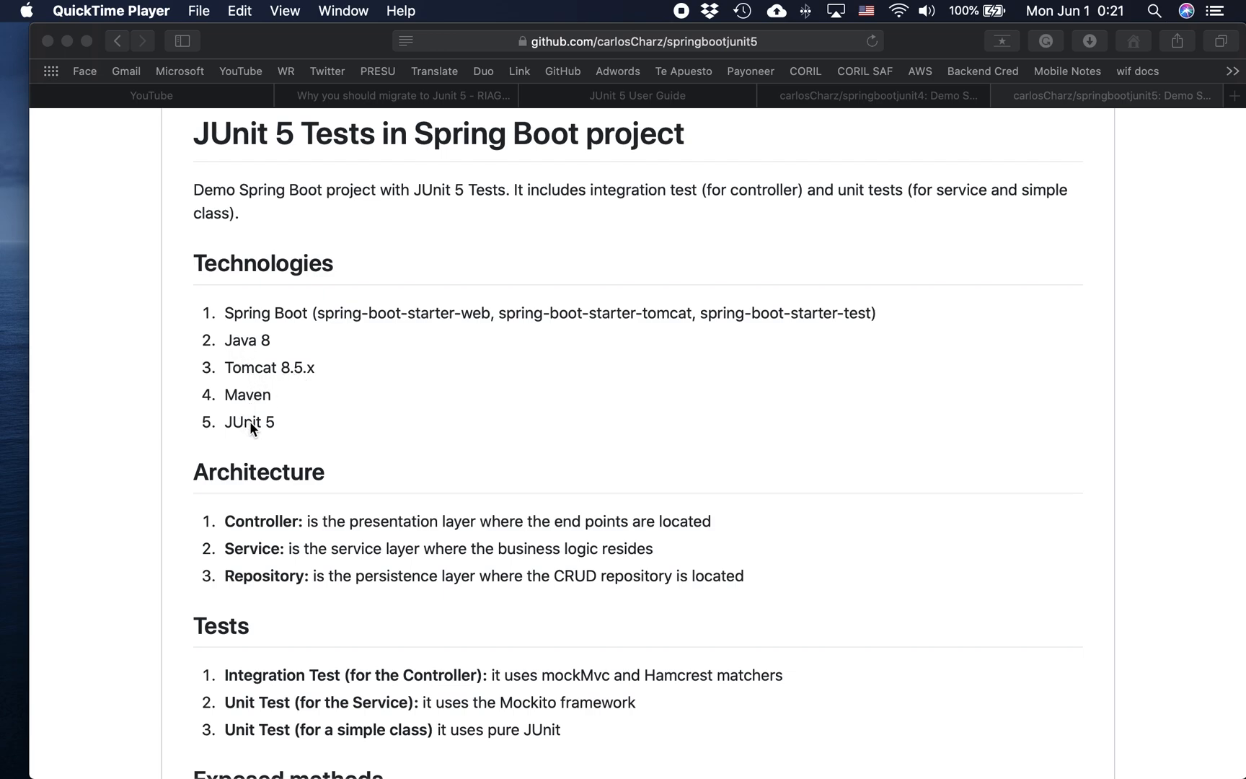
Read the migration article's Architecture section covering JUnit Platform, Jupiter and Vintage
left_click(398, 96)
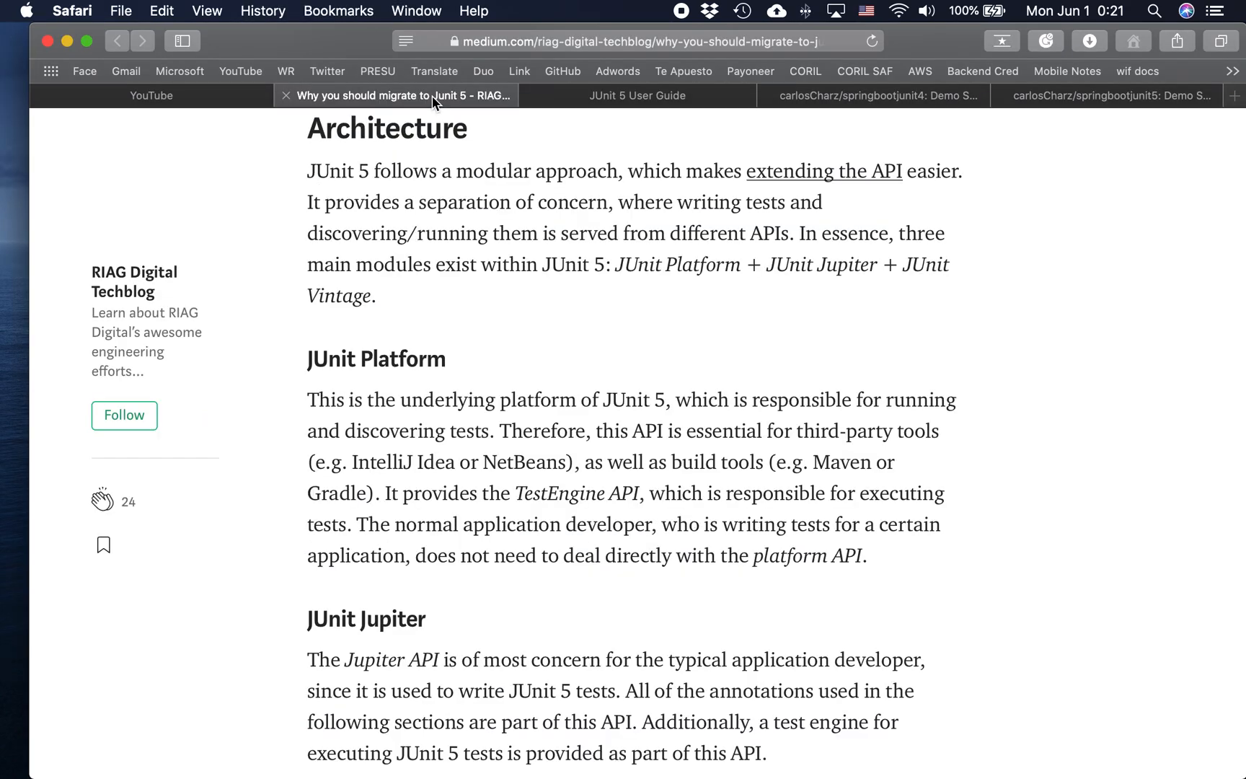
mouse_move(339, 196)
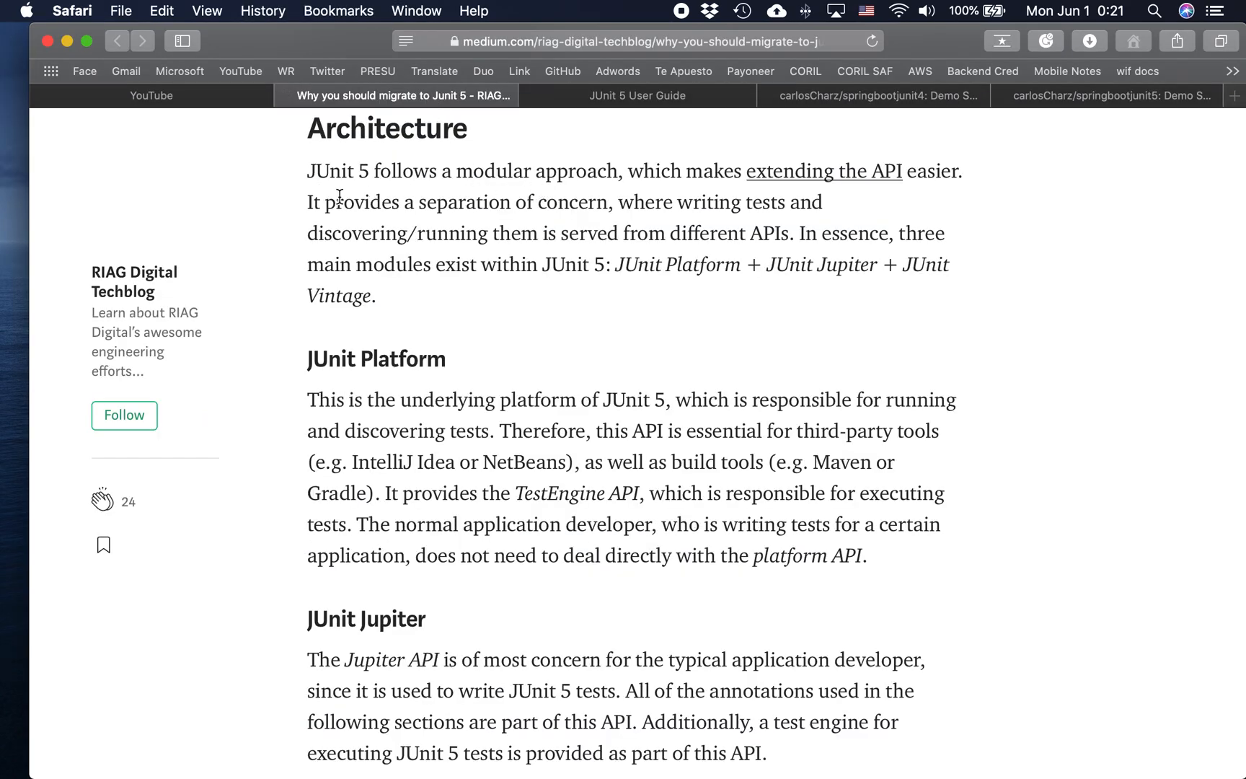
mouse_move(434, 181)
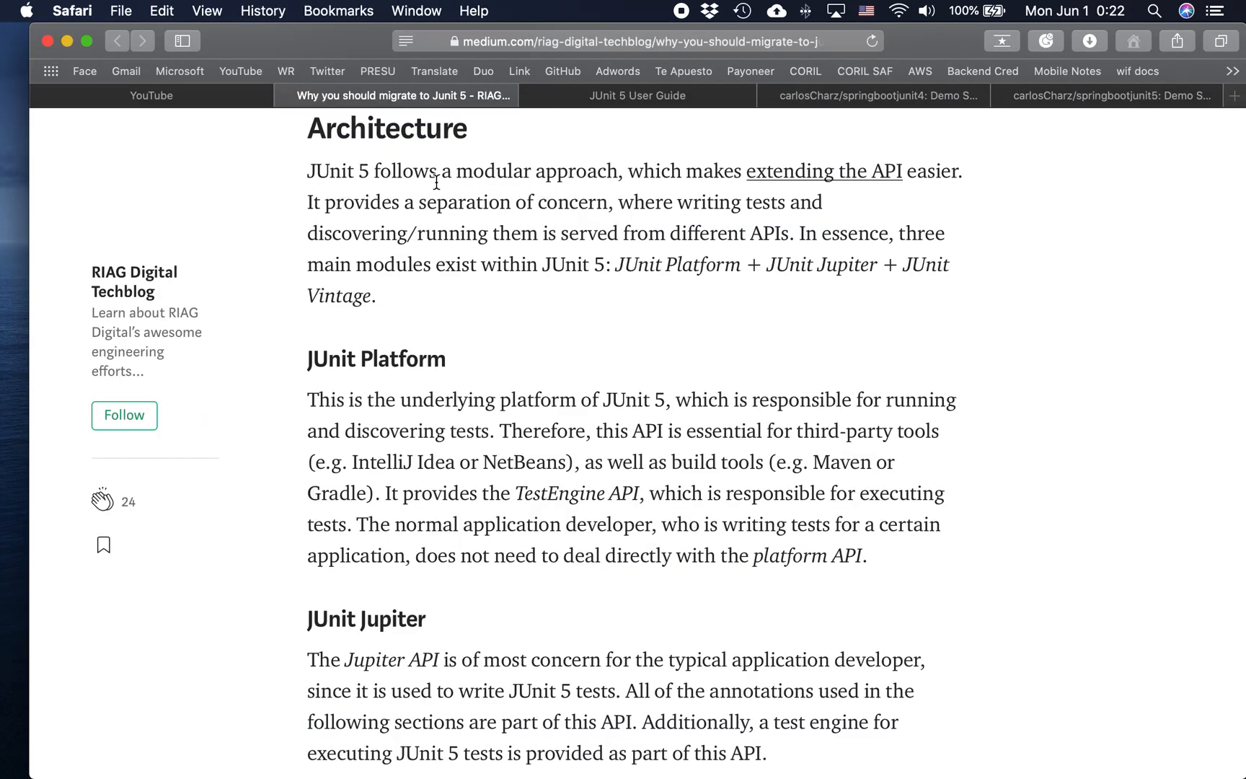
mouse_move(827, 189)
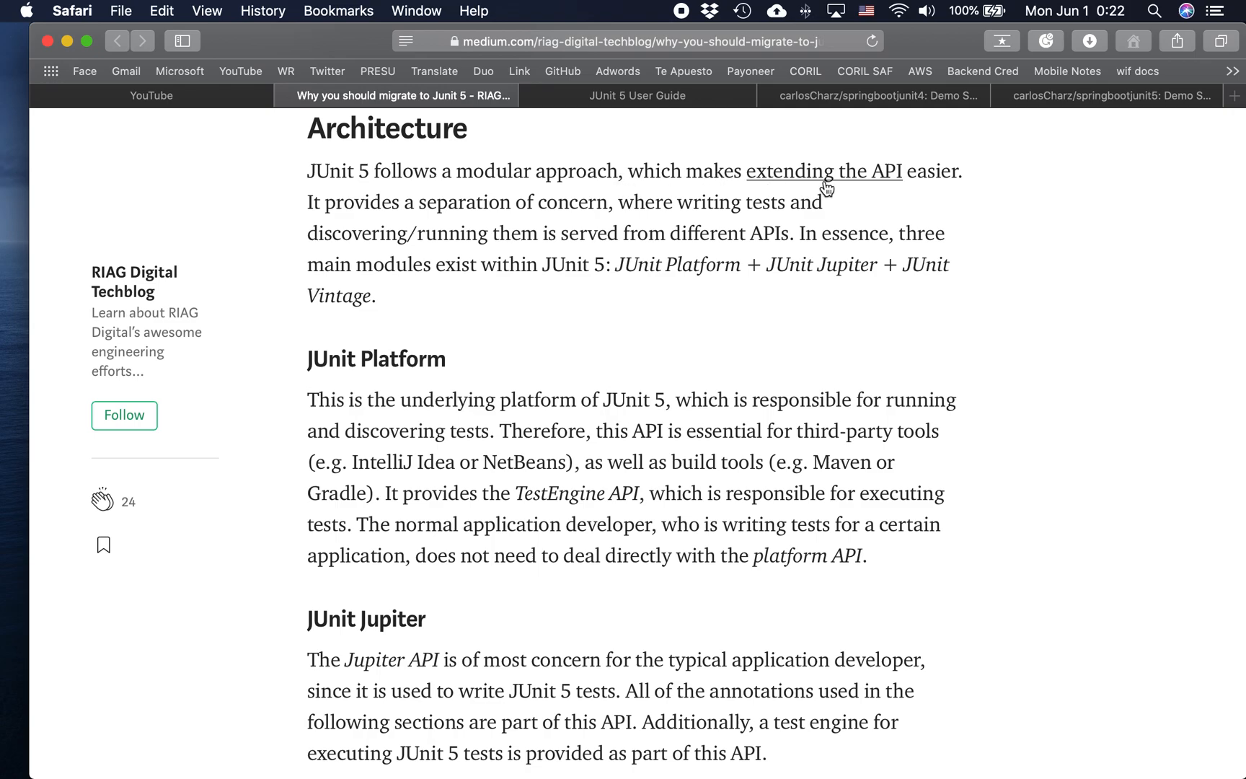
mouse_move(486, 262)
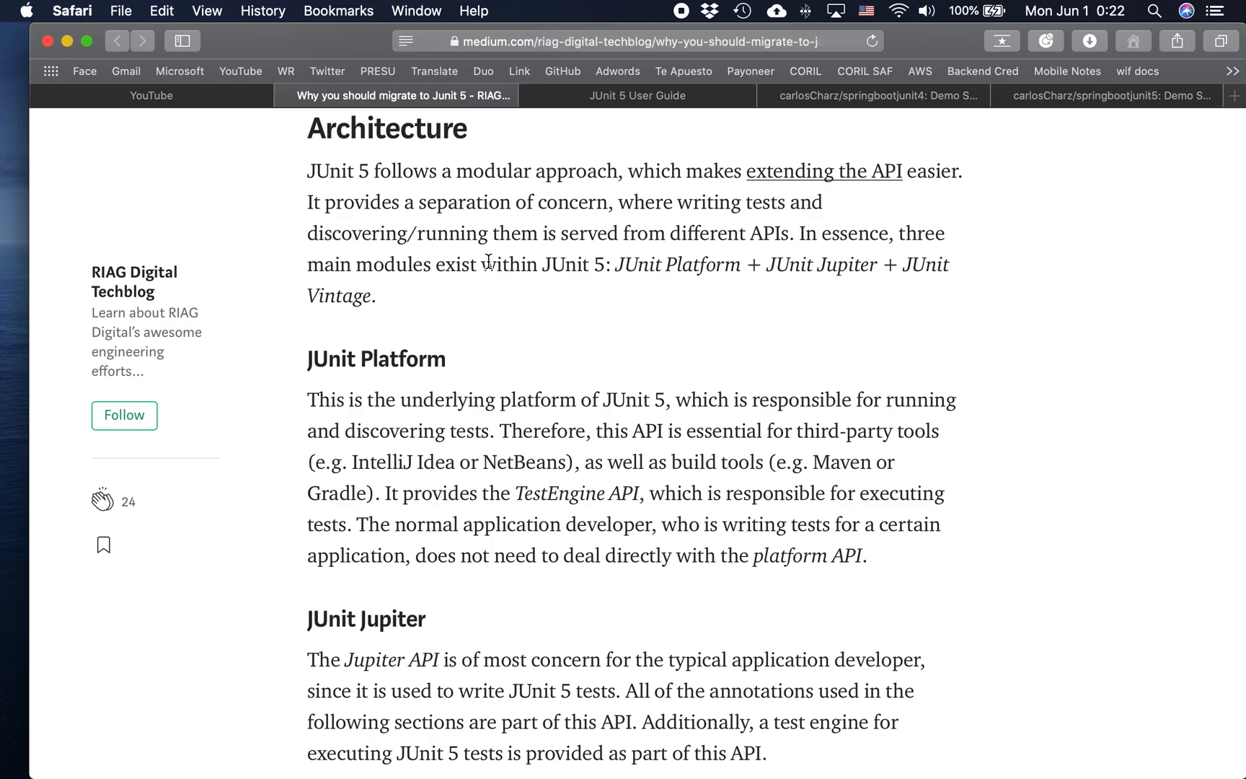
mouse_move(616, 274)
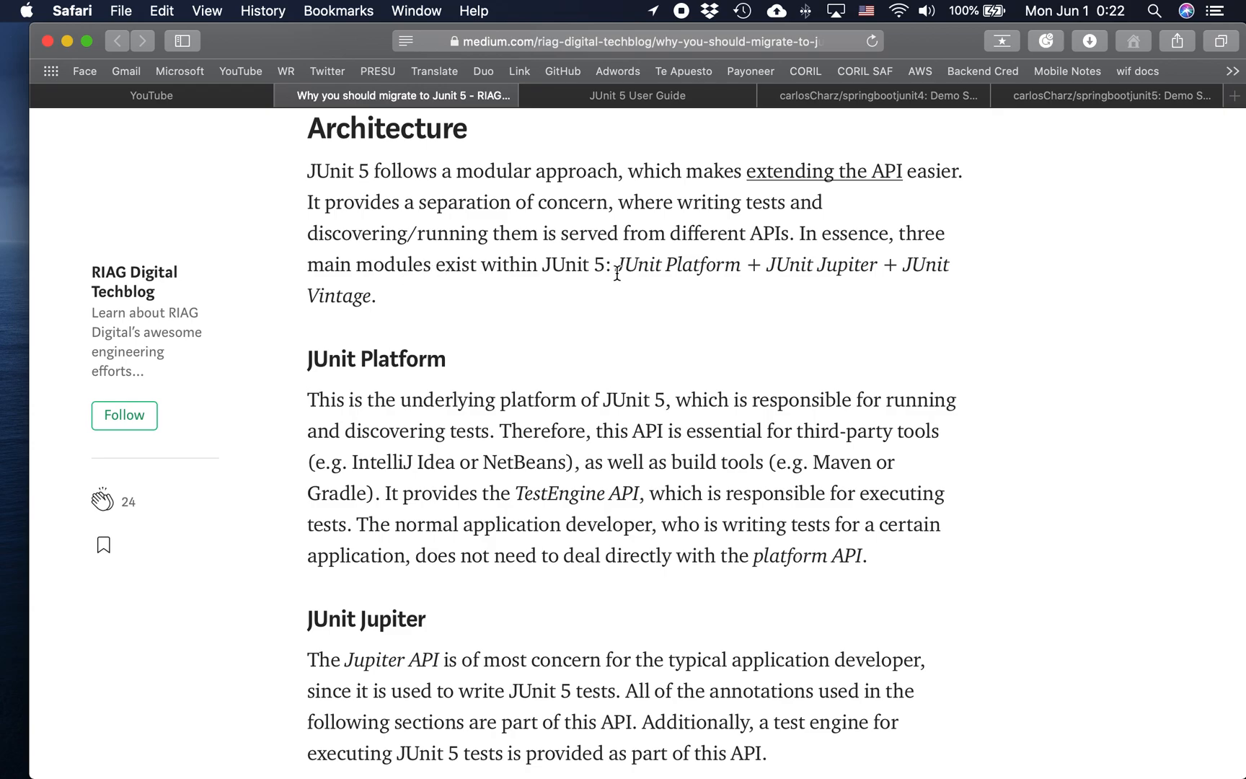
scroll("down", 3)
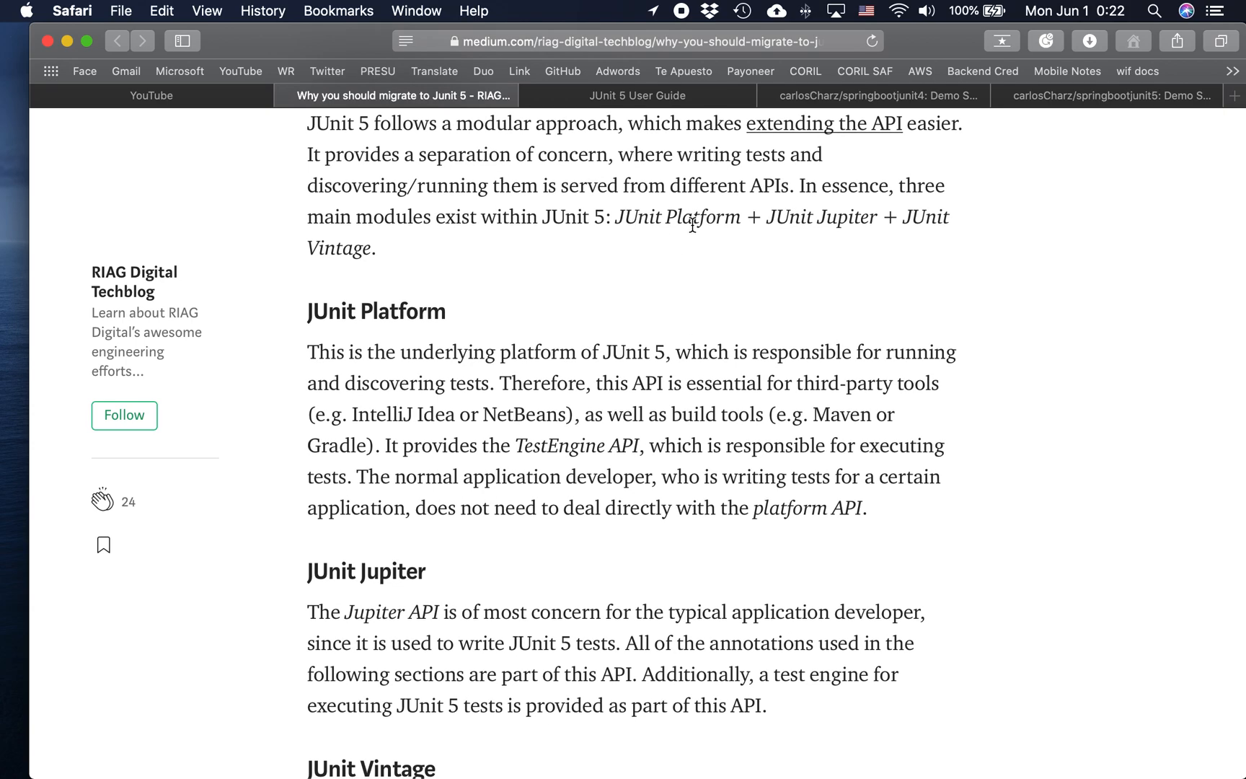
mouse_move(892, 224)
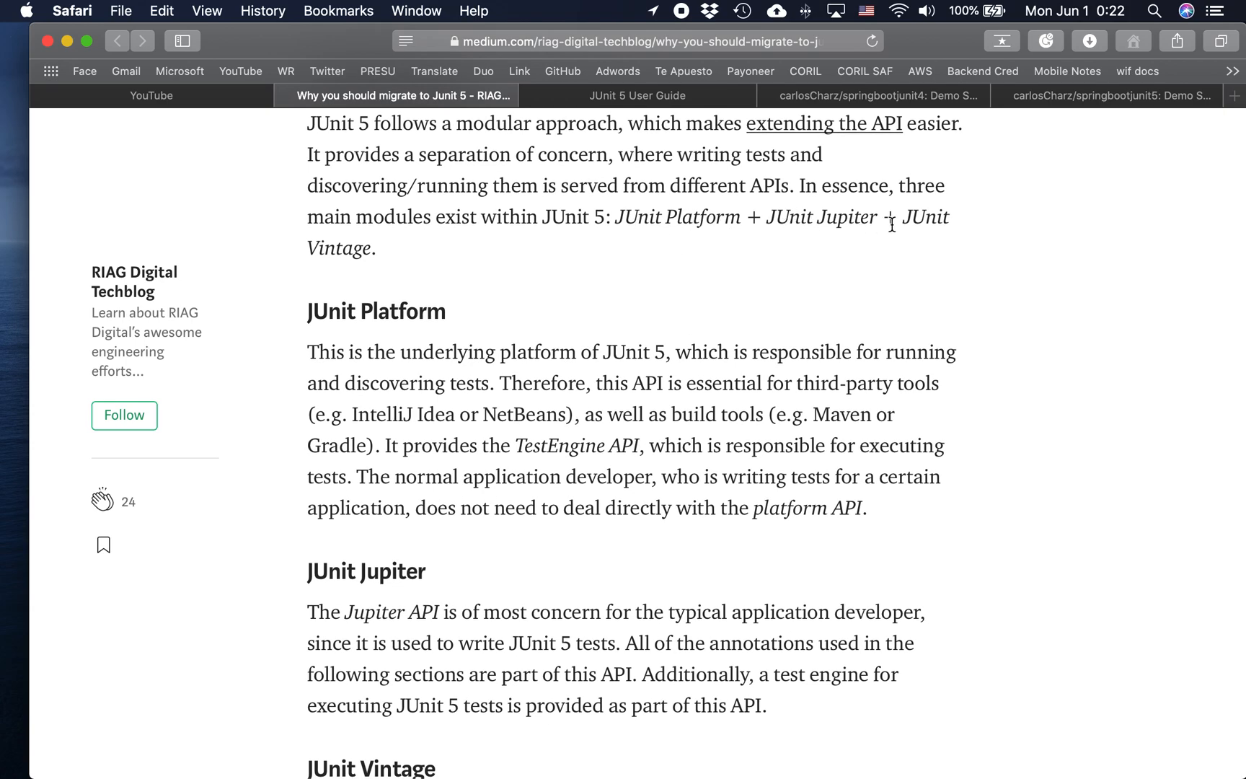
scroll("down", 3)
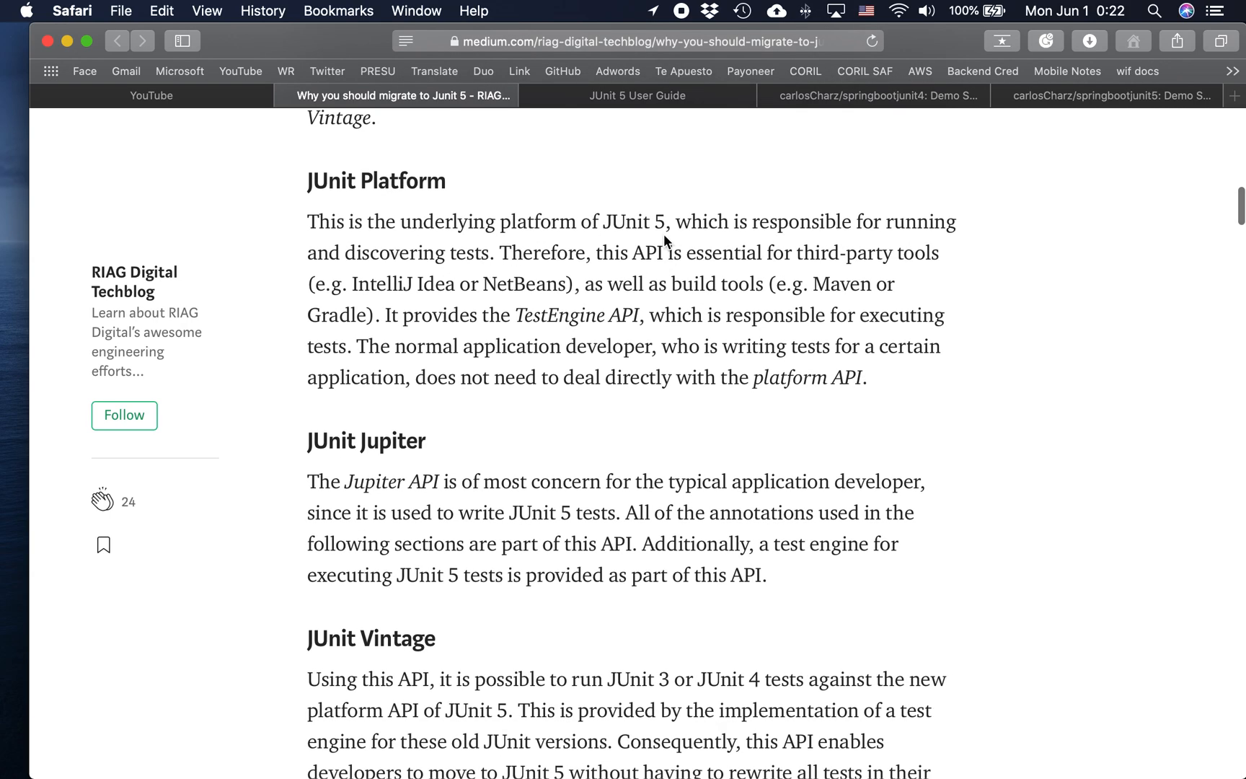
mouse_move(384, 262)
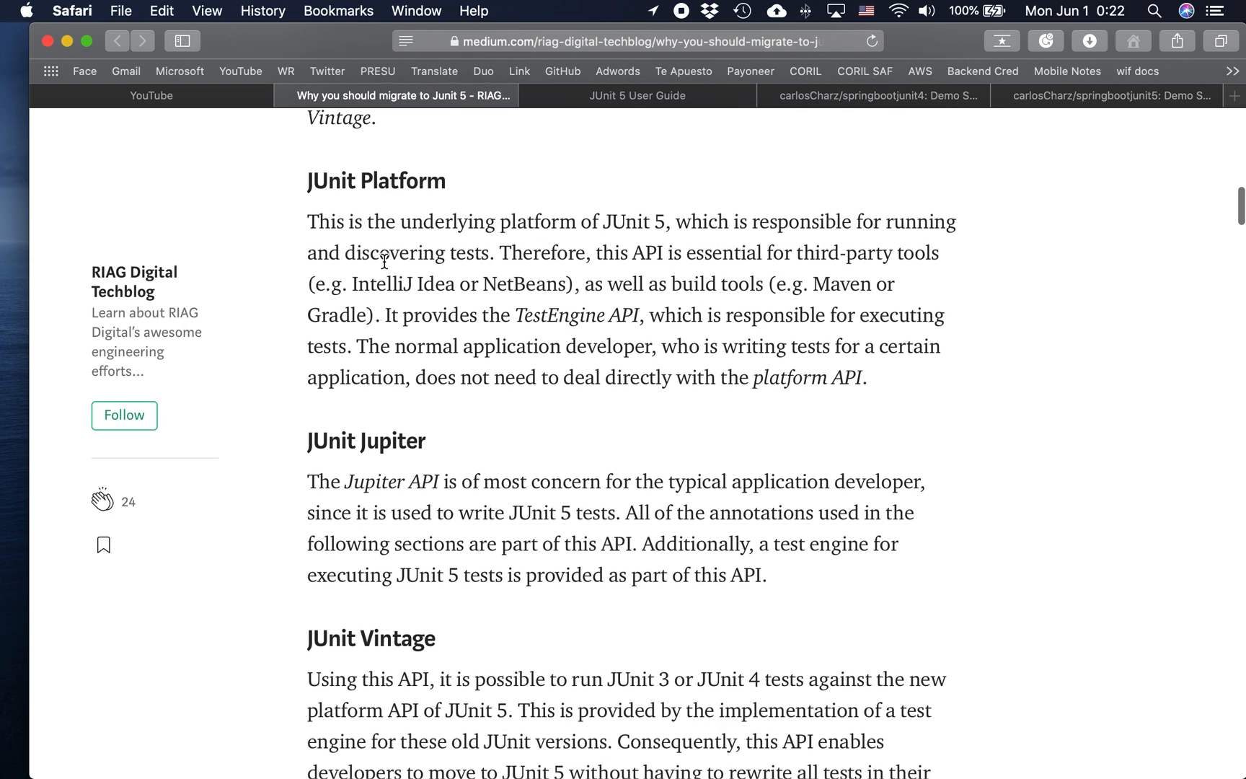
mouse_move(548, 324)
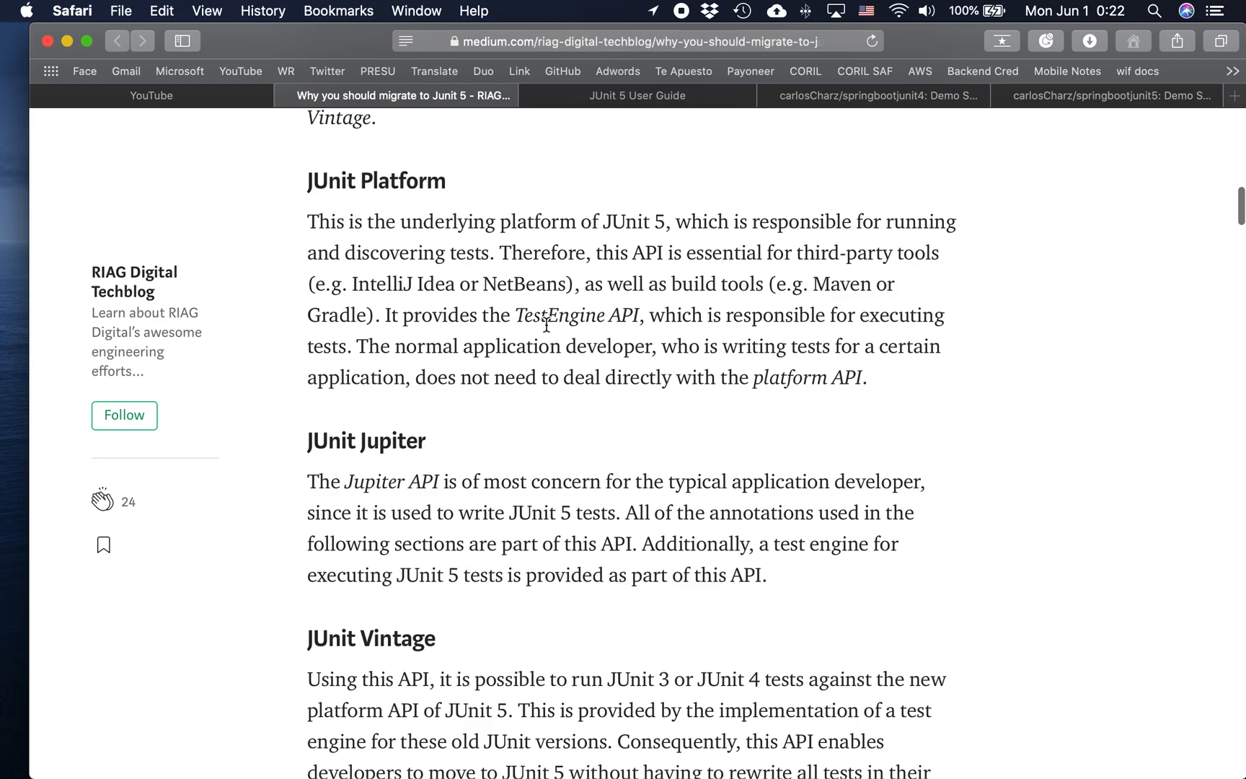
mouse_move(480, 420)
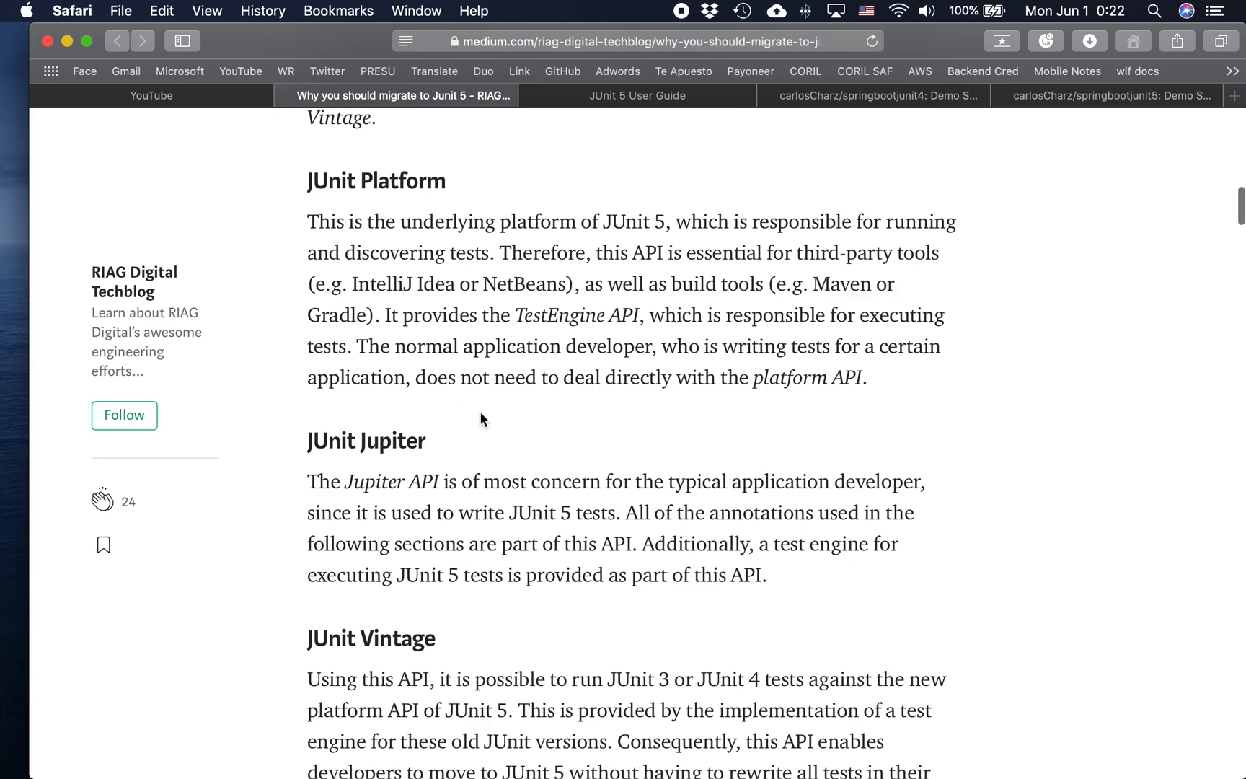
scroll("down", 3)
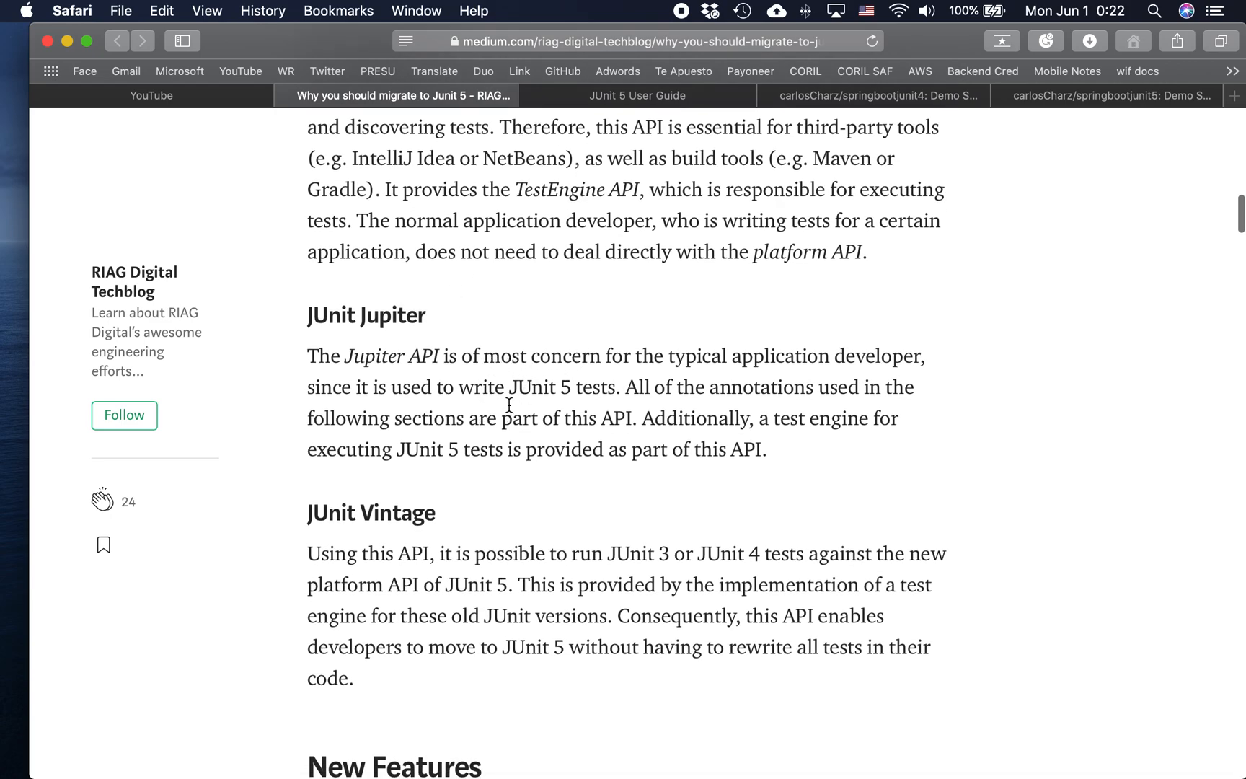
mouse_move(585, 392)
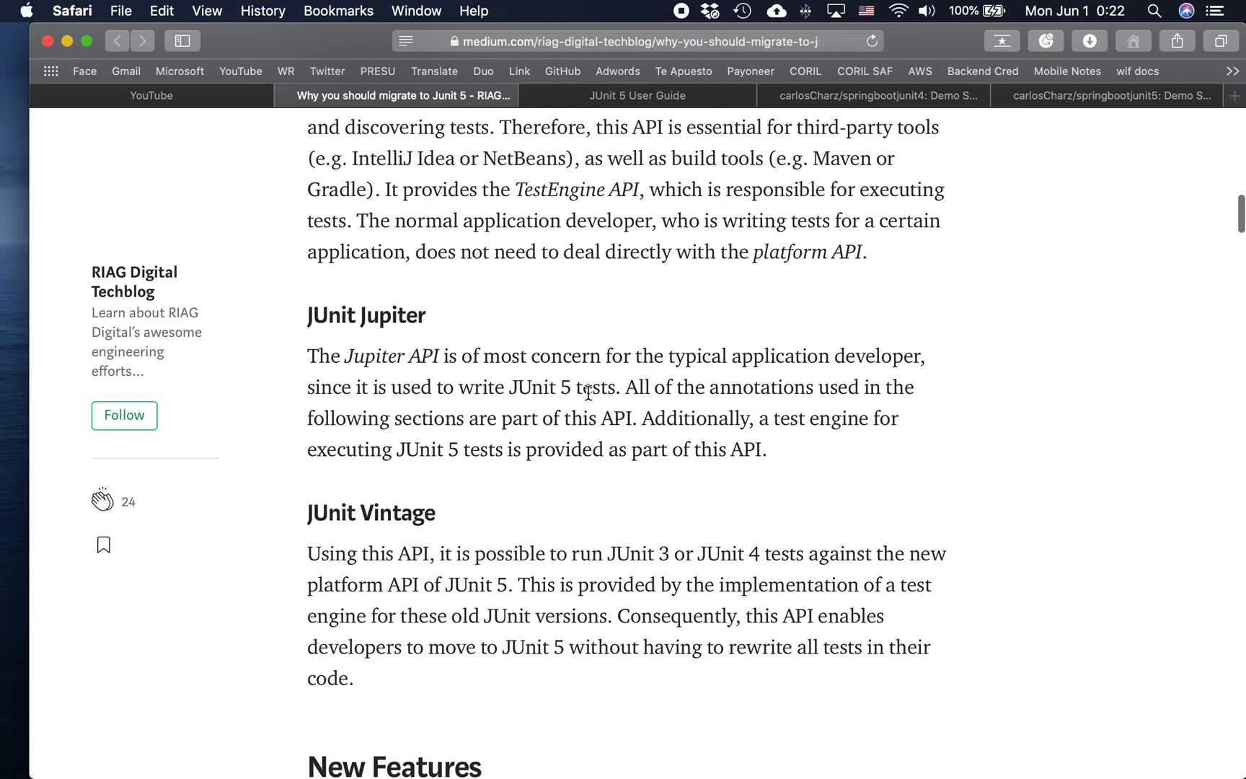
mouse_move(693, 409)
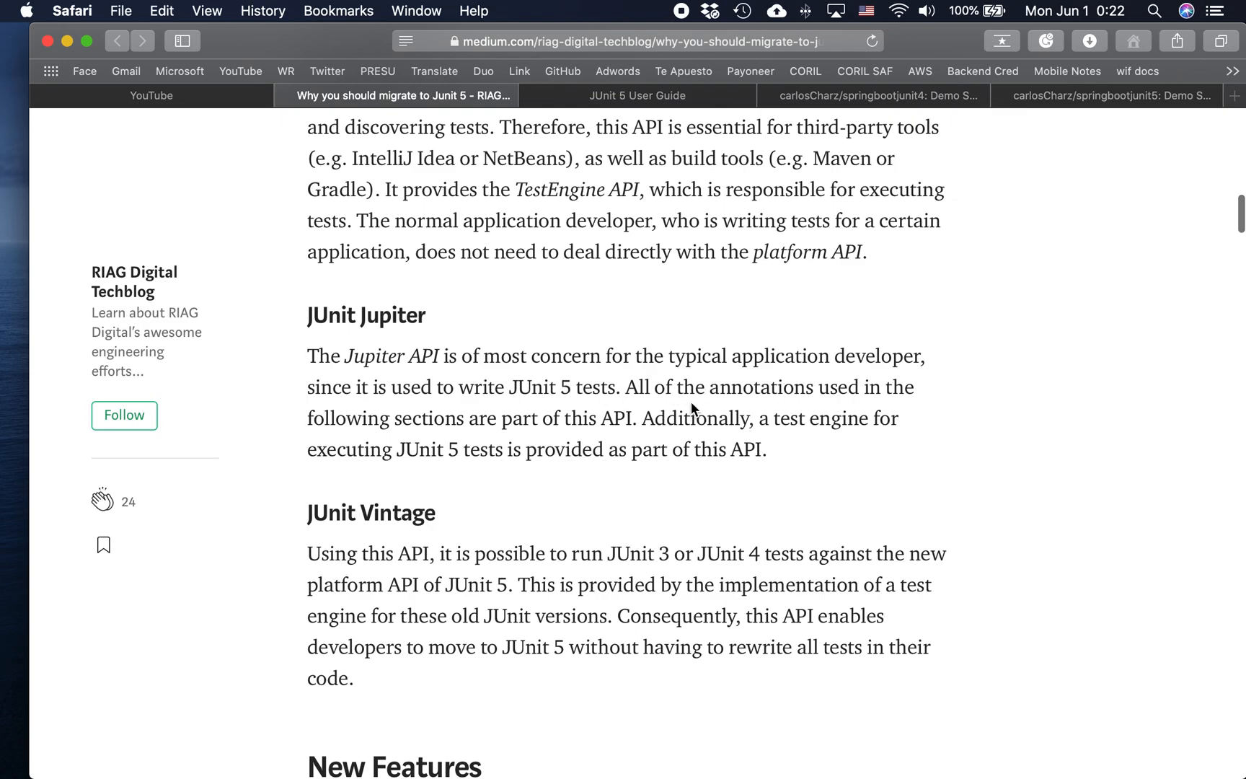
scroll("down", 3)
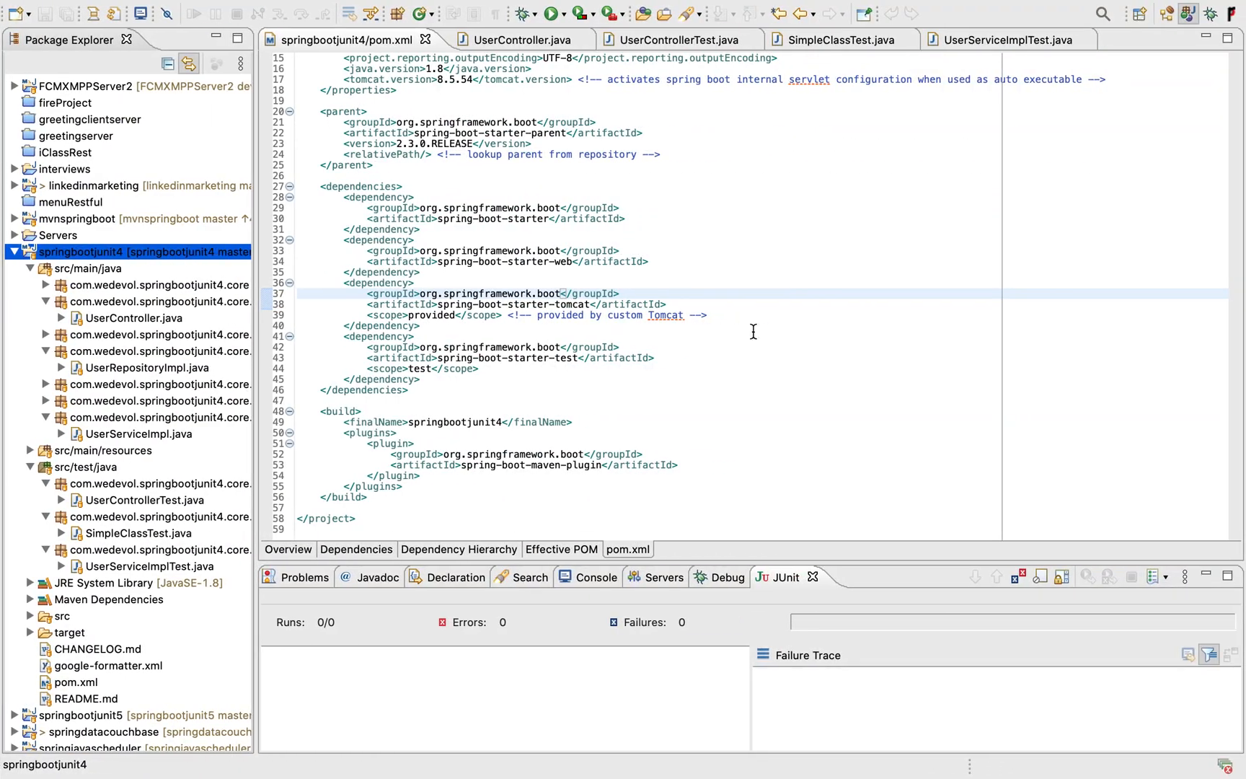
left_click(512, 40)
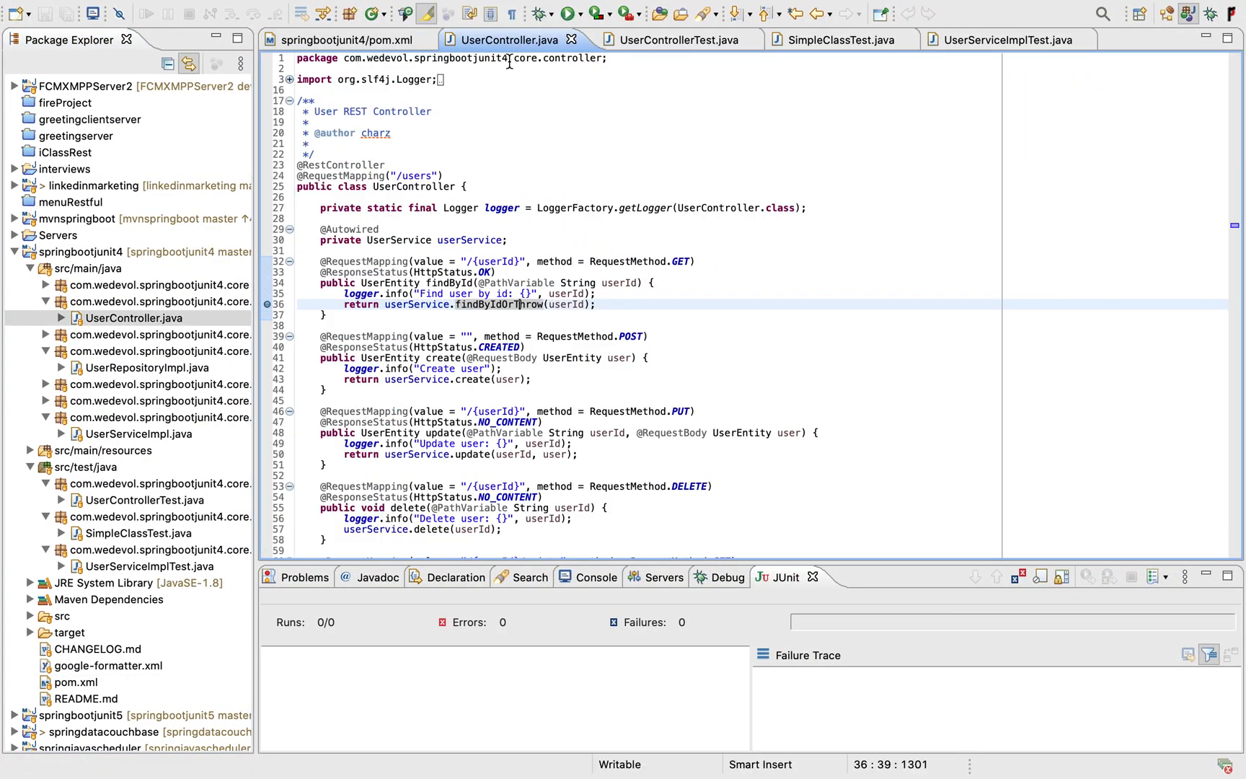
mouse_move(759, 282)
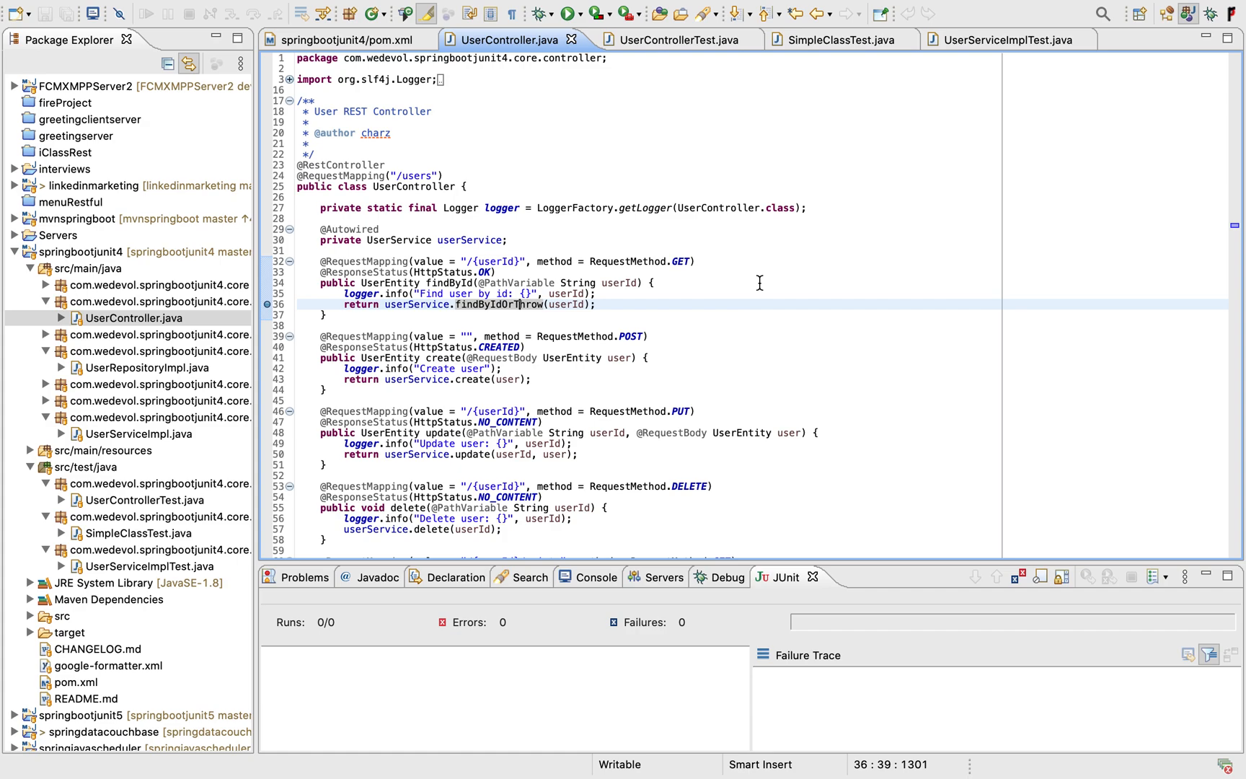
left_click(652, 283)
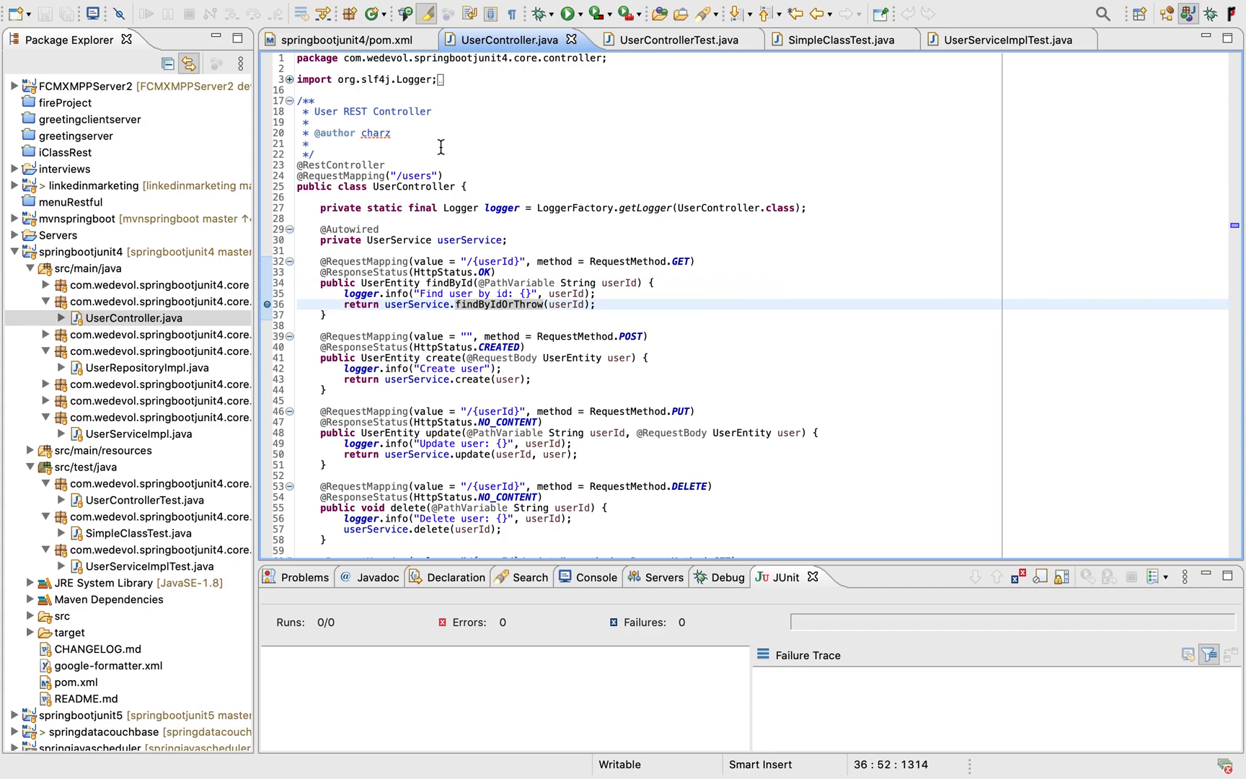
left_click(353, 165)
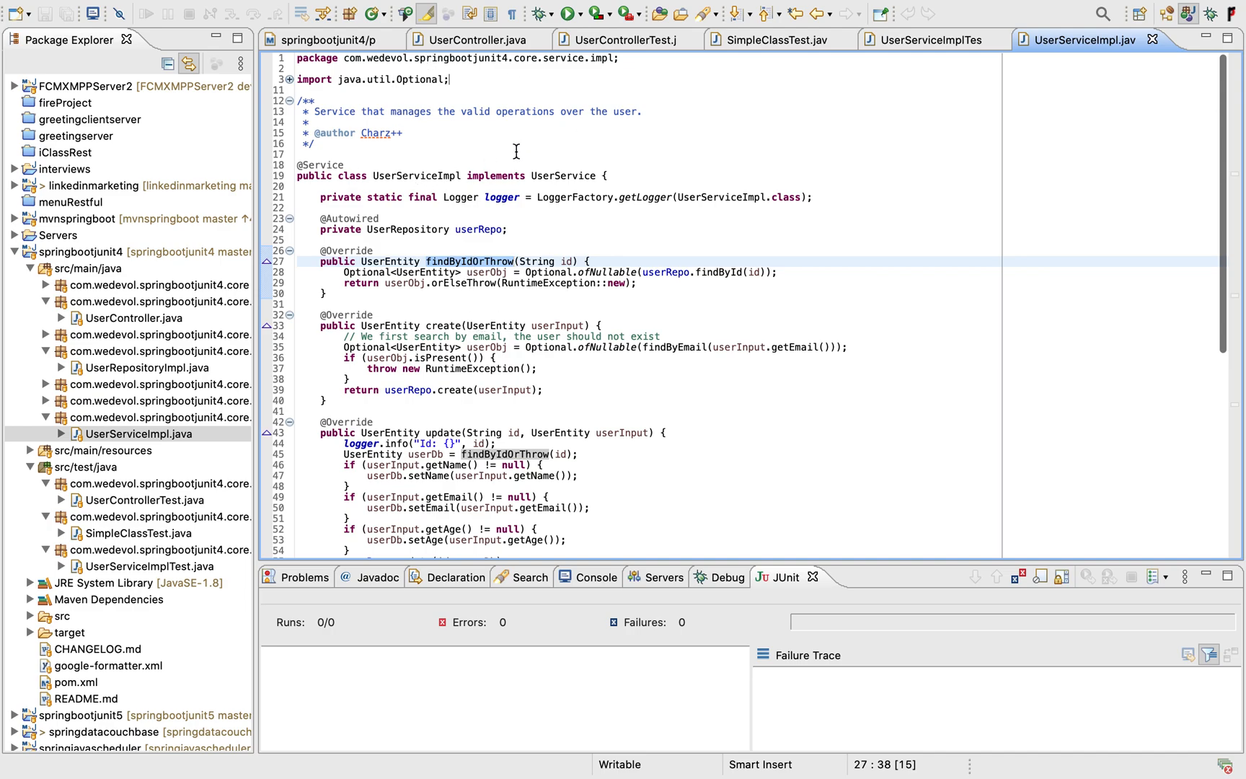
mouse_move(704, 273)
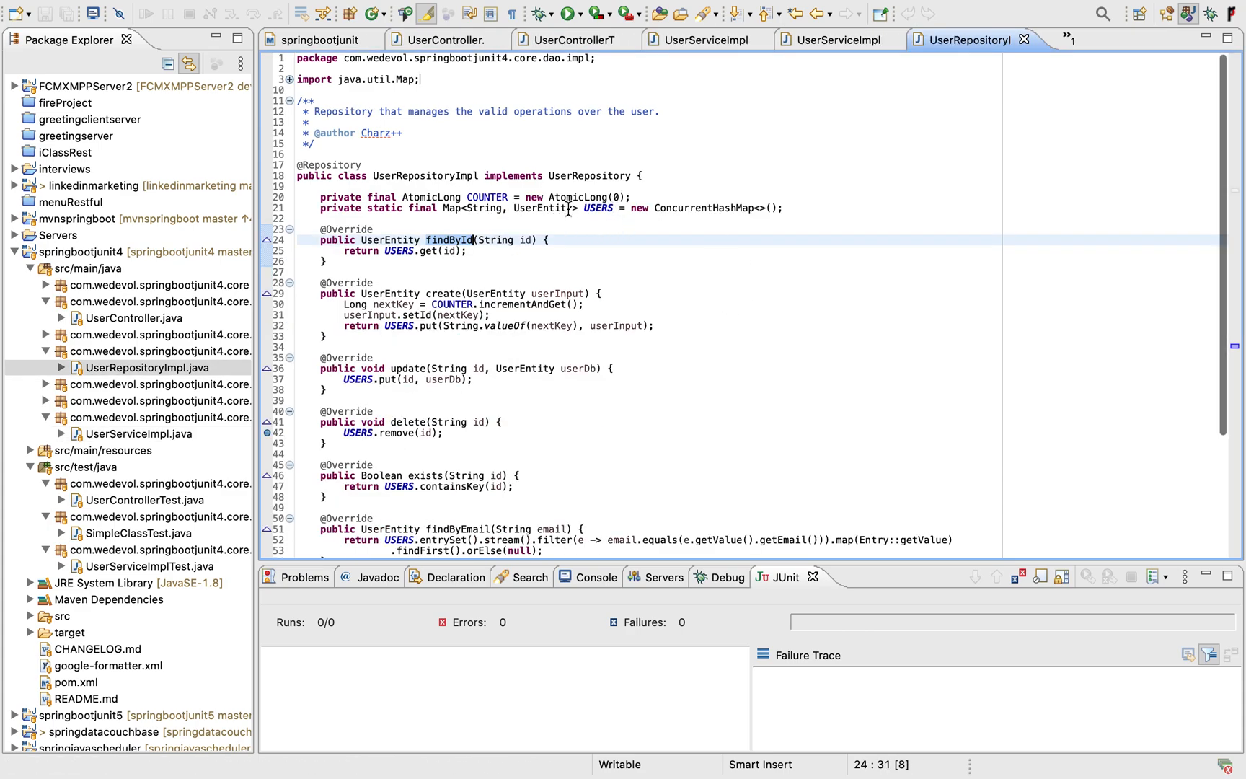
mouse_move(675, 155)
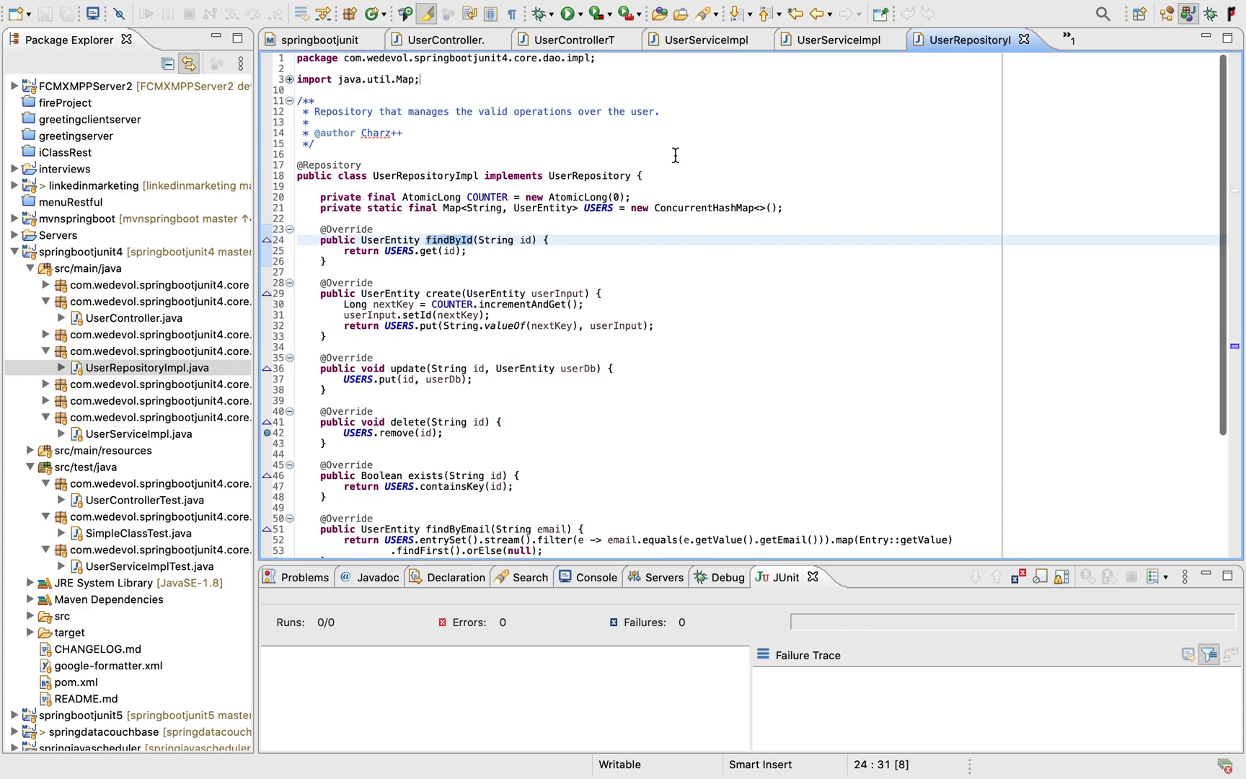
left_click(1077, 41)
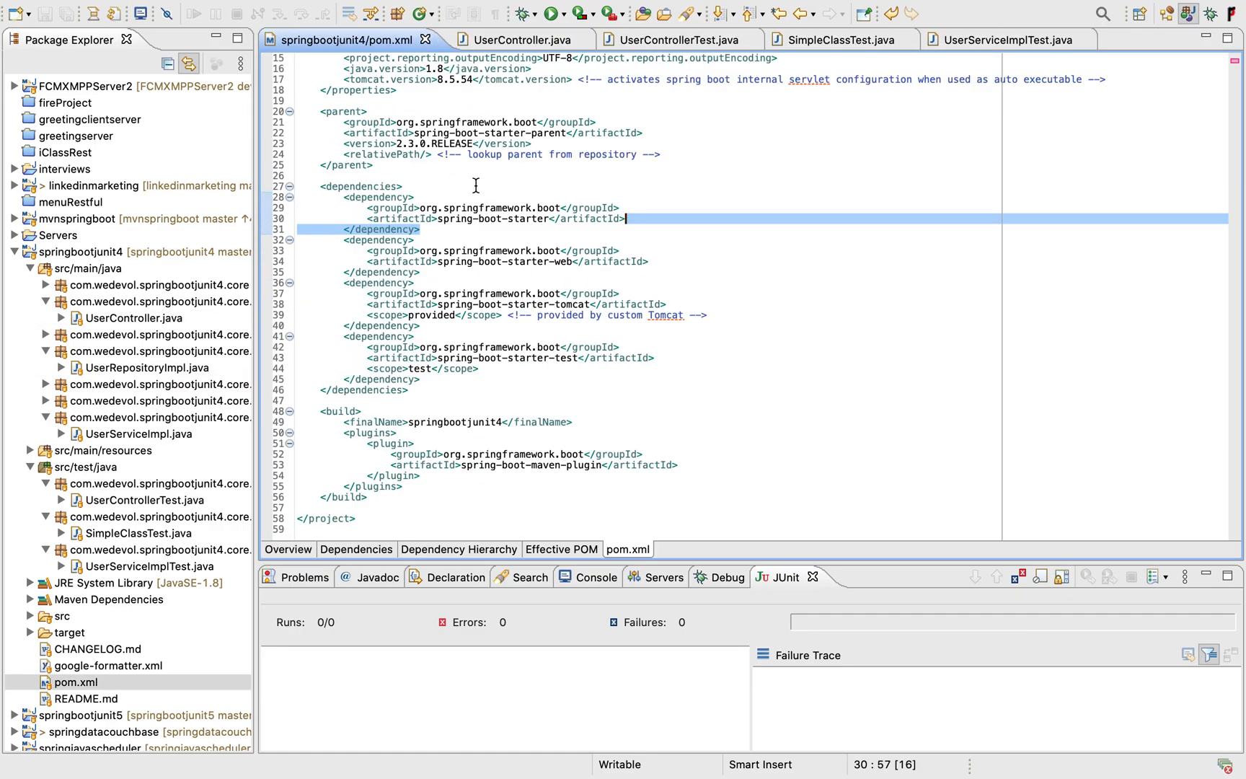
left_click(681, 303)
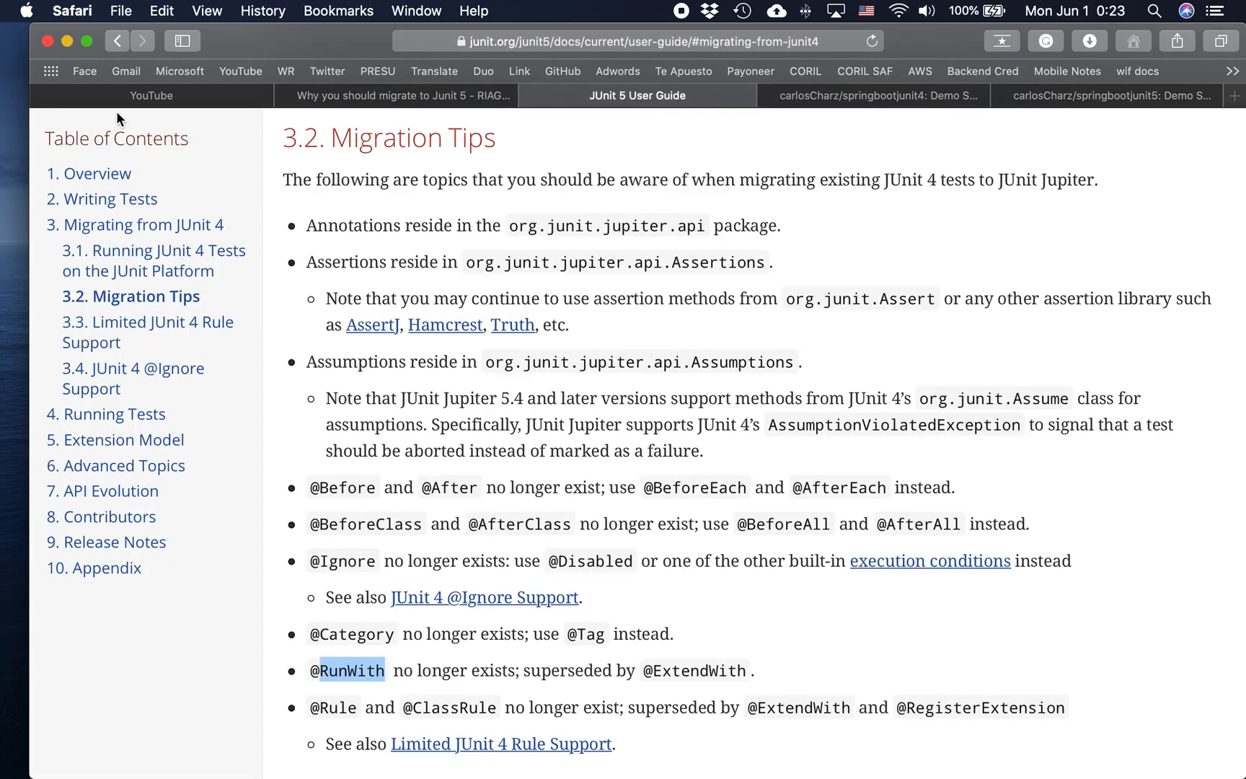
mouse_move(982, 70)
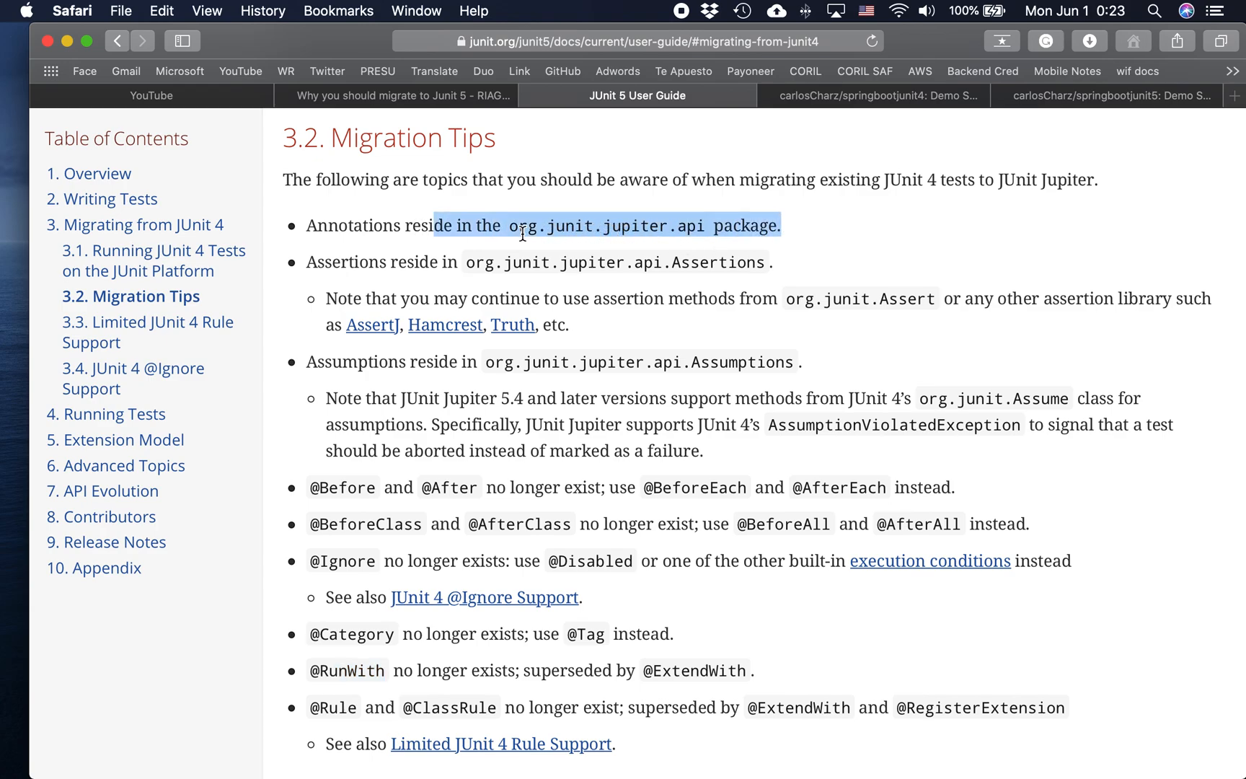
mouse_move(594, 255)
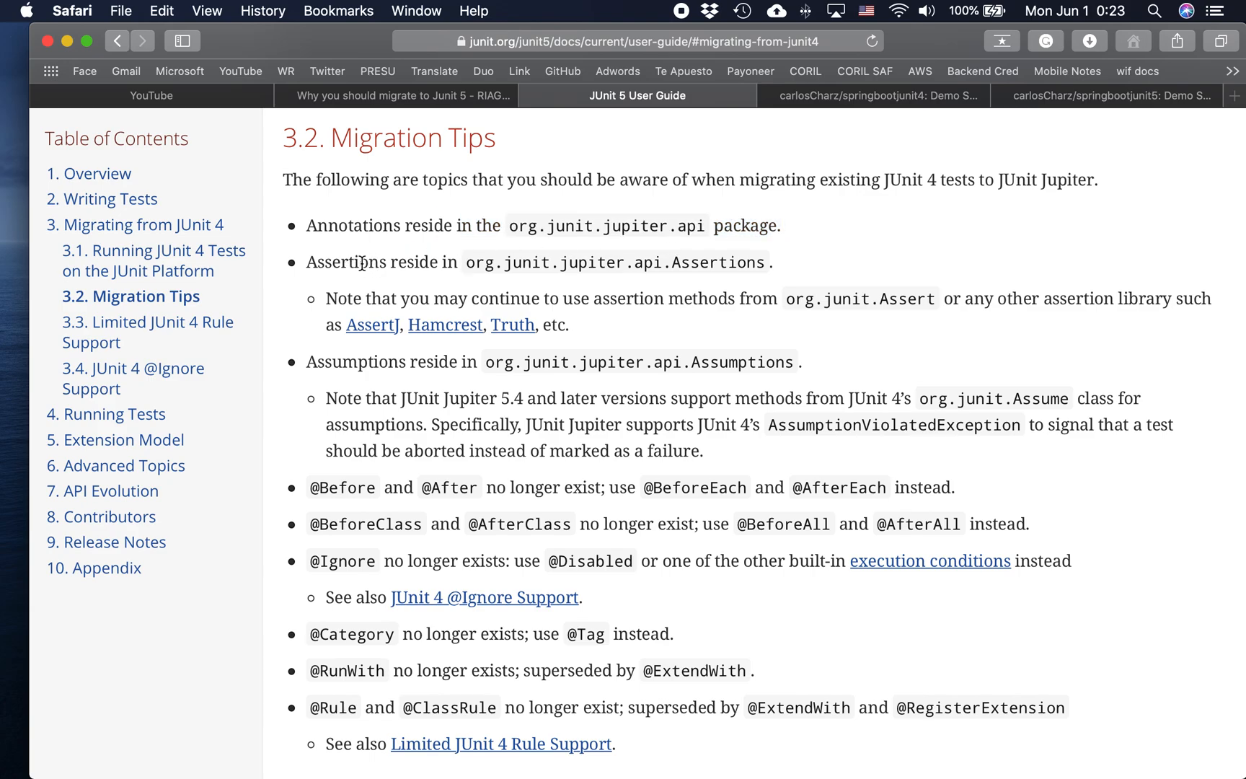
Review section 3.2 Migration Tips and highlight the JUnit 4 annotation names with Jupiter replacements
scroll("down", 3)
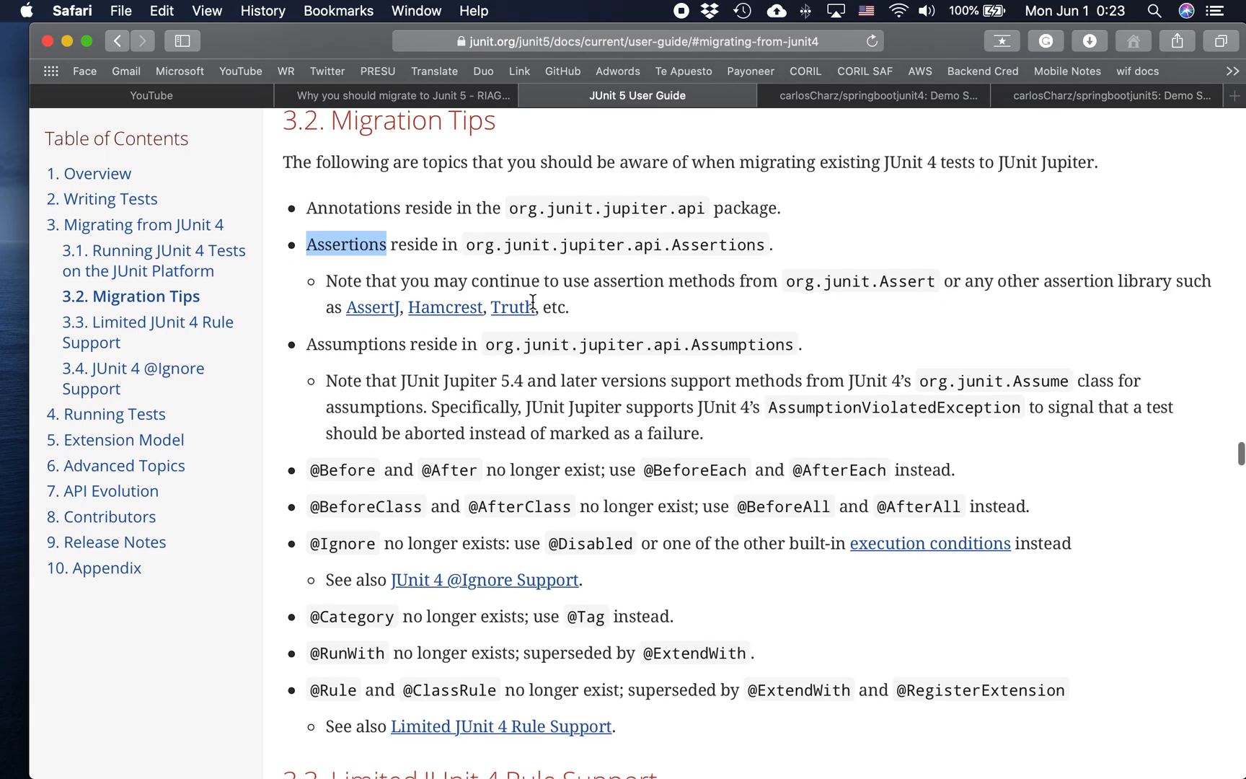
scroll("down", 3)
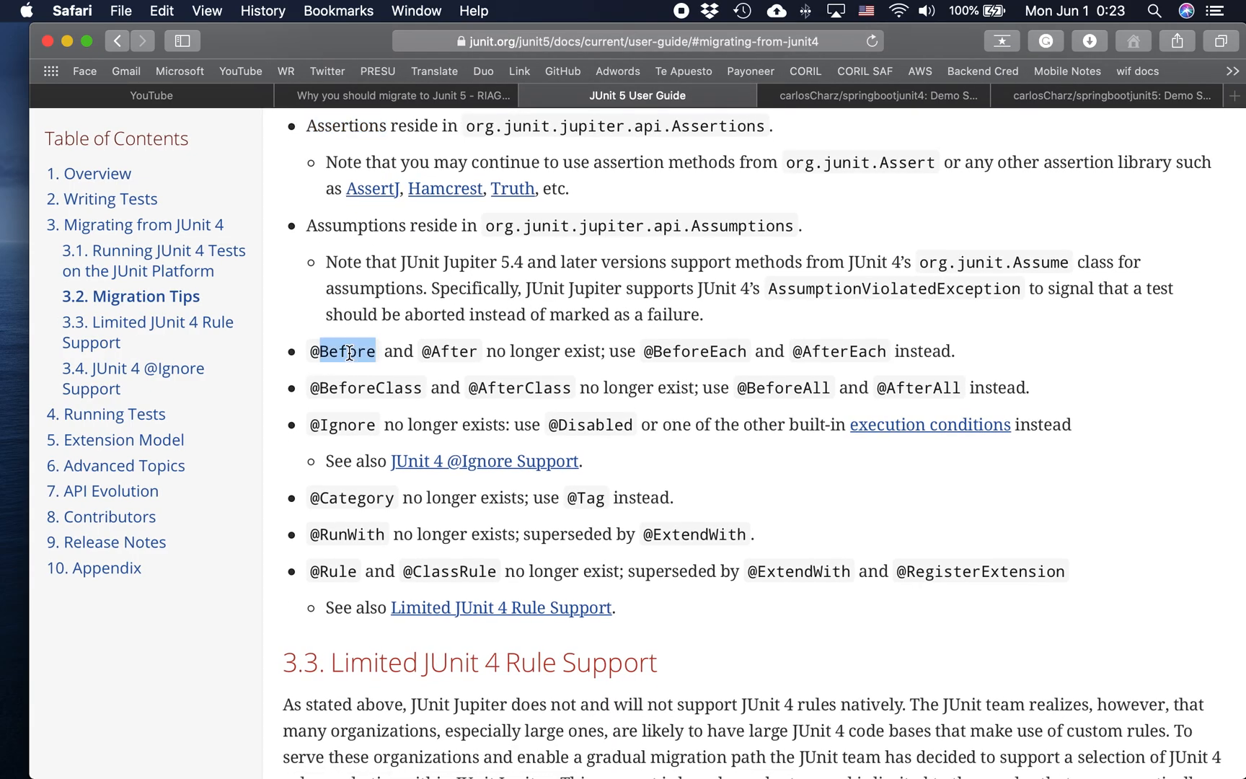
mouse_move(747, 353)
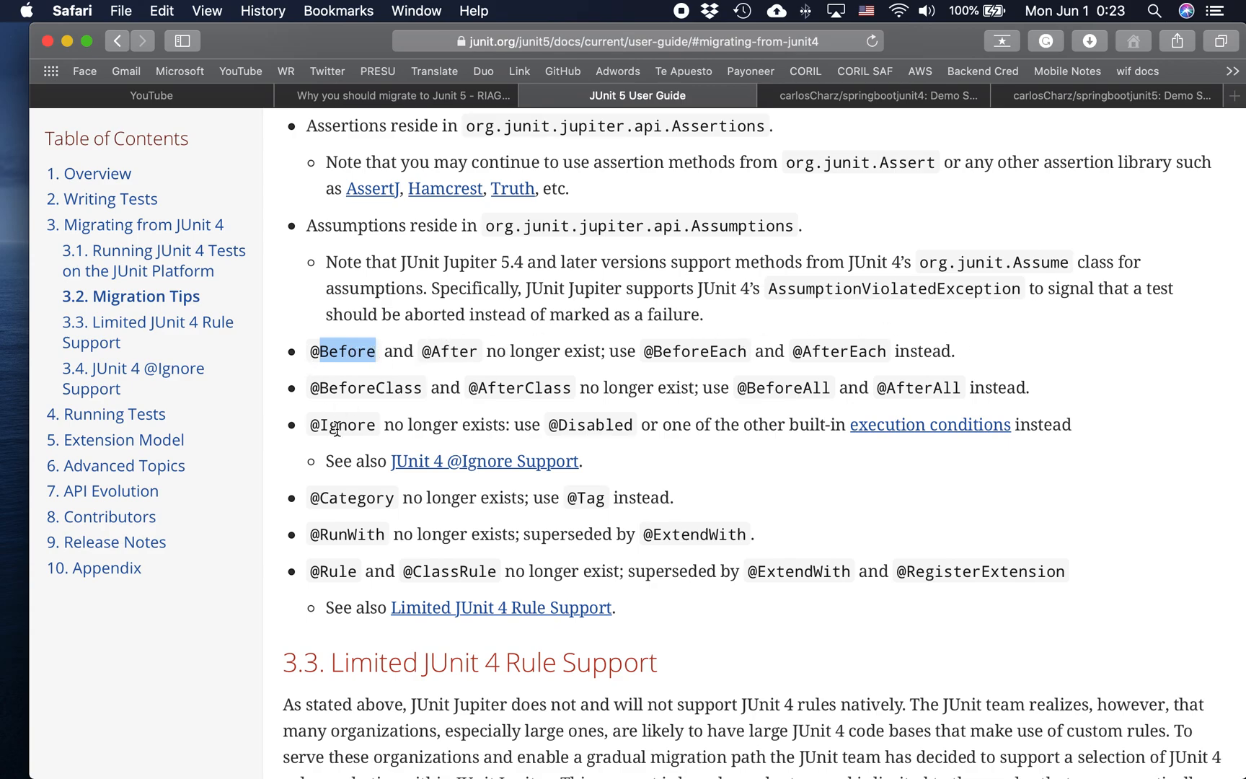
double_click(367, 388)
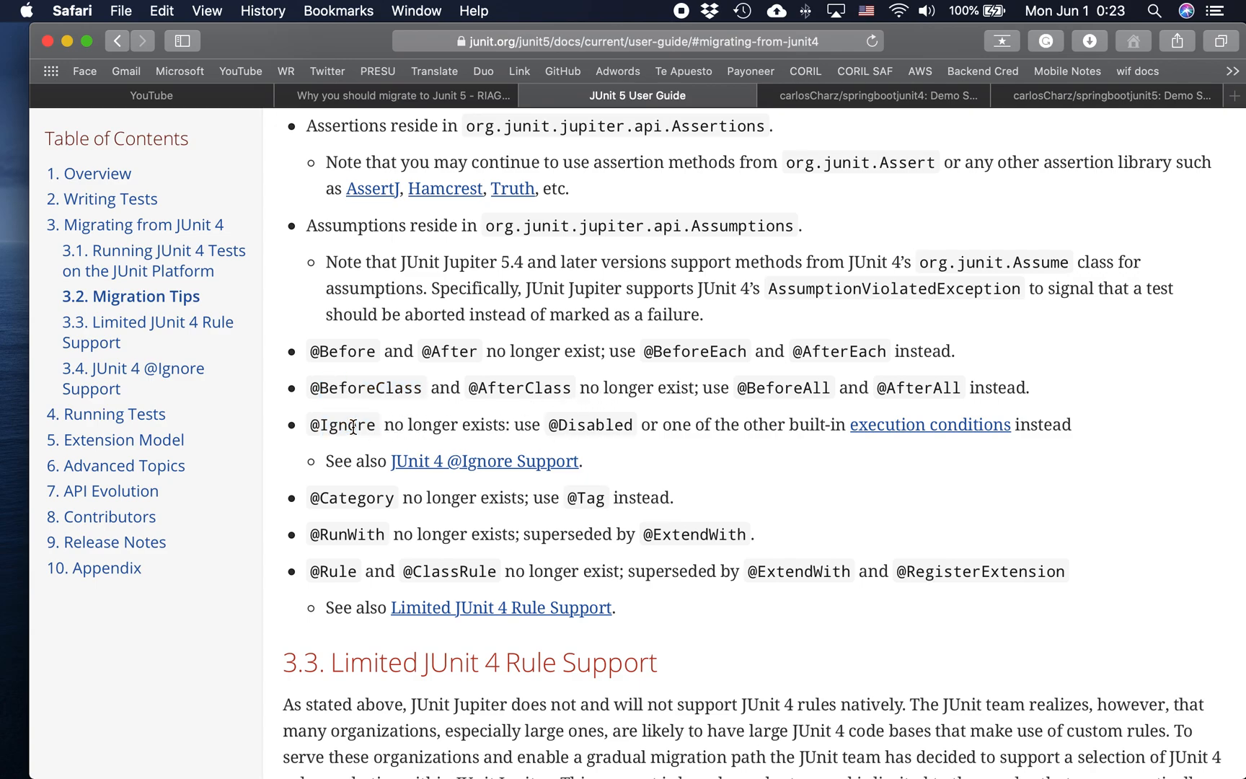
double_click(590, 424)
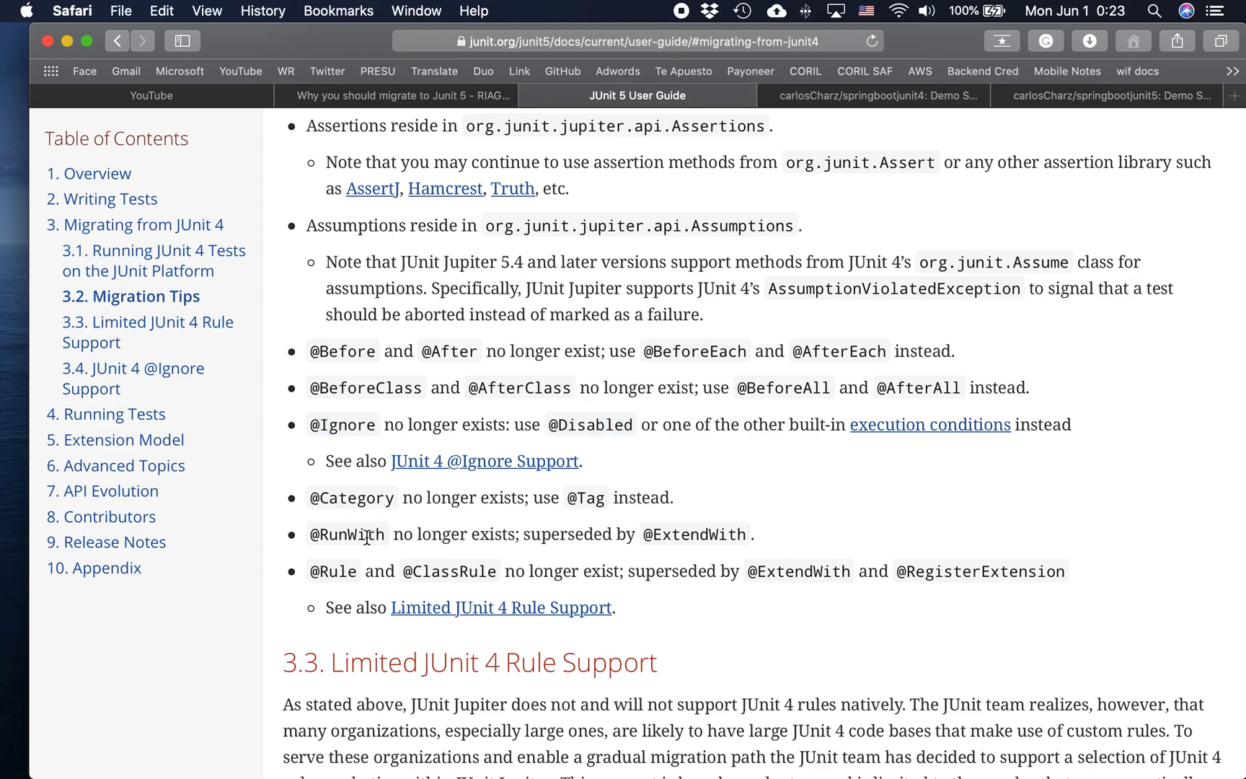
double_click(349, 534)
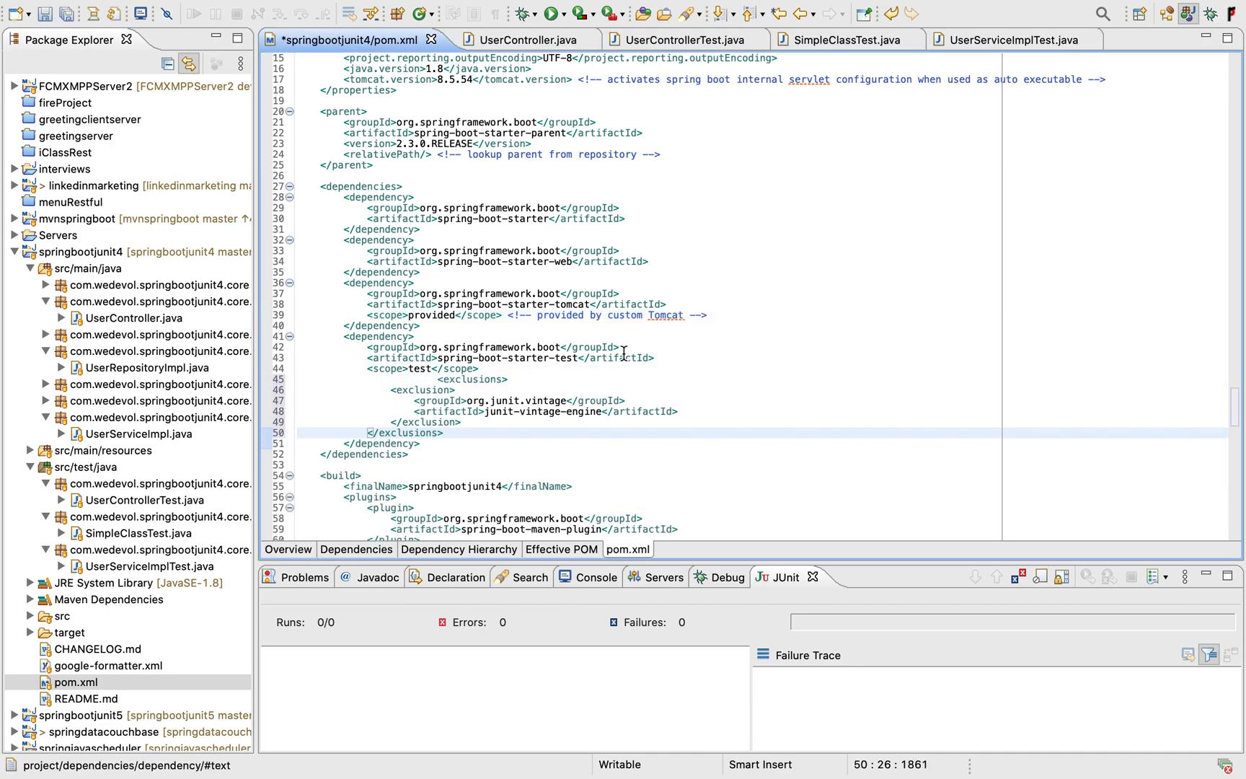
Save pom.xml with junit-vintage-engine excluded from spring-boot-starter-test
key("ctrl+s")
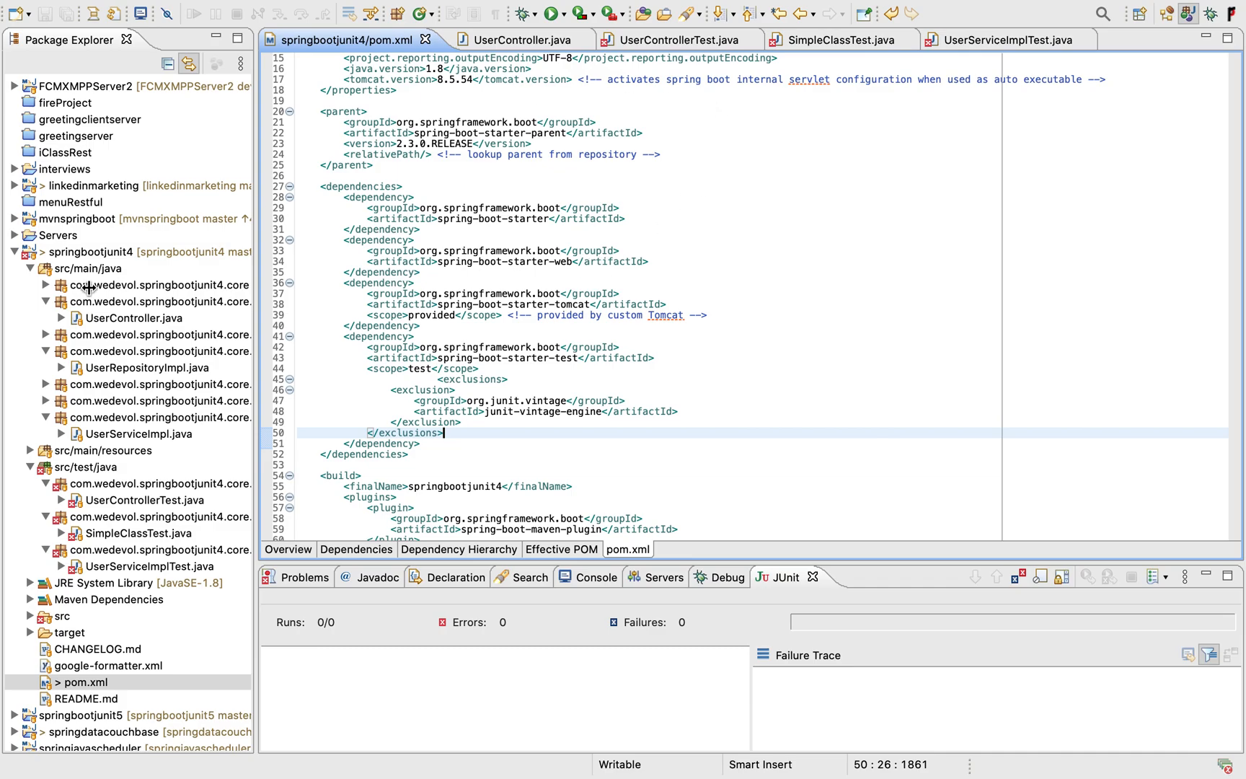
left_click(672, 40)
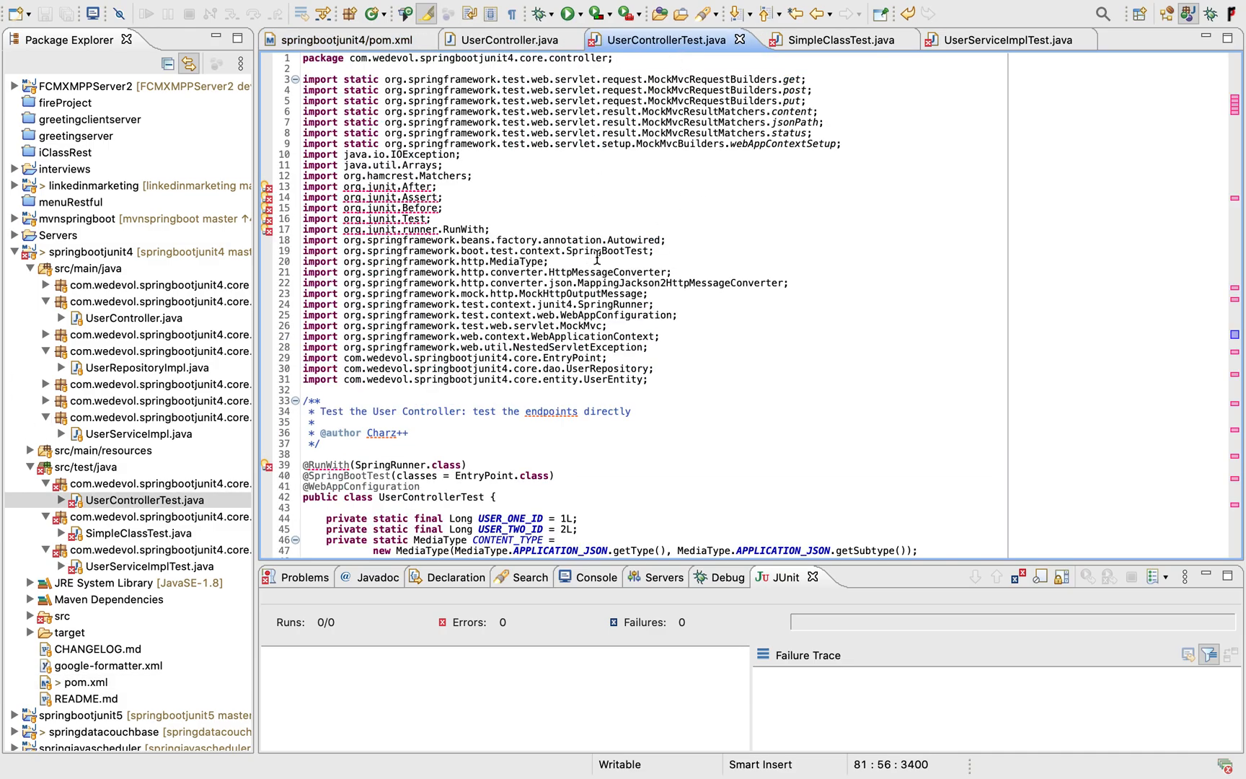
scroll("down", 3)
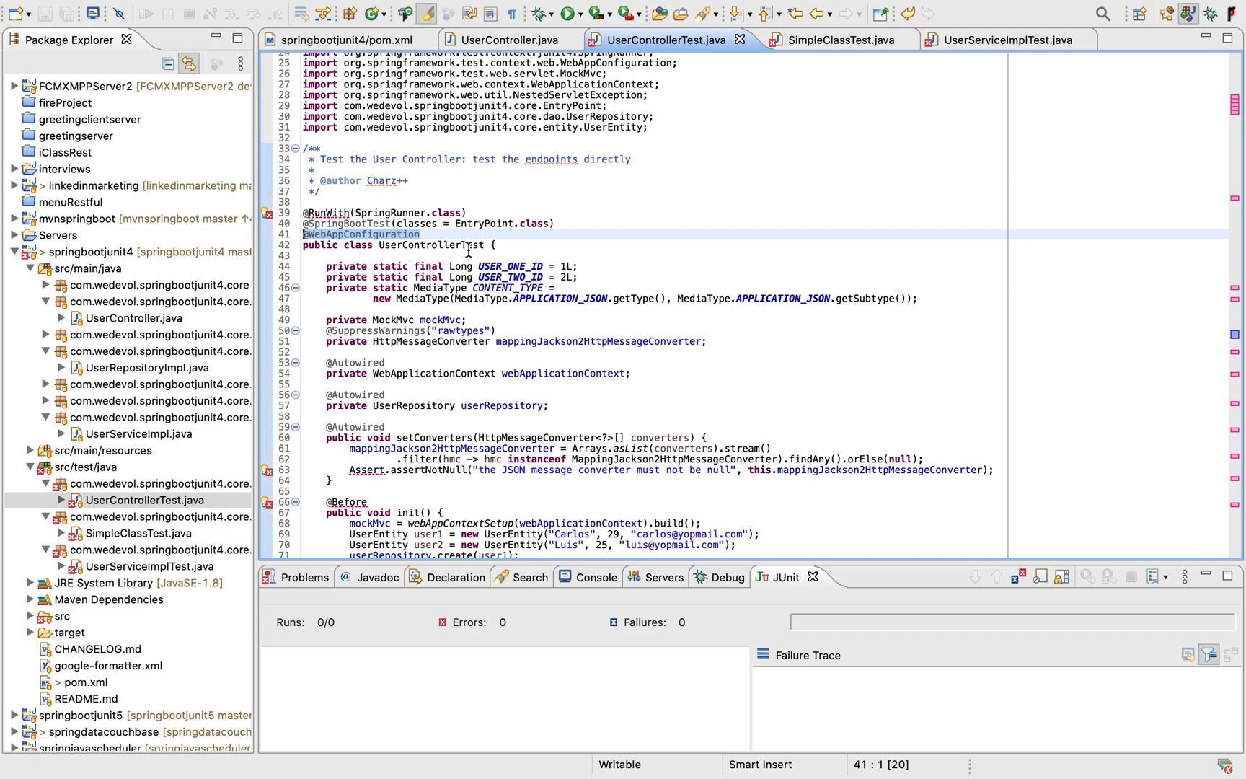
type("@AutoConfigureMockMvc")
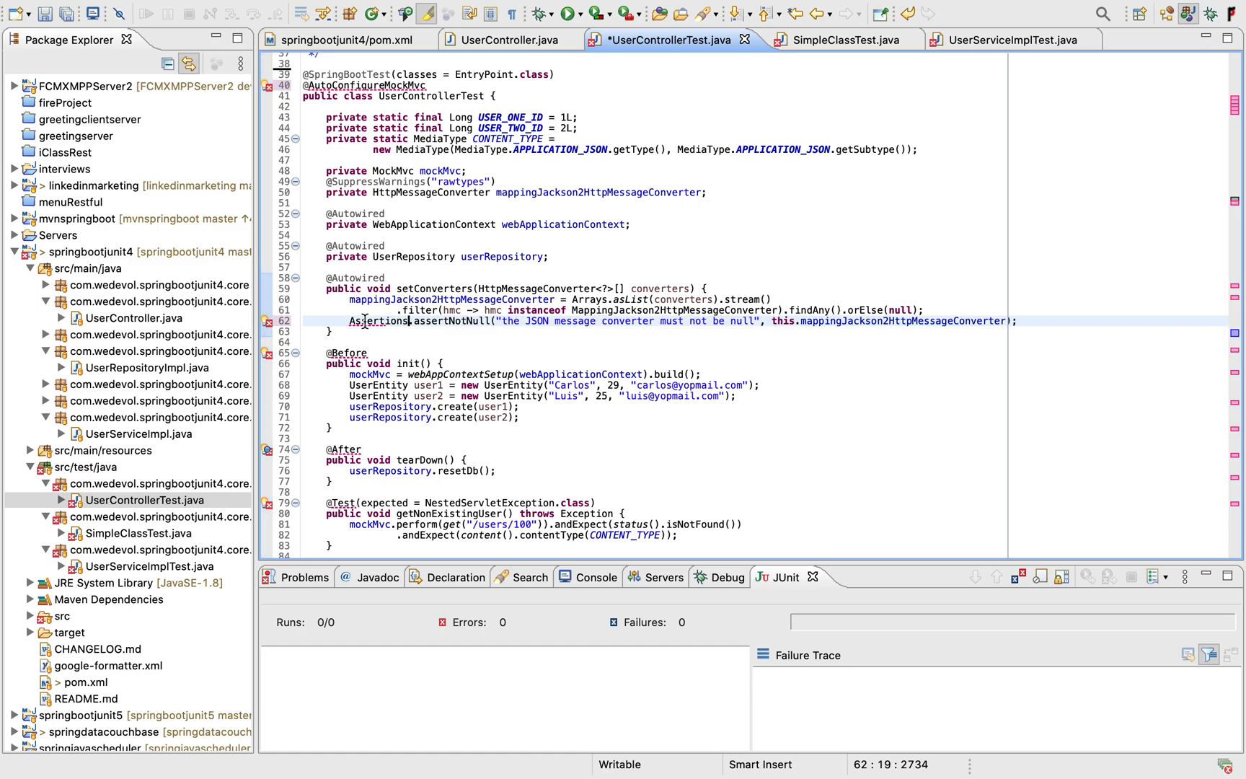
scroll("down", 3)
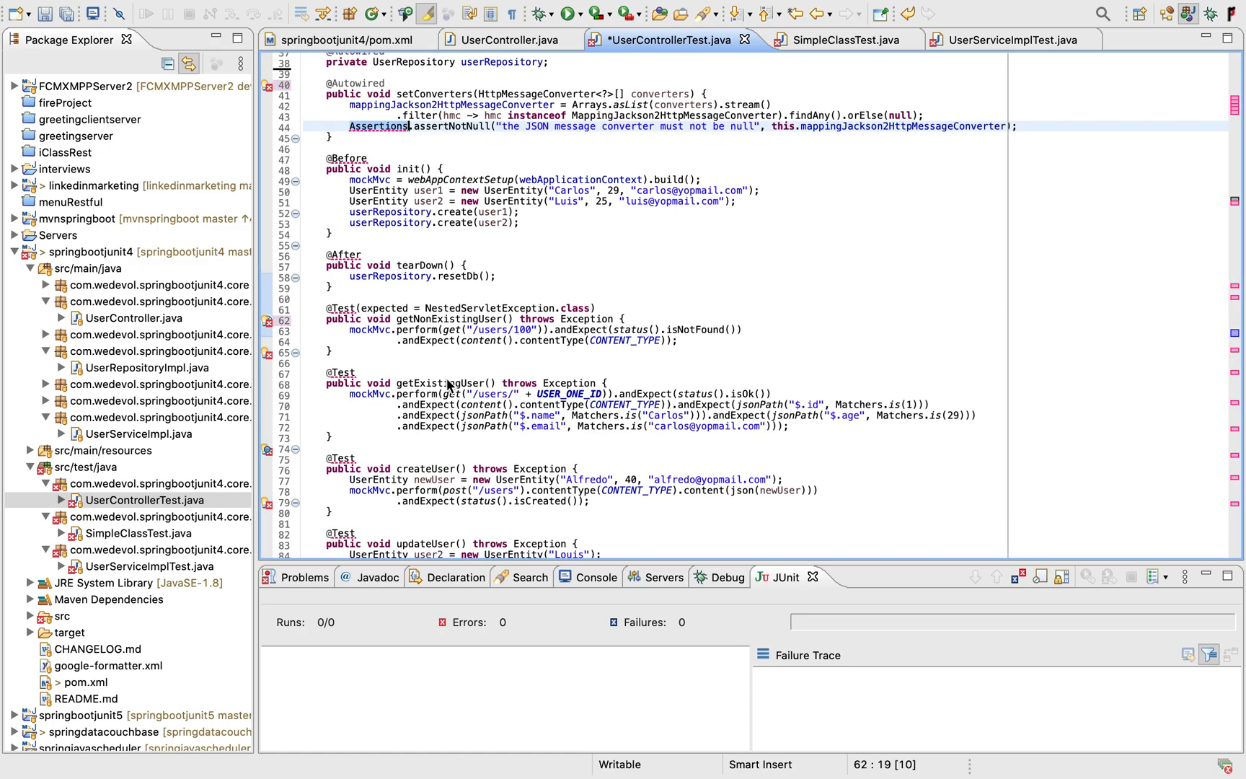
scroll("up", 3)
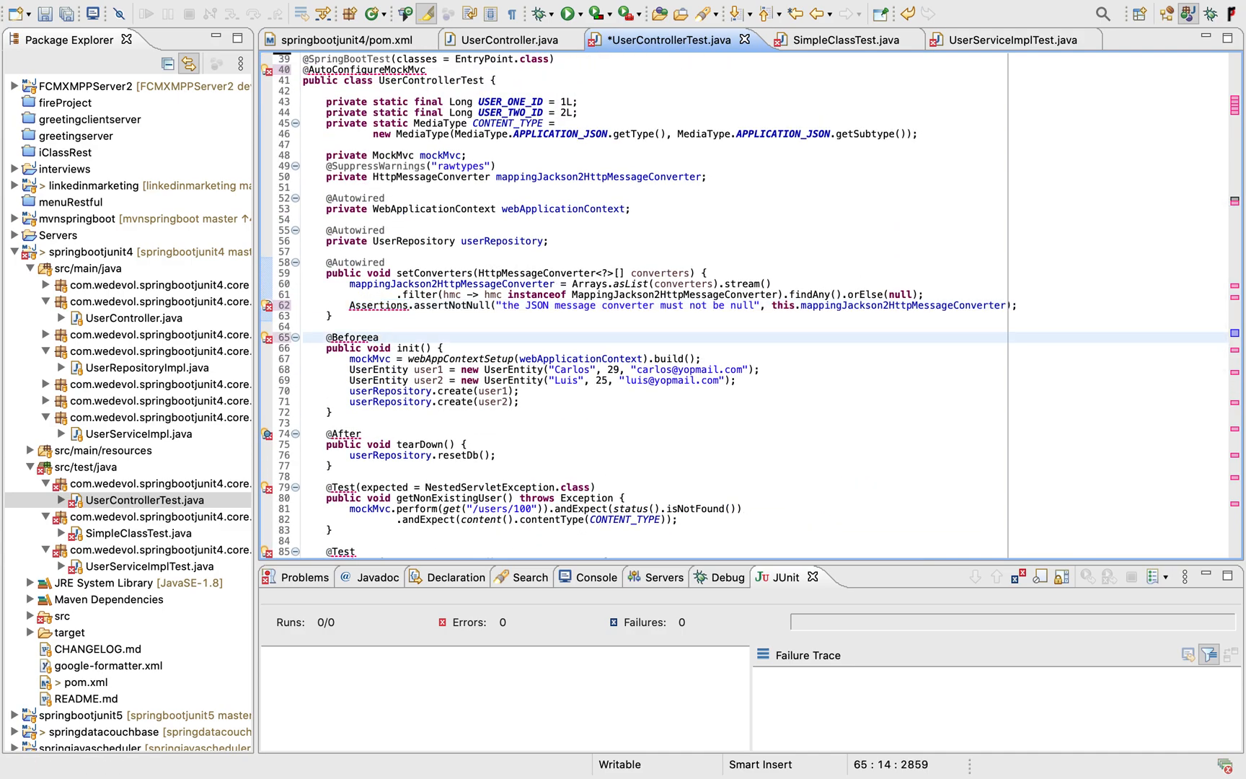
key("BackSpace")
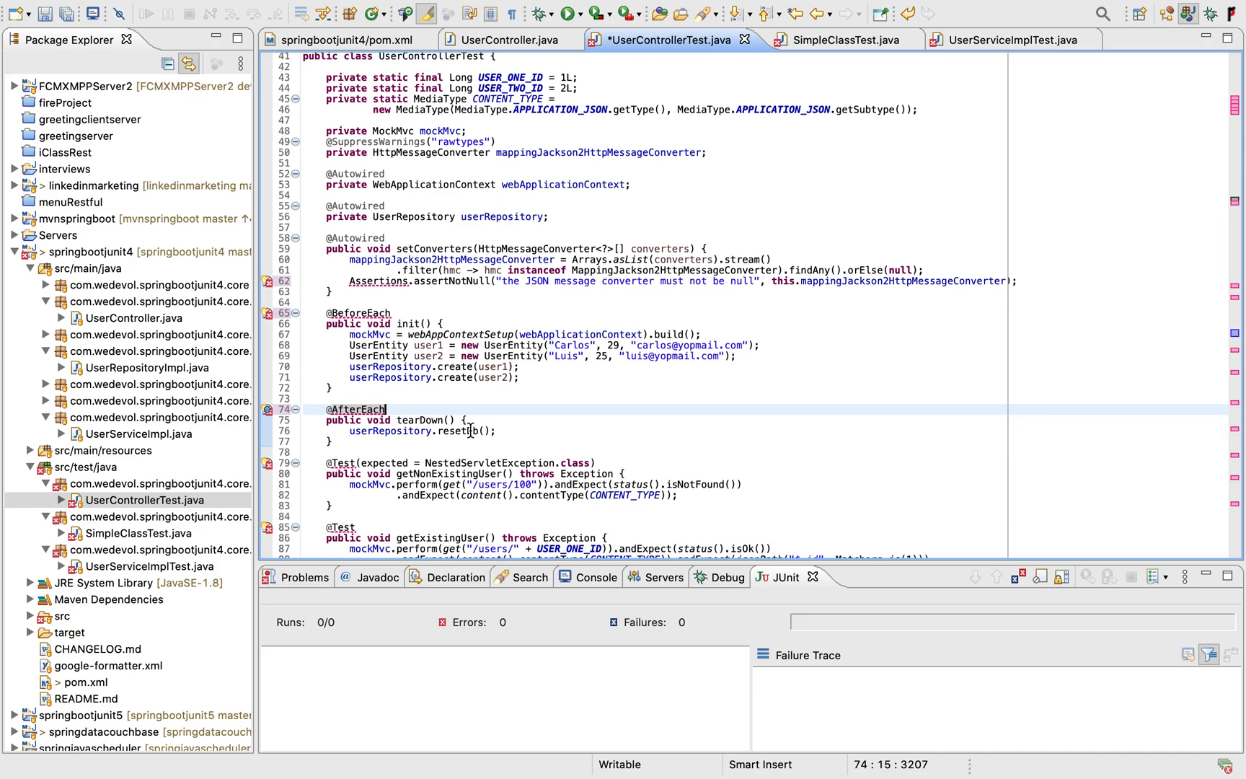
Wrap getNonExistingUser in Assertions.assertThrows(NestedServletException.class, () -> {...})
scroll("down", 3)
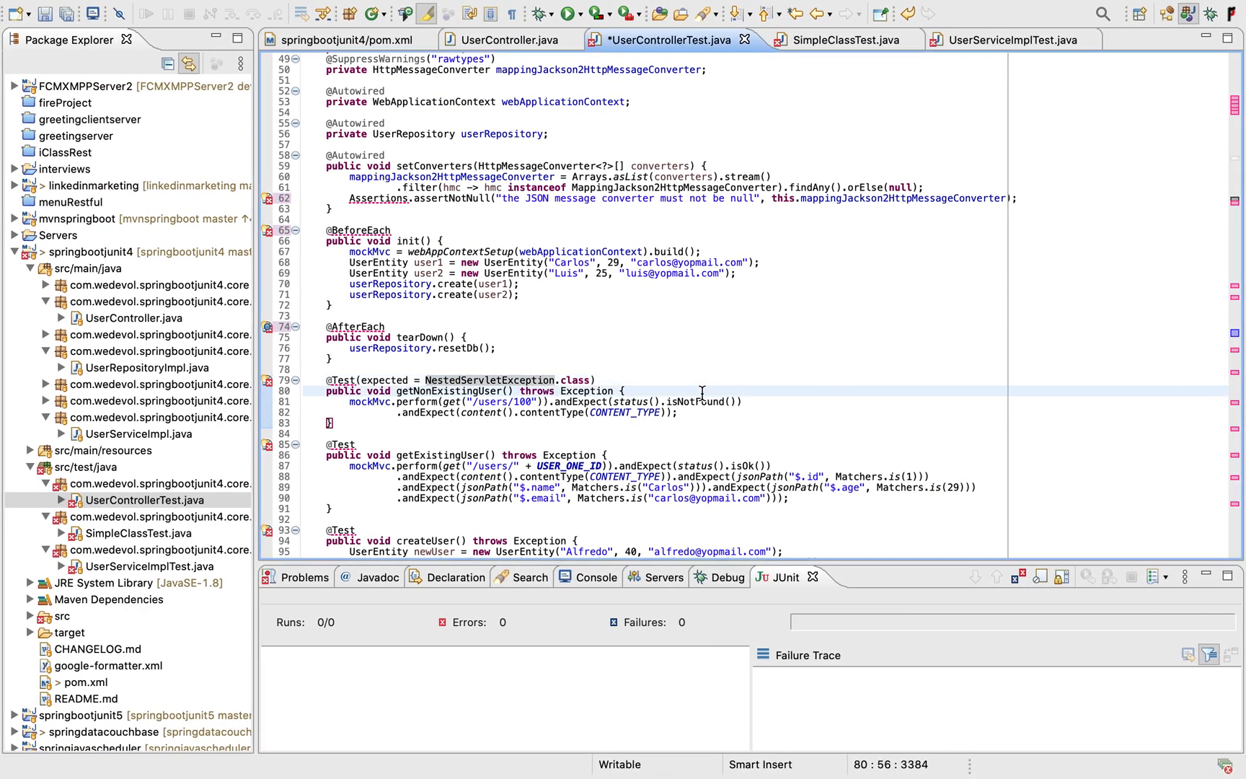
type("Assertions.assertThrows(NestedServletException.class, () -> {")
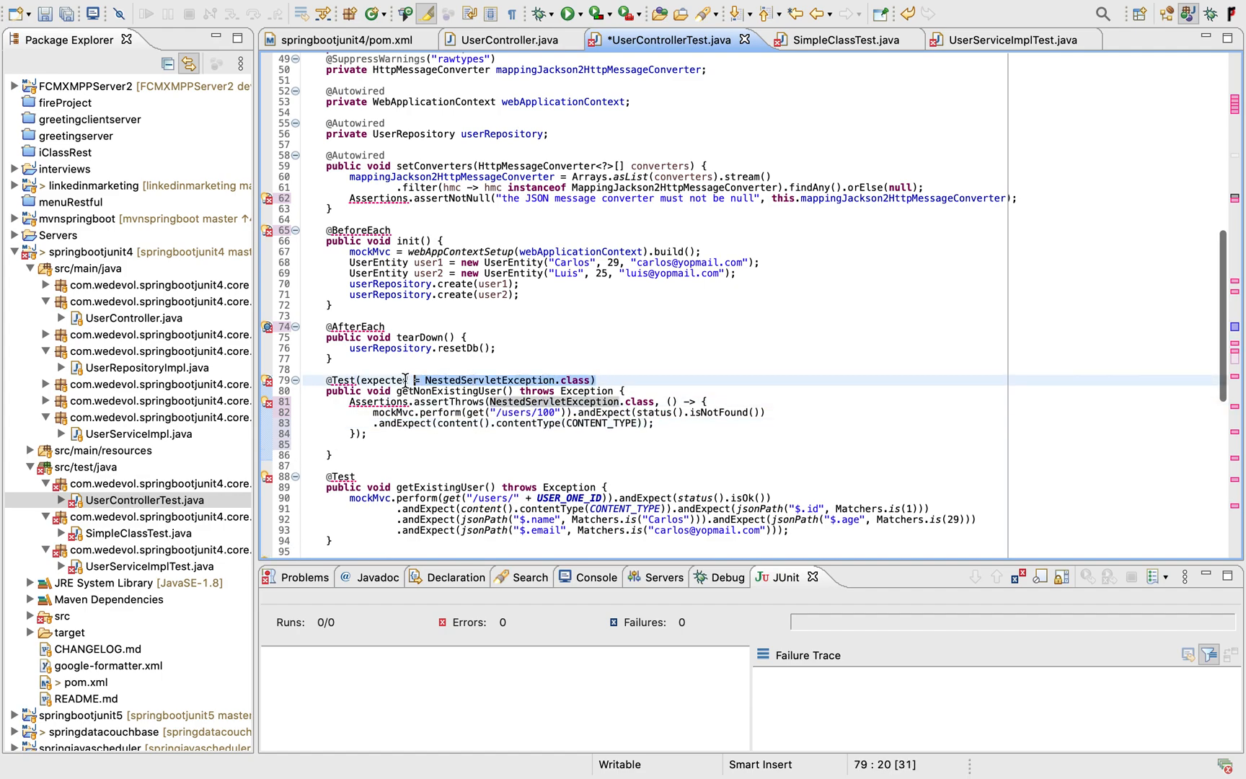
Import org.junit.jupiter.api.Assertions and move the assertNotNull message argument last, then save
key("ctrl+s")
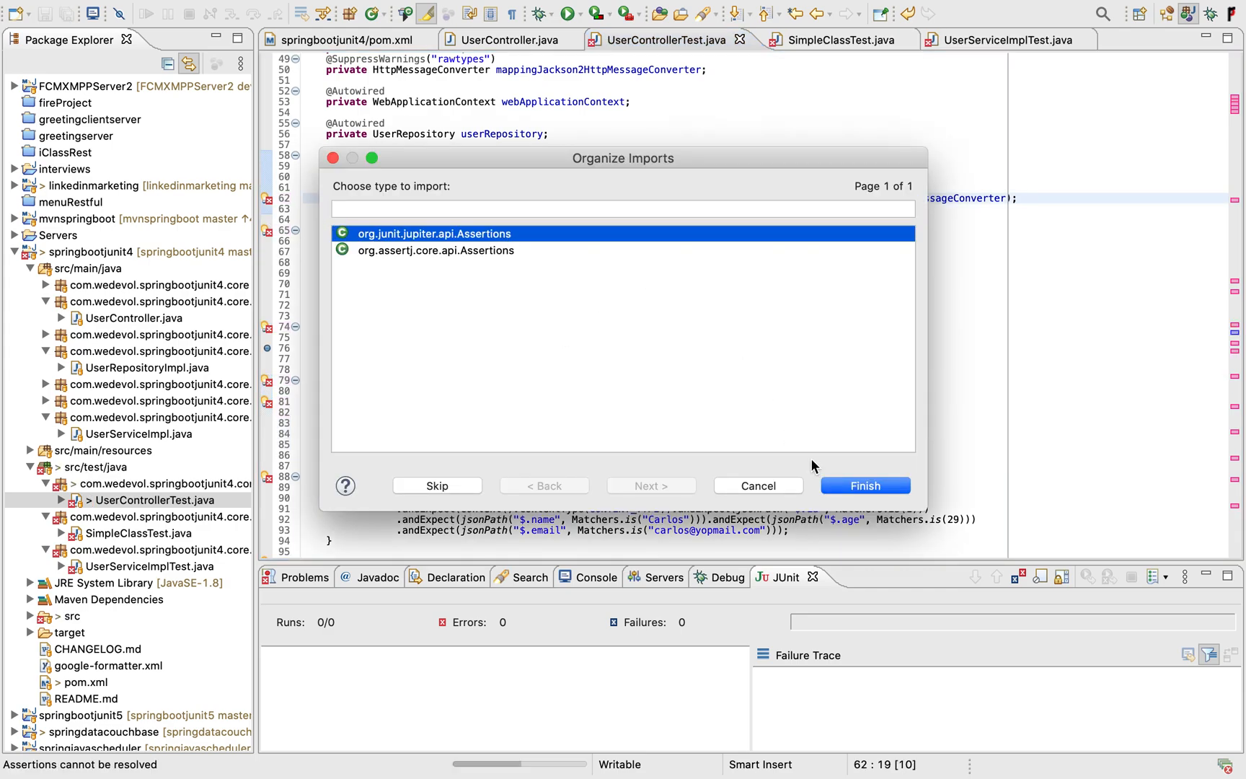
mouse_move(865, 486)
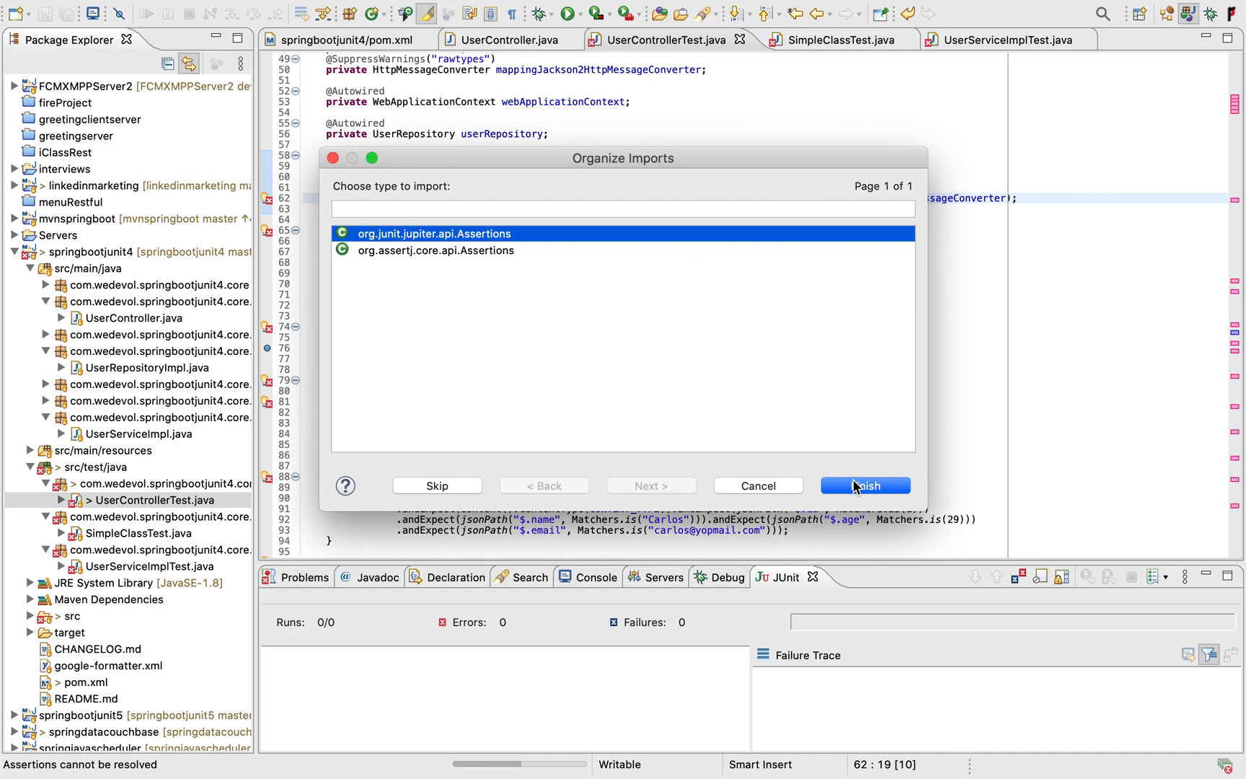
left_click(865, 486)
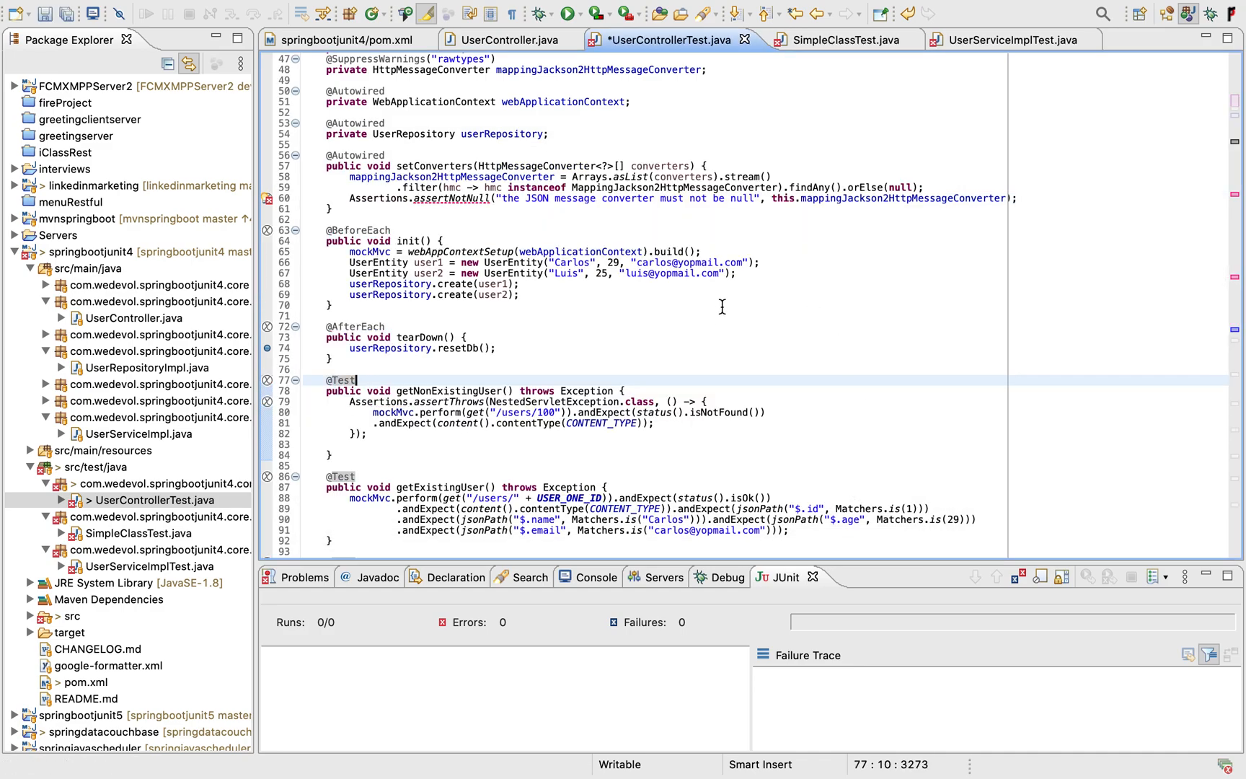
scroll("up", 3)
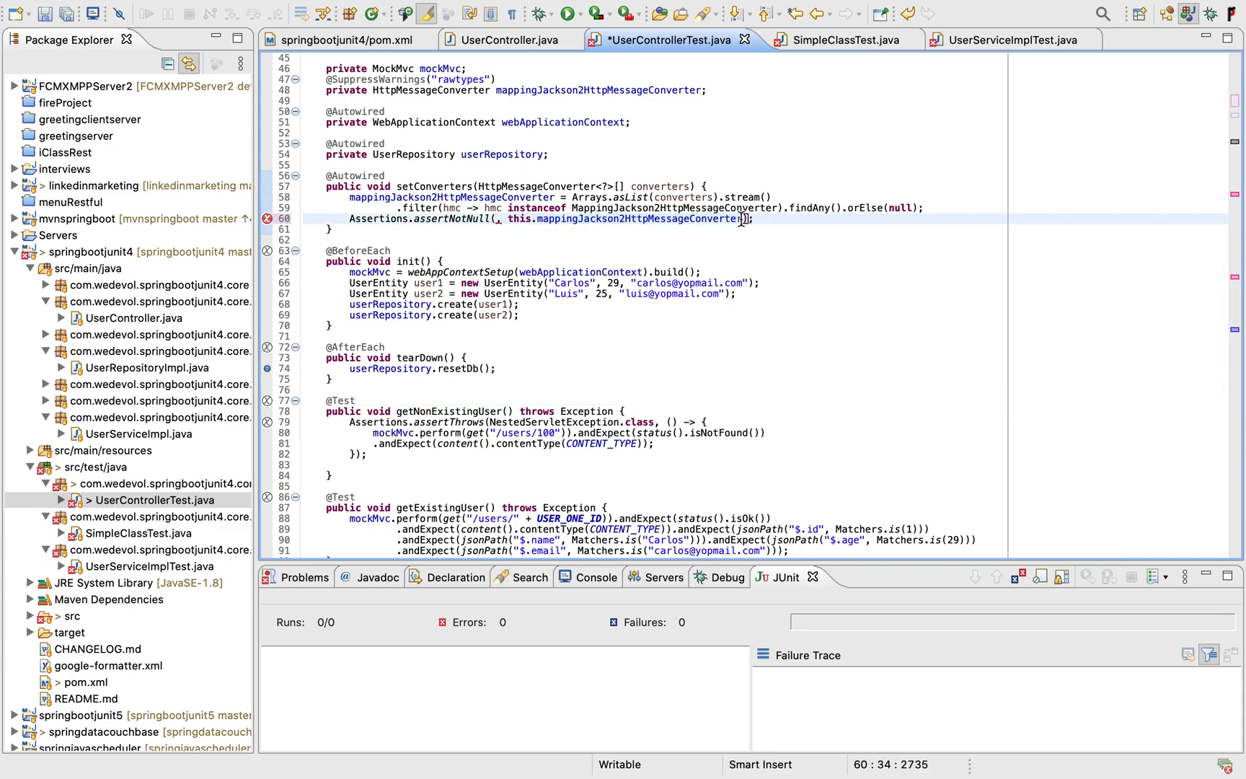
type(", \"the JSON message converter must not be null\"")
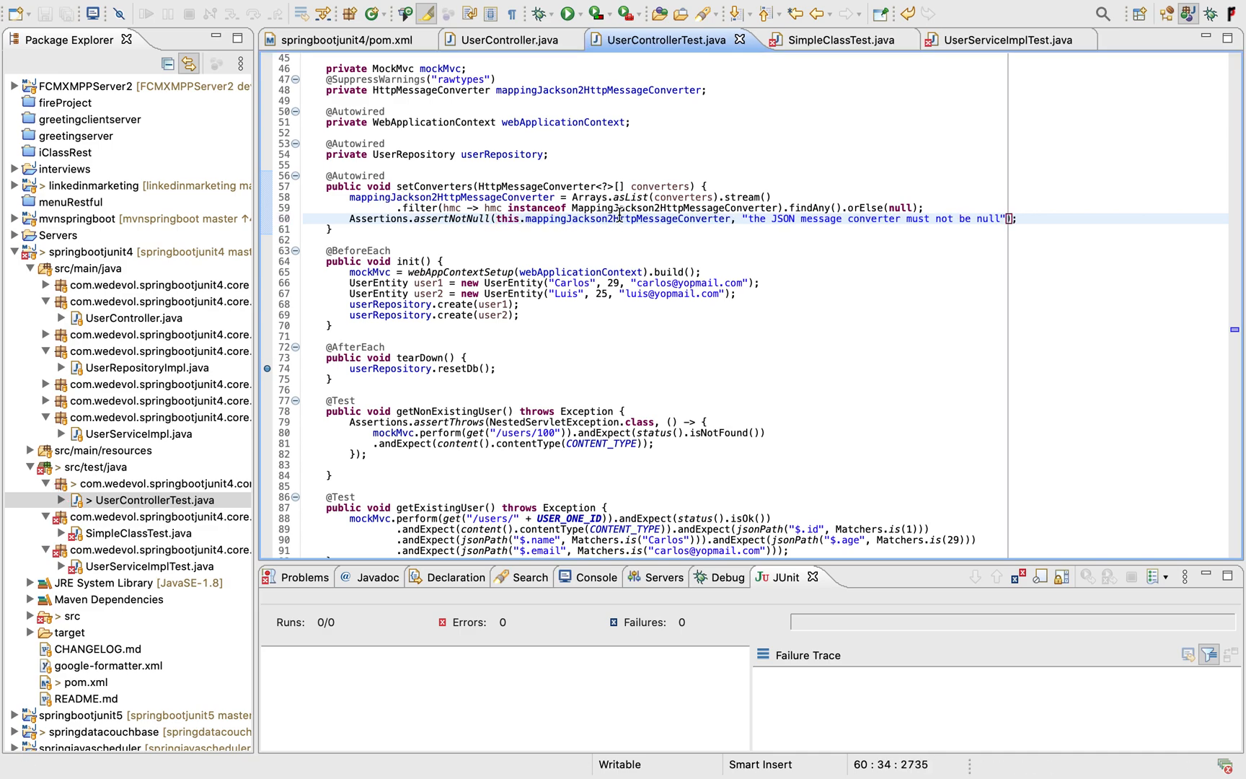
left_click(828, 40)
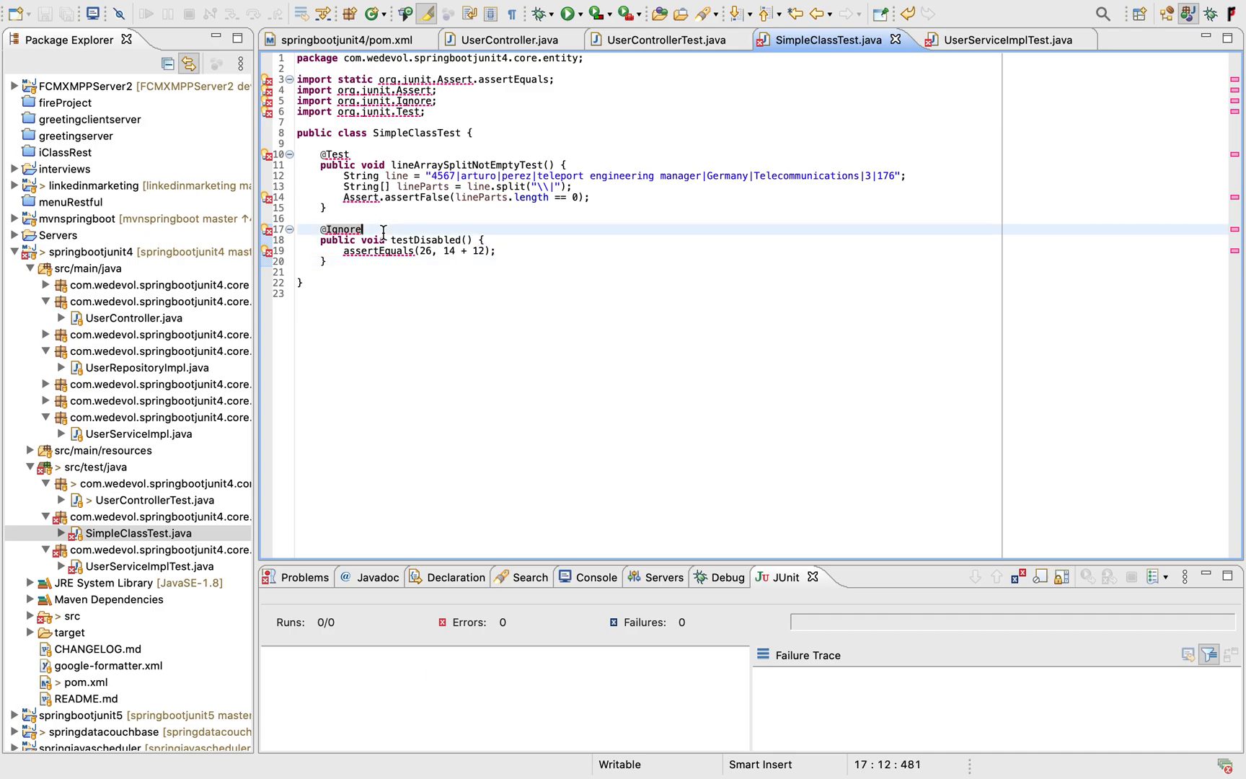
type("Disabl")
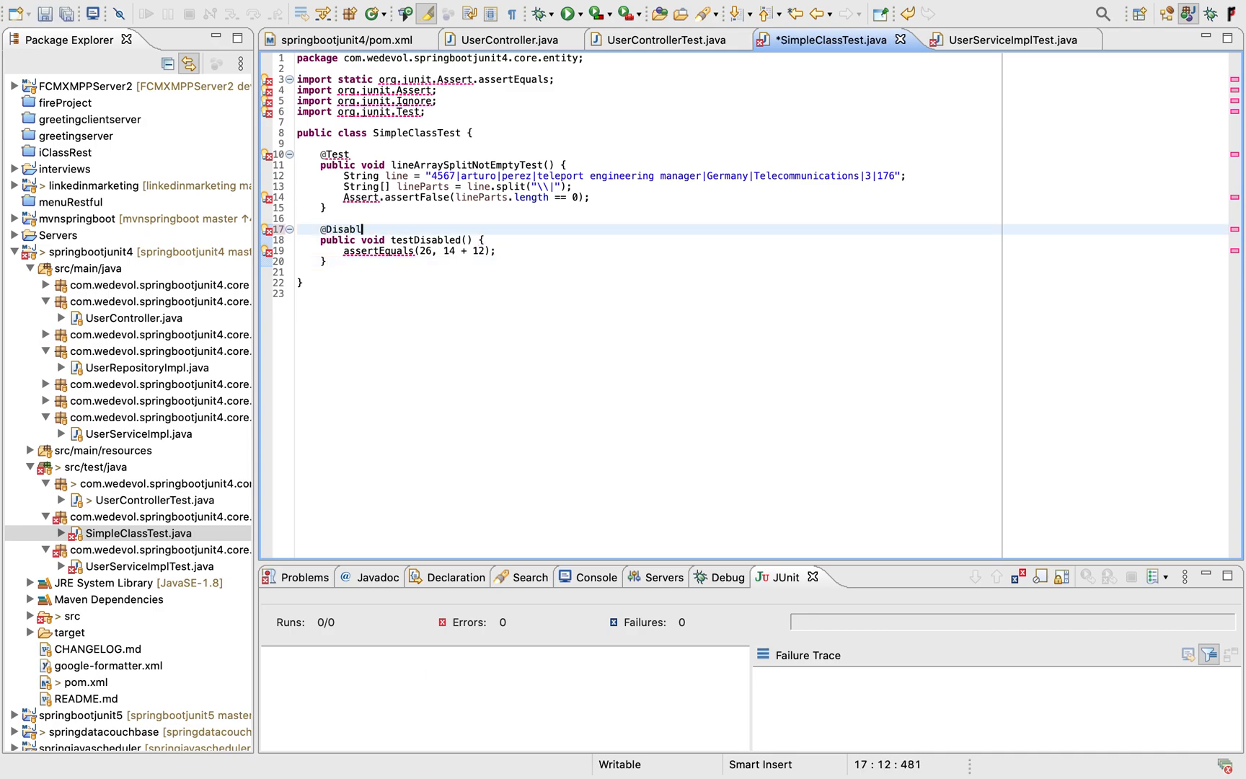
type("ed")
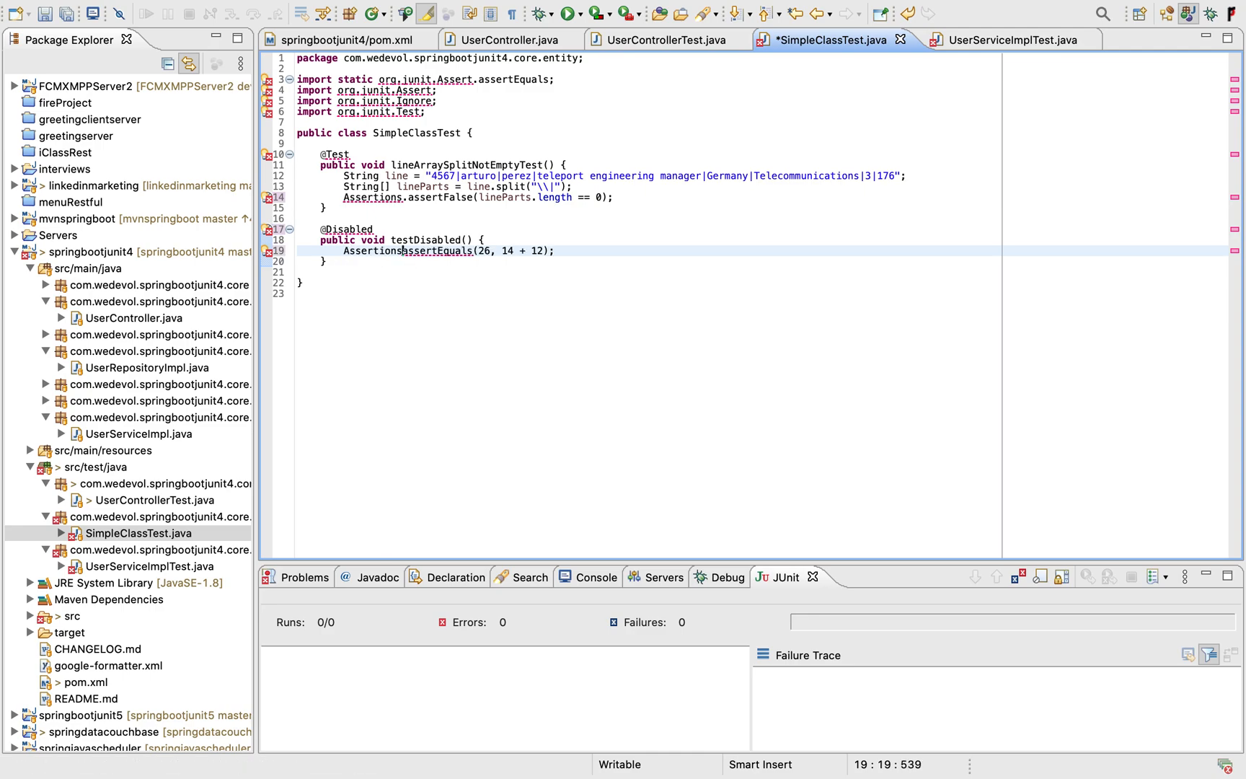
left_click(600, 227)
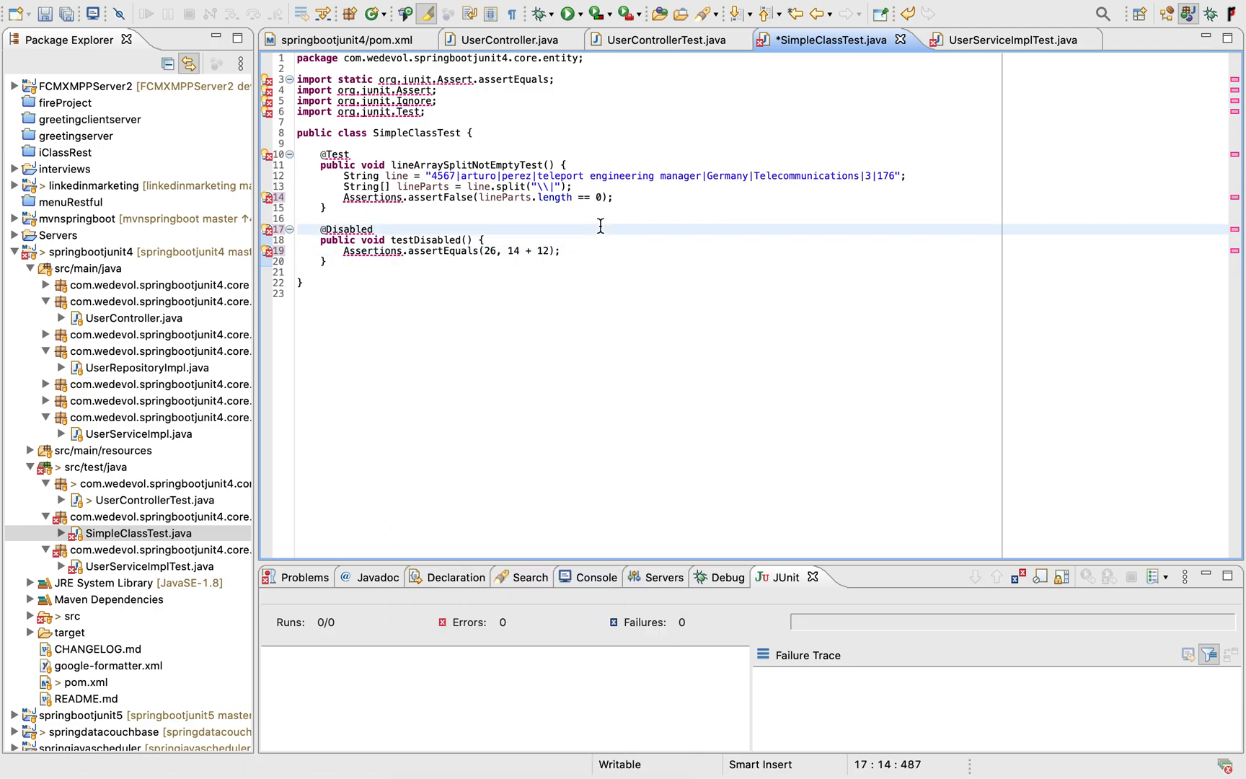
key("ctrl+shift+o")
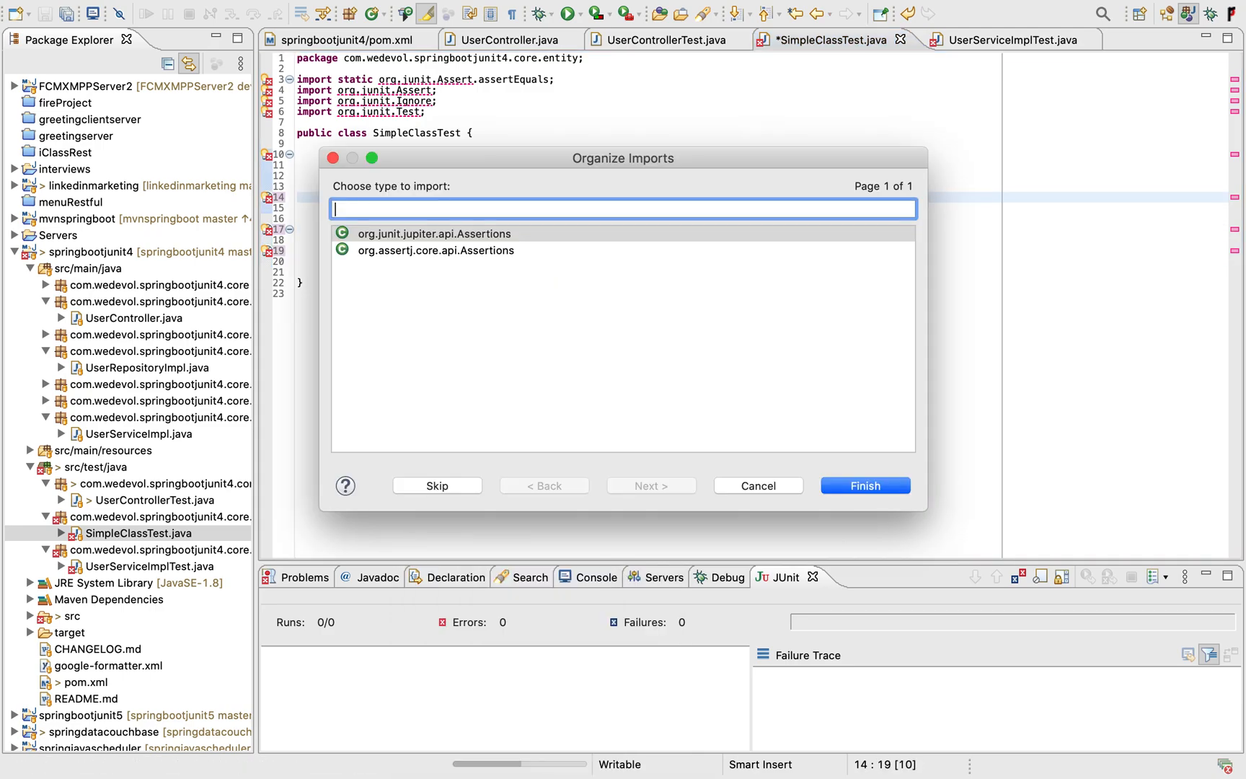
left_click(865, 486)
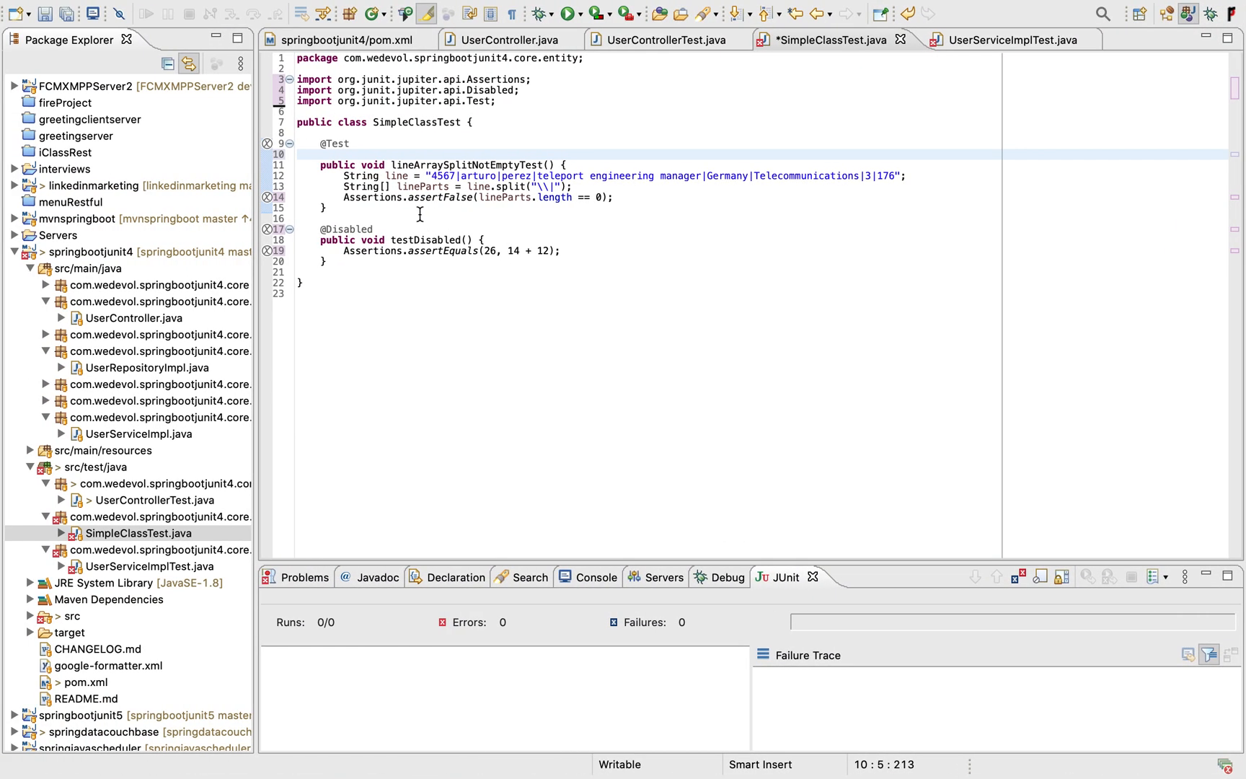
type("@DisplayName()")
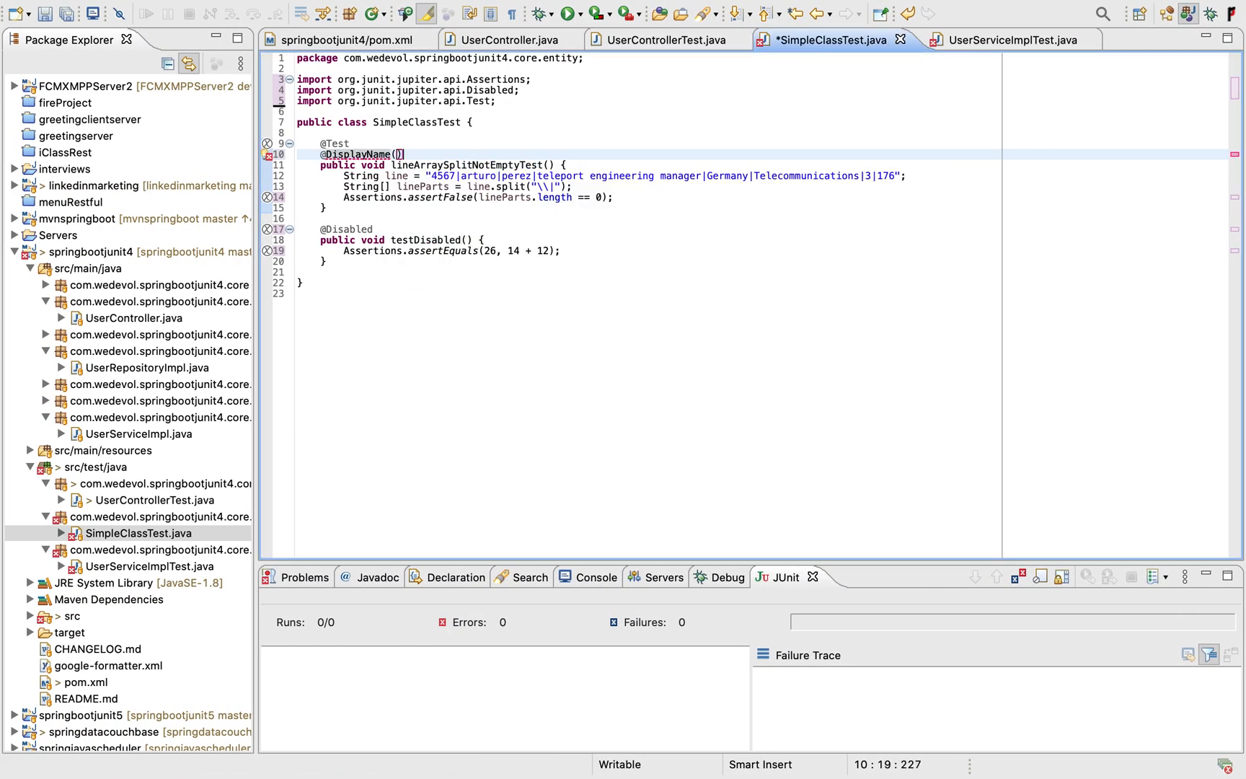
type("\"\"")
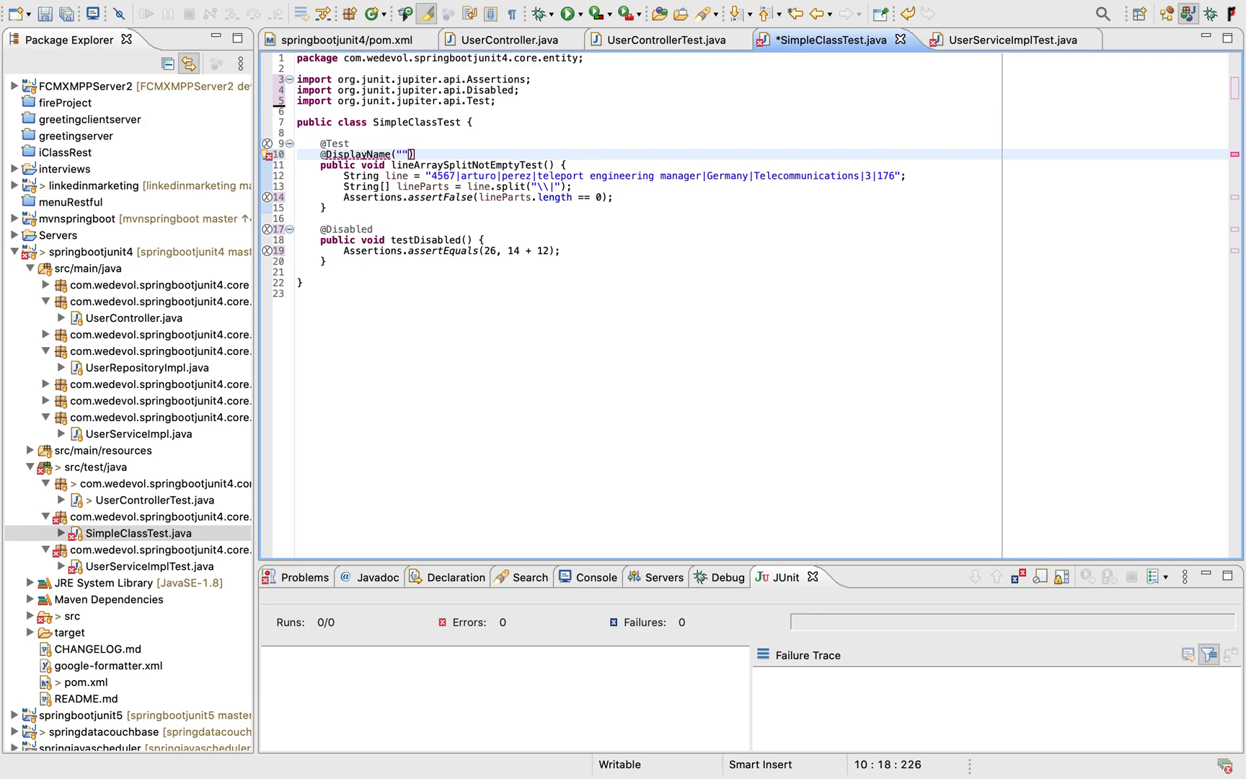
type("|")
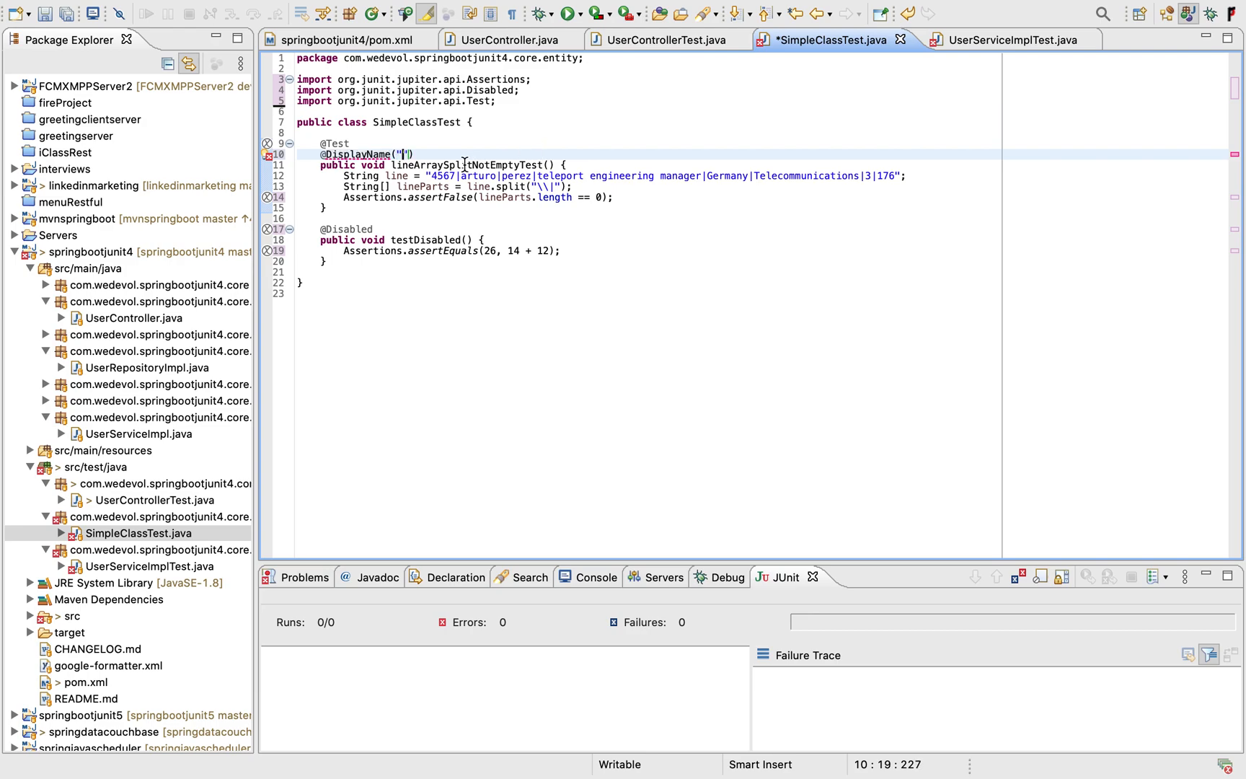
type("Line array")
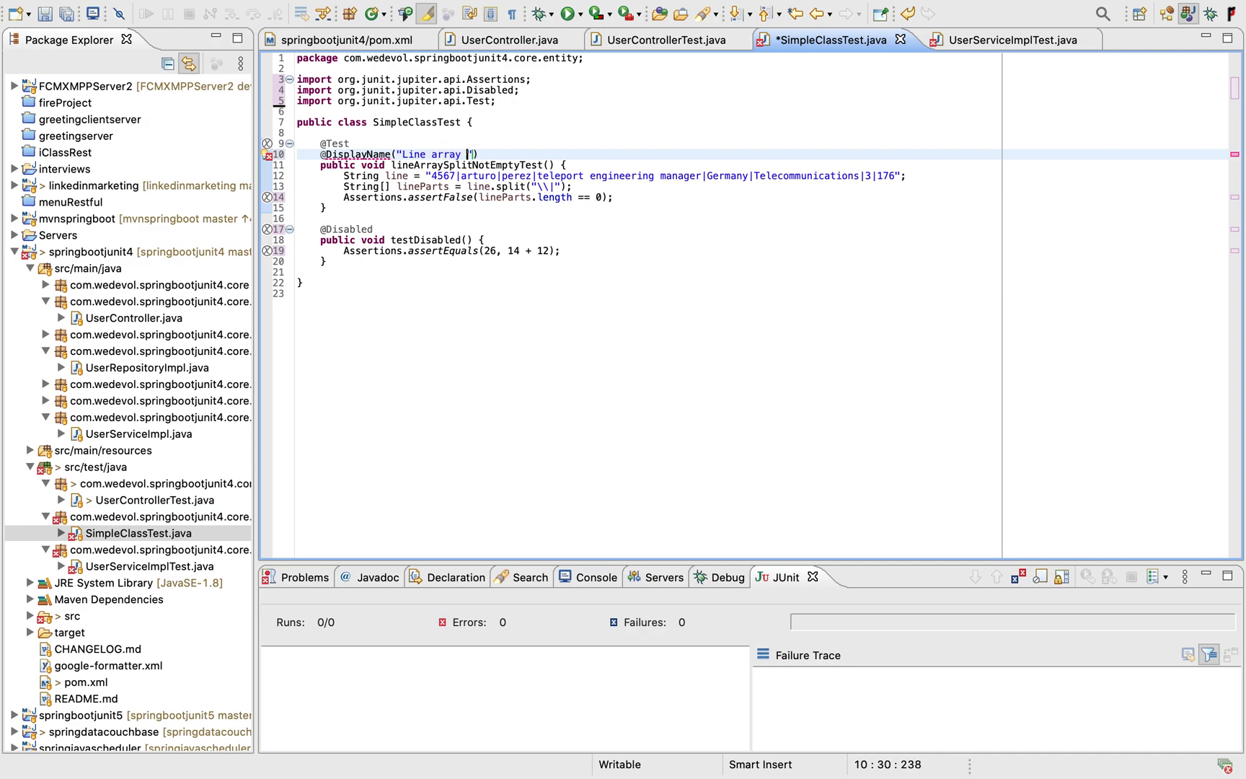
type("split not empty test")
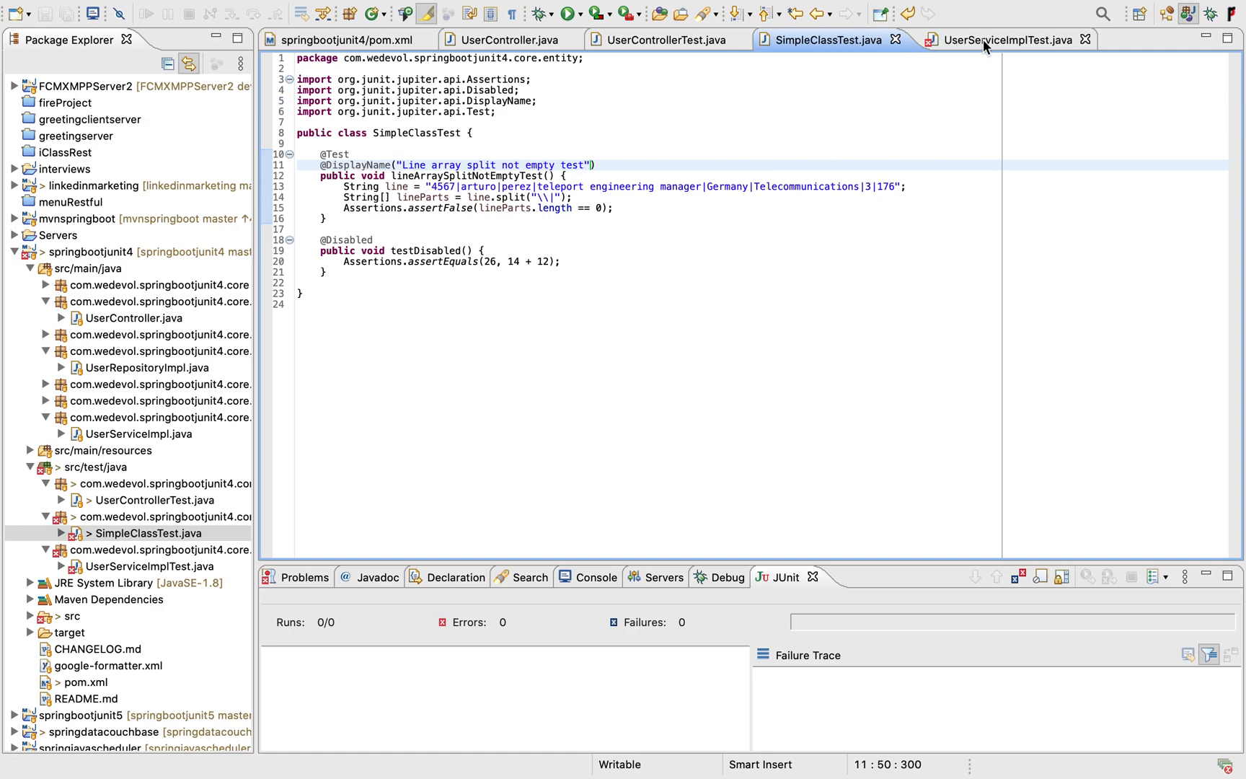
left_click(1002, 40)
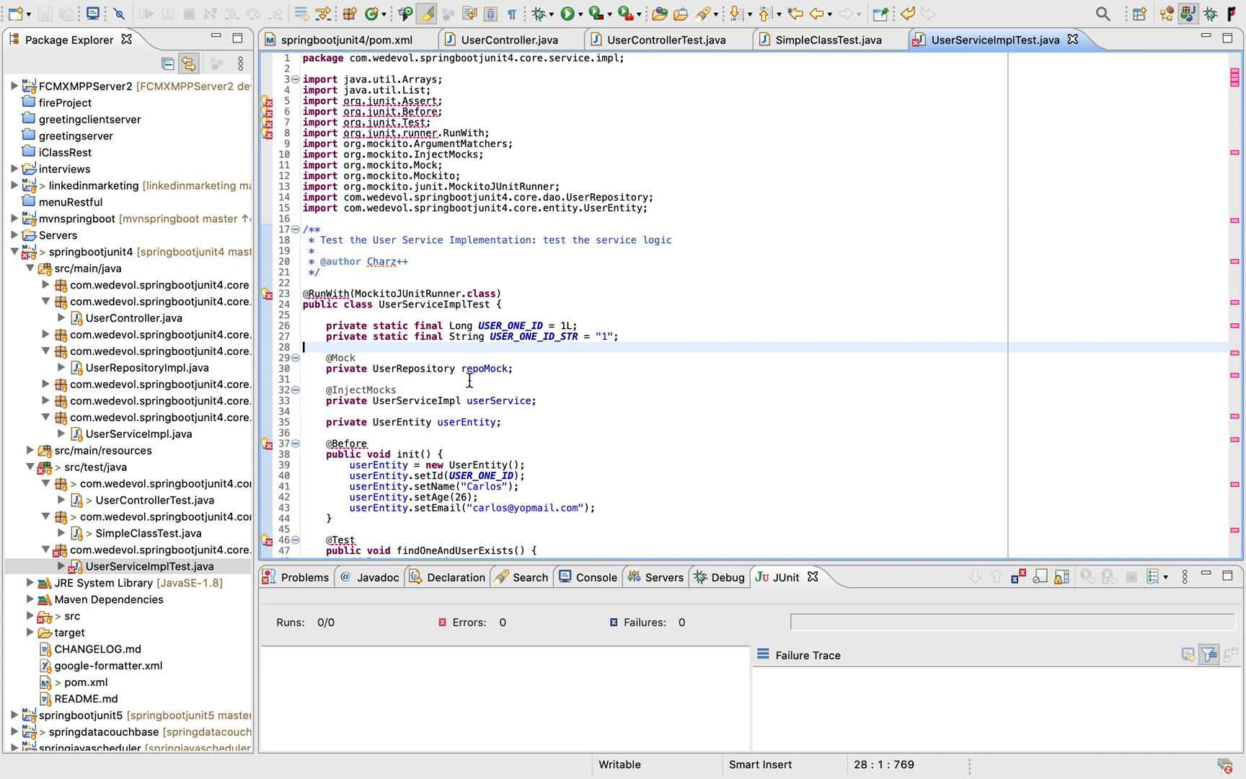
mouse_move(443, 401)
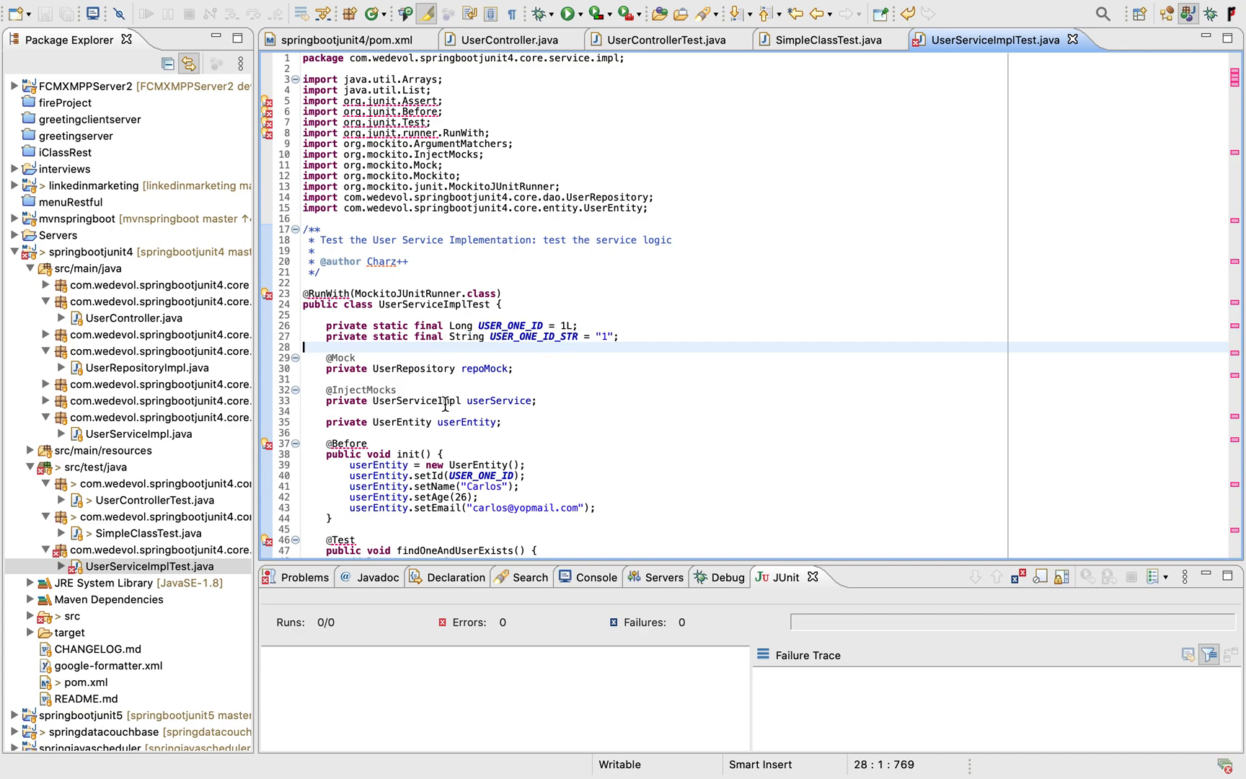
mouse_move(427, 401)
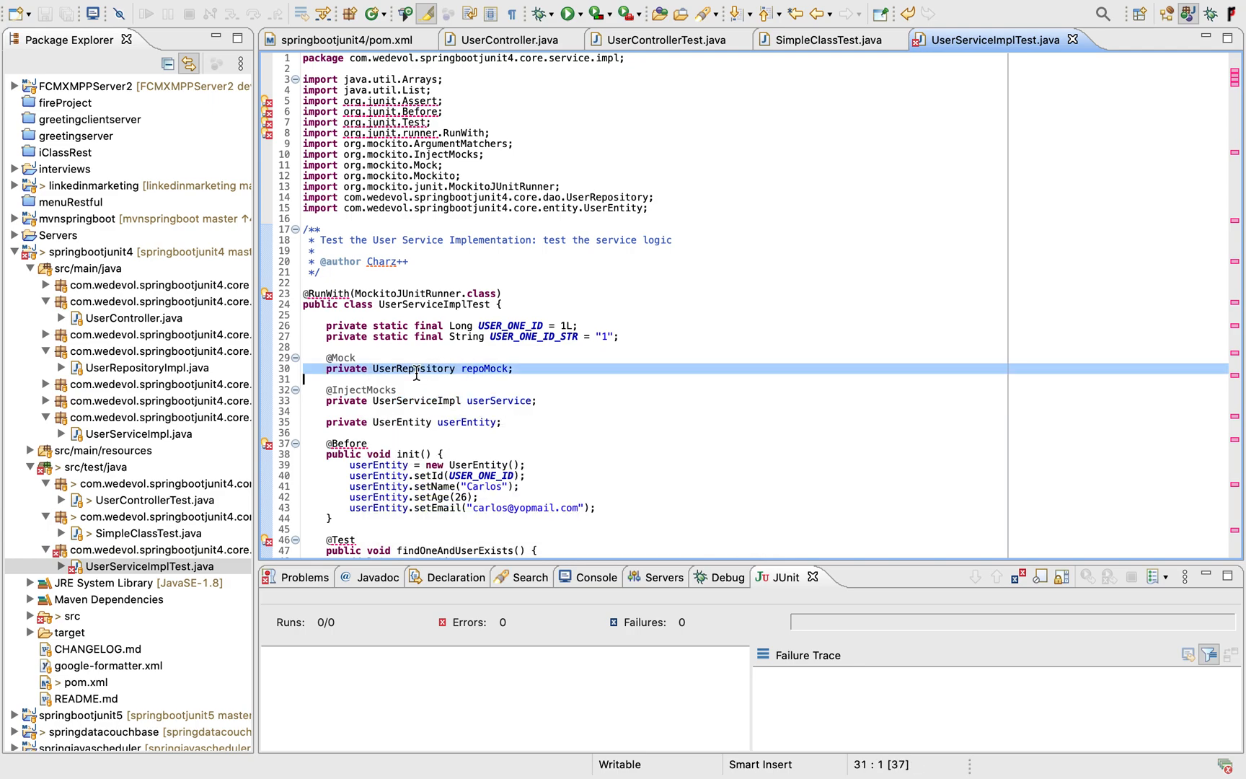
mouse_move(686, 415)
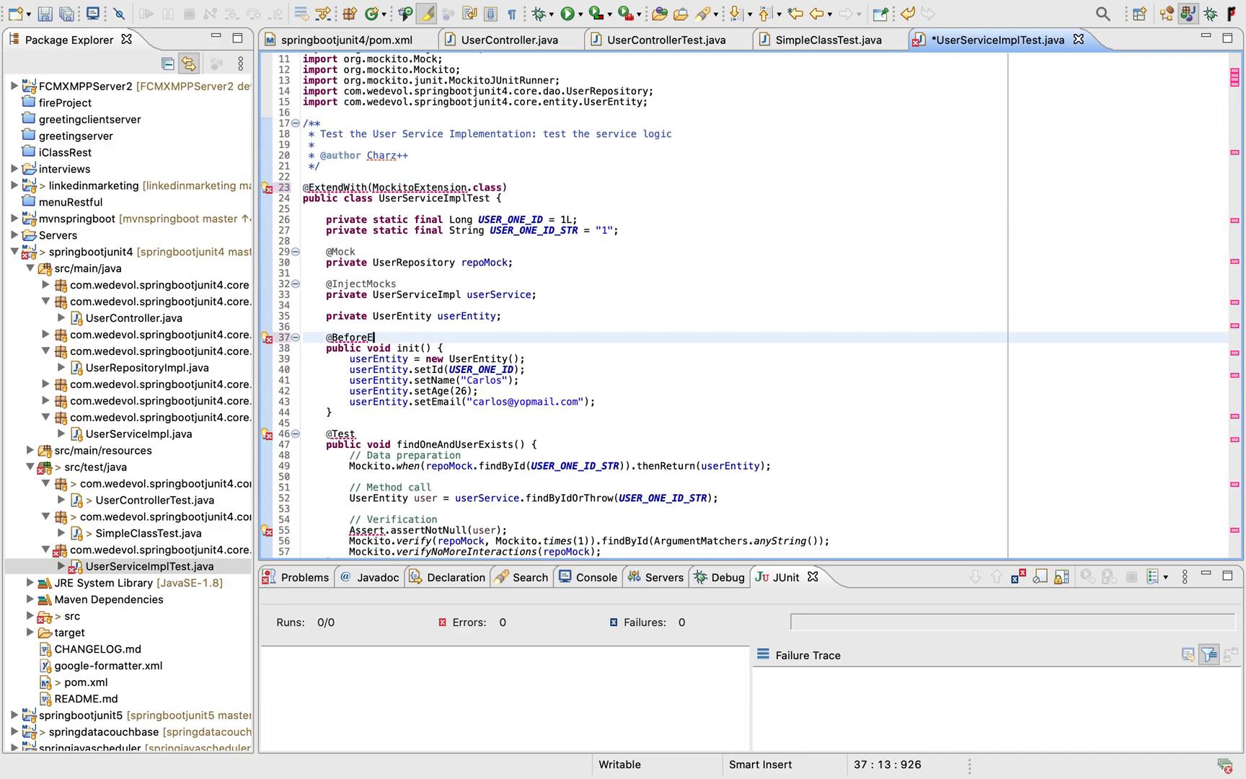
type("ach")
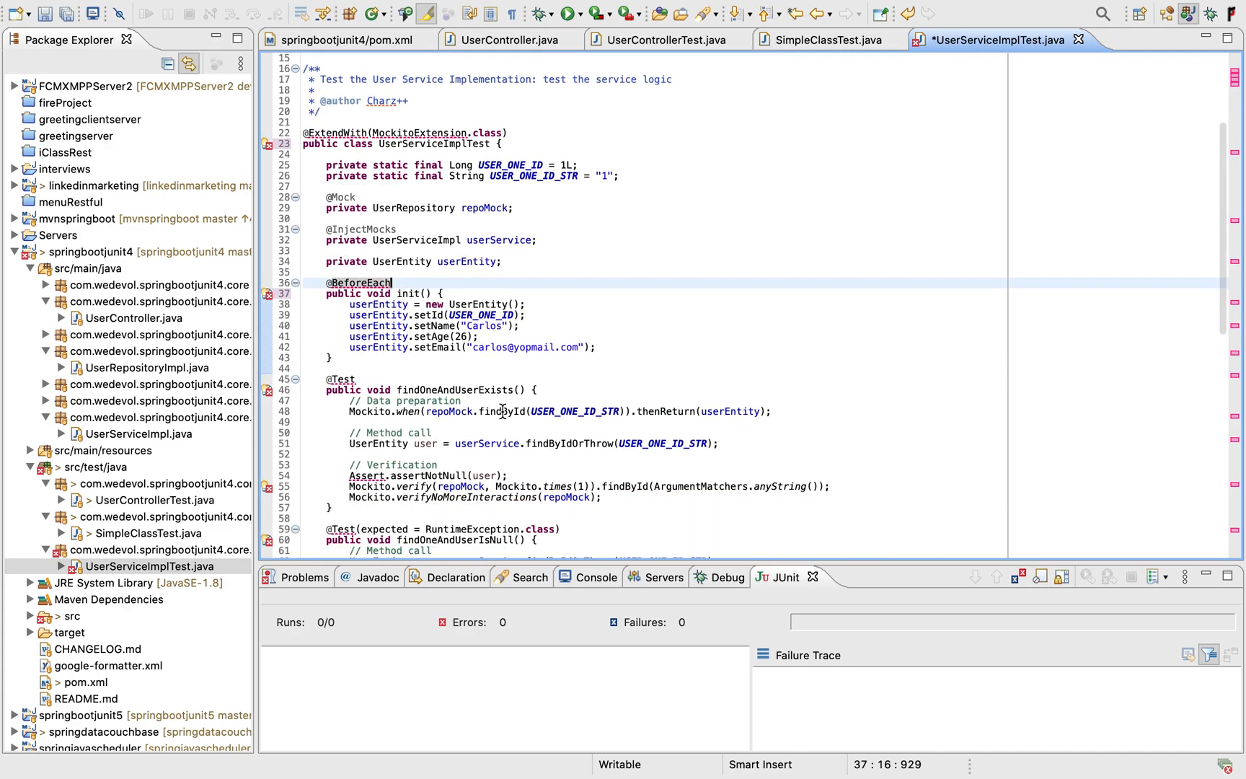
scroll("up", 3)
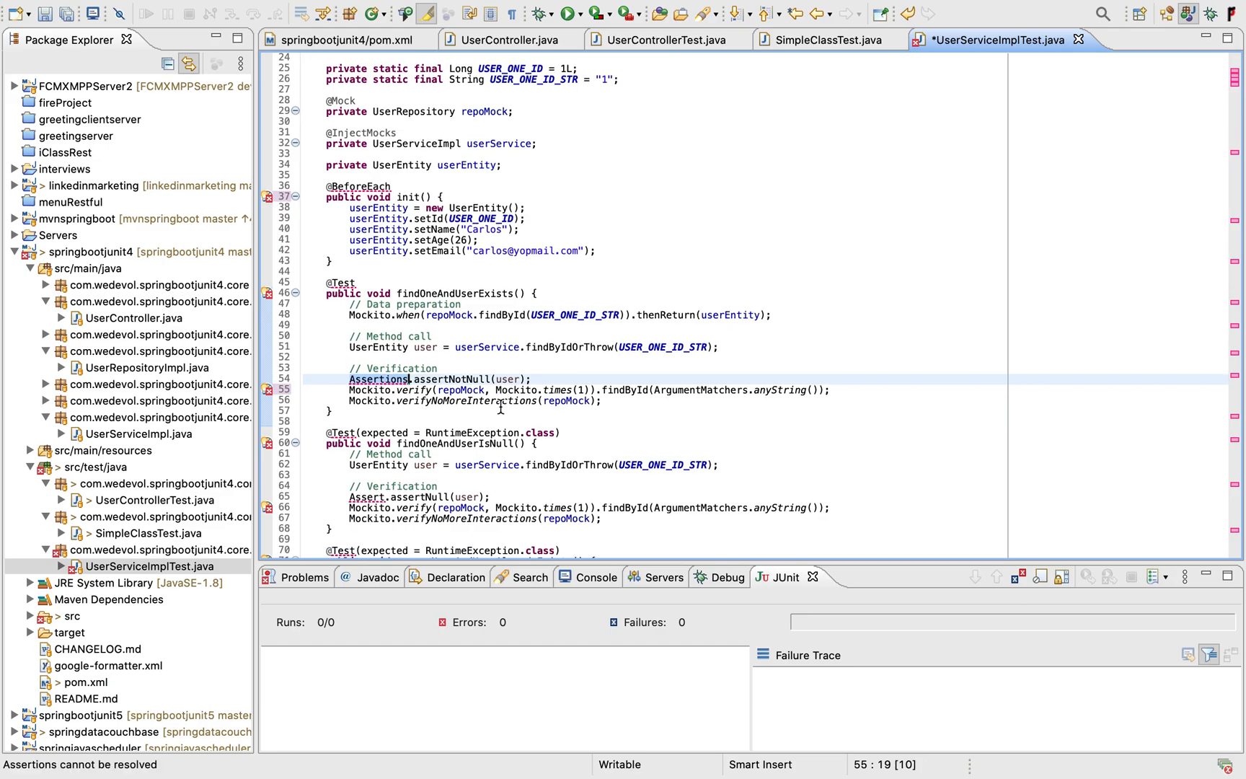
scroll("down", 3)
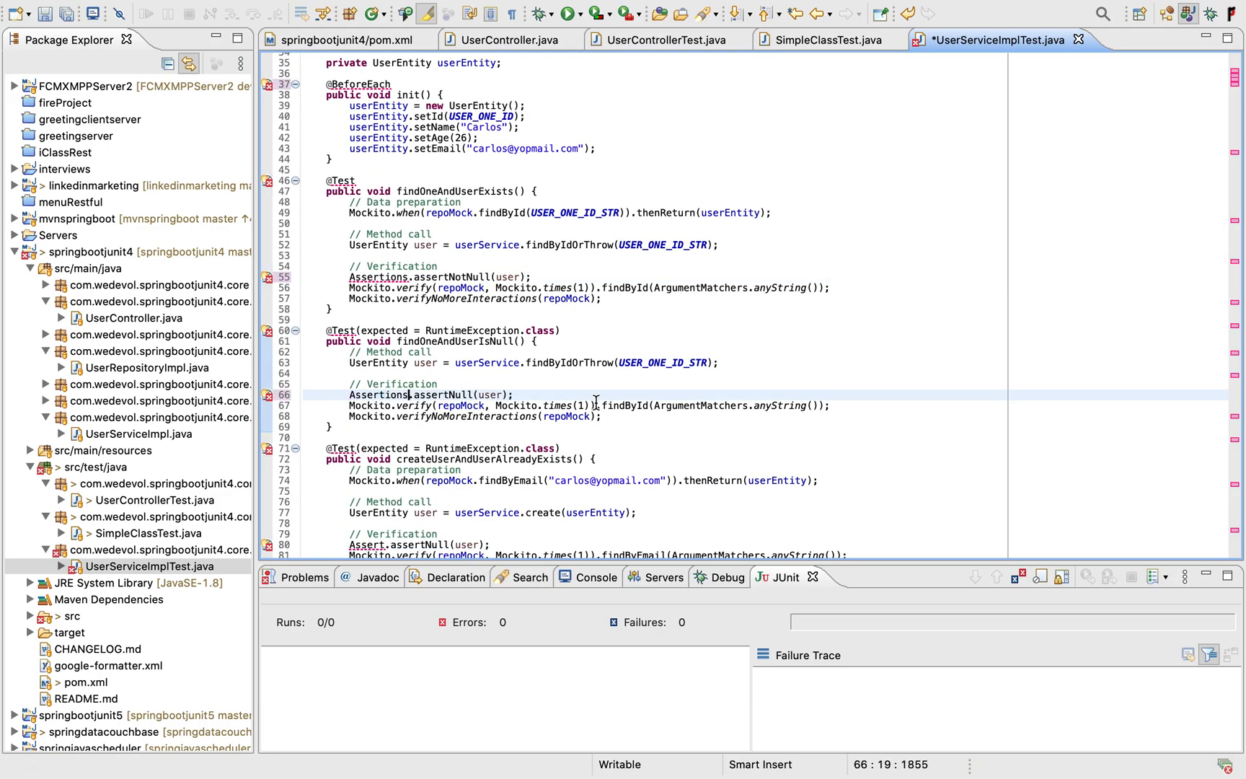
scroll("down", 3)
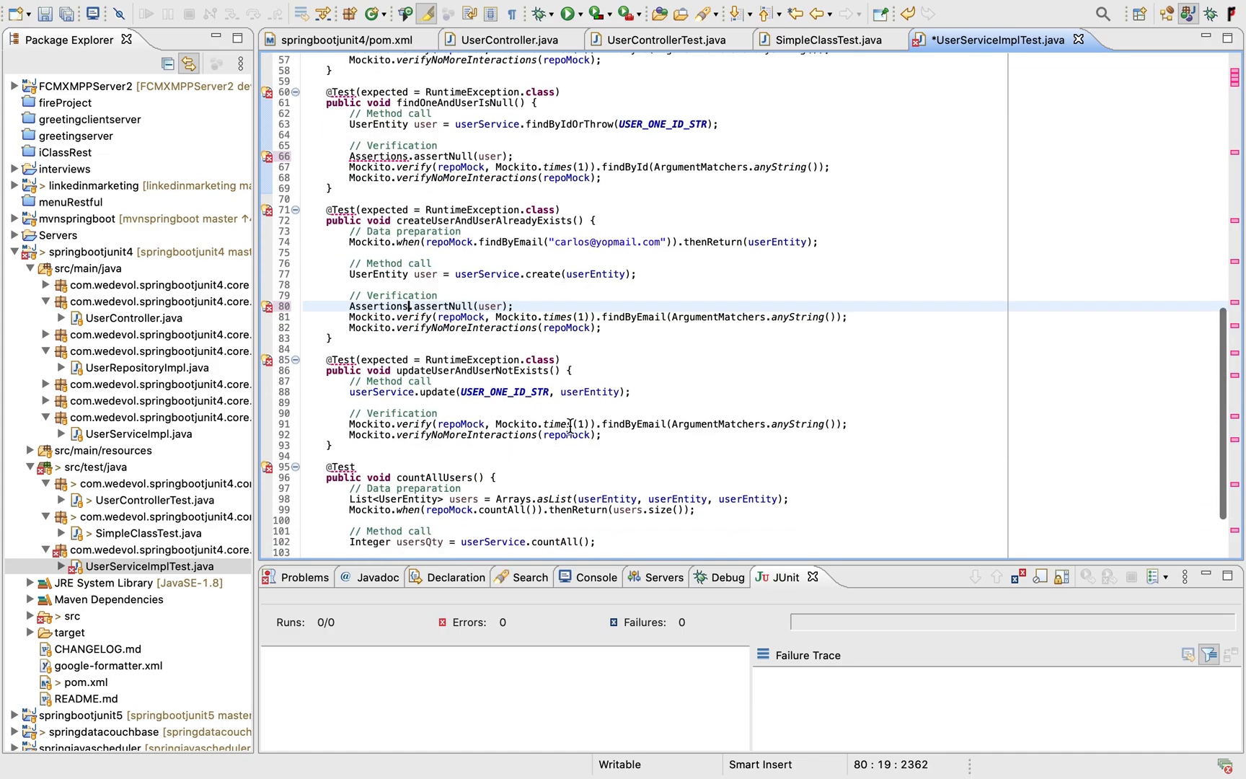
scroll("down", 3)
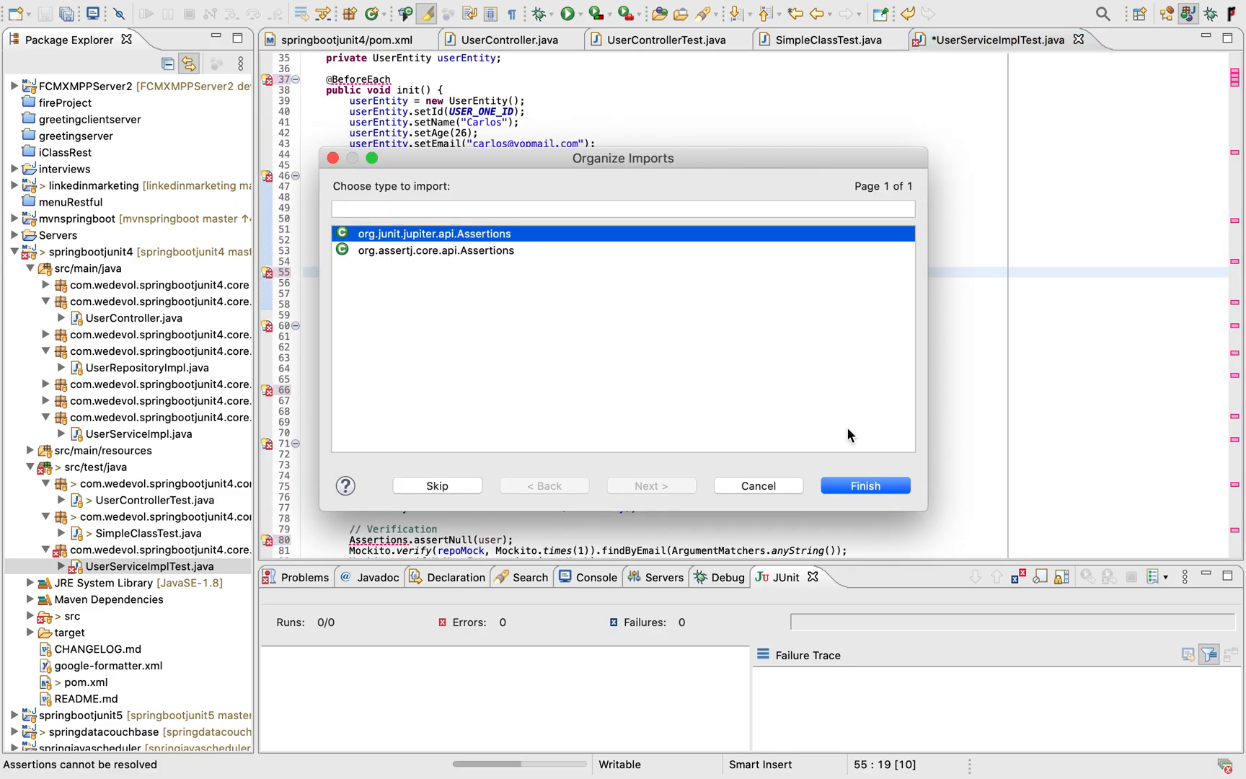
left_click(864, 486)
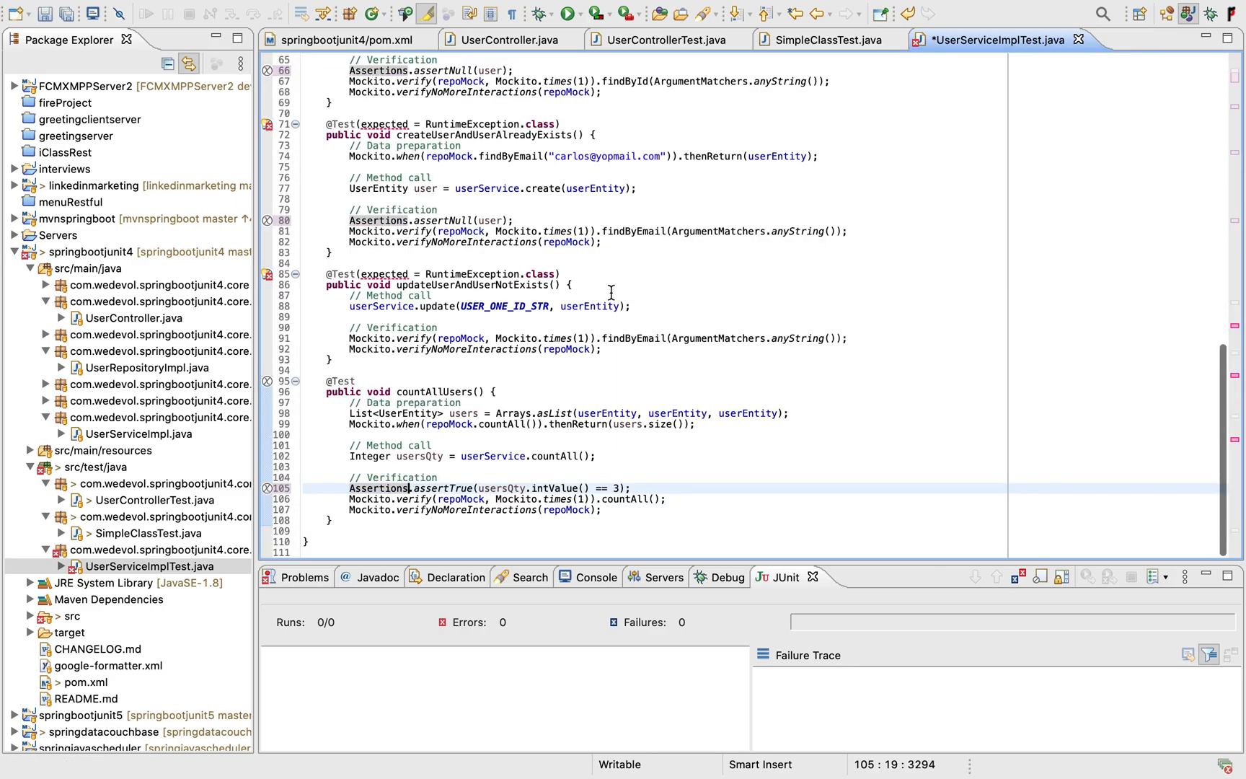
scroll("up", 3)
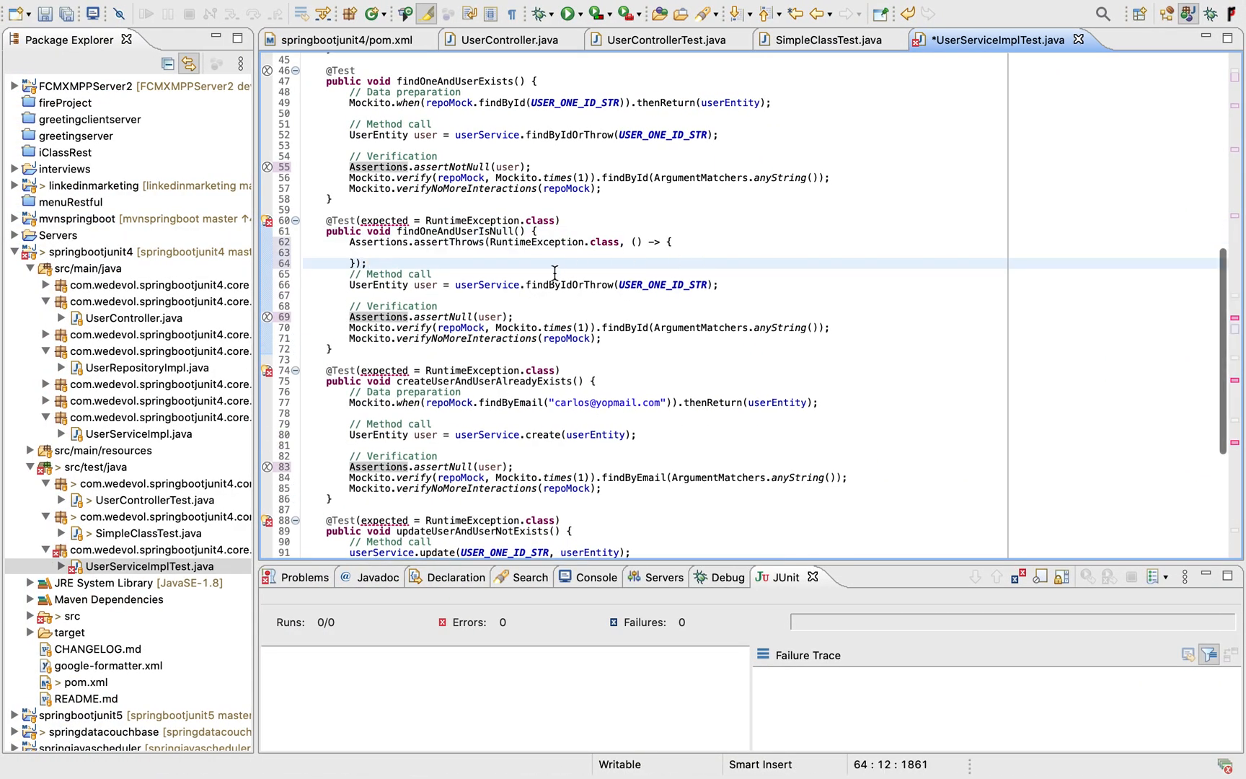
Move the exception tests' bodies into Assertions.assertThrows(RuntimeException.class, () -> {...}) lambdas and save
left_click(606, 381)
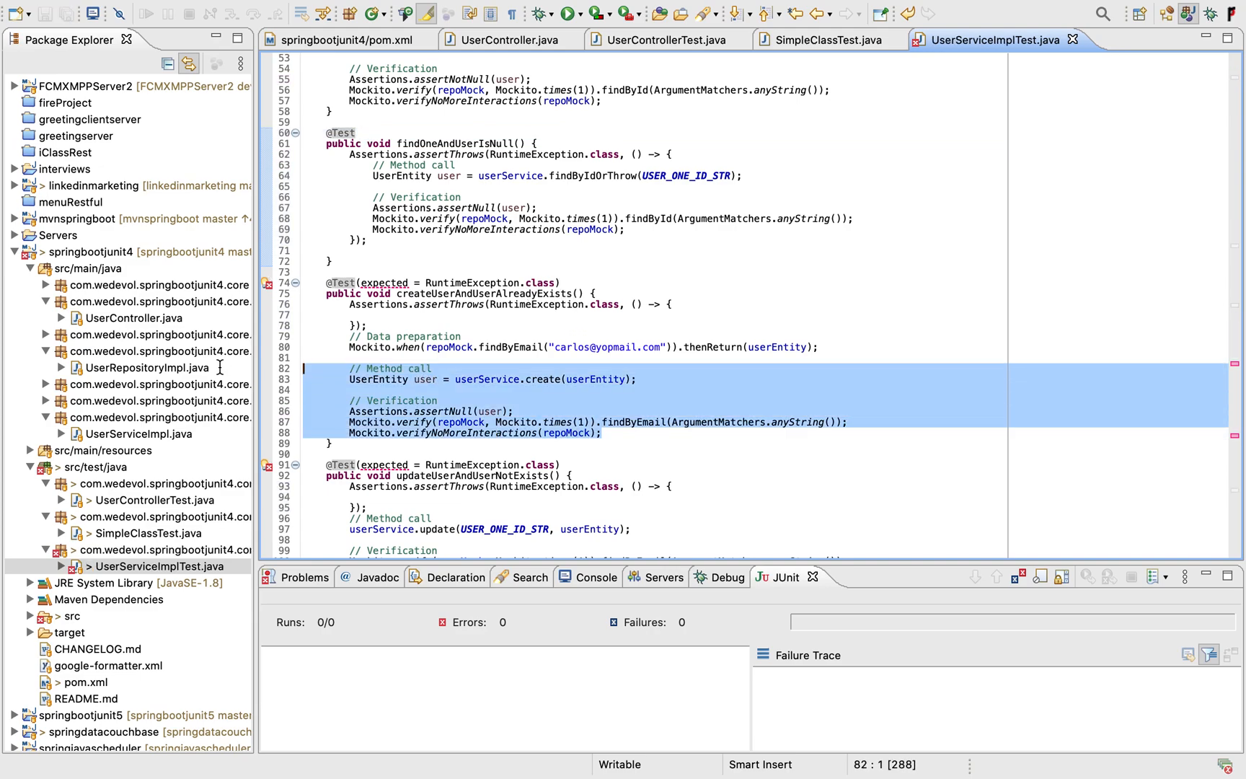
key("Delete")
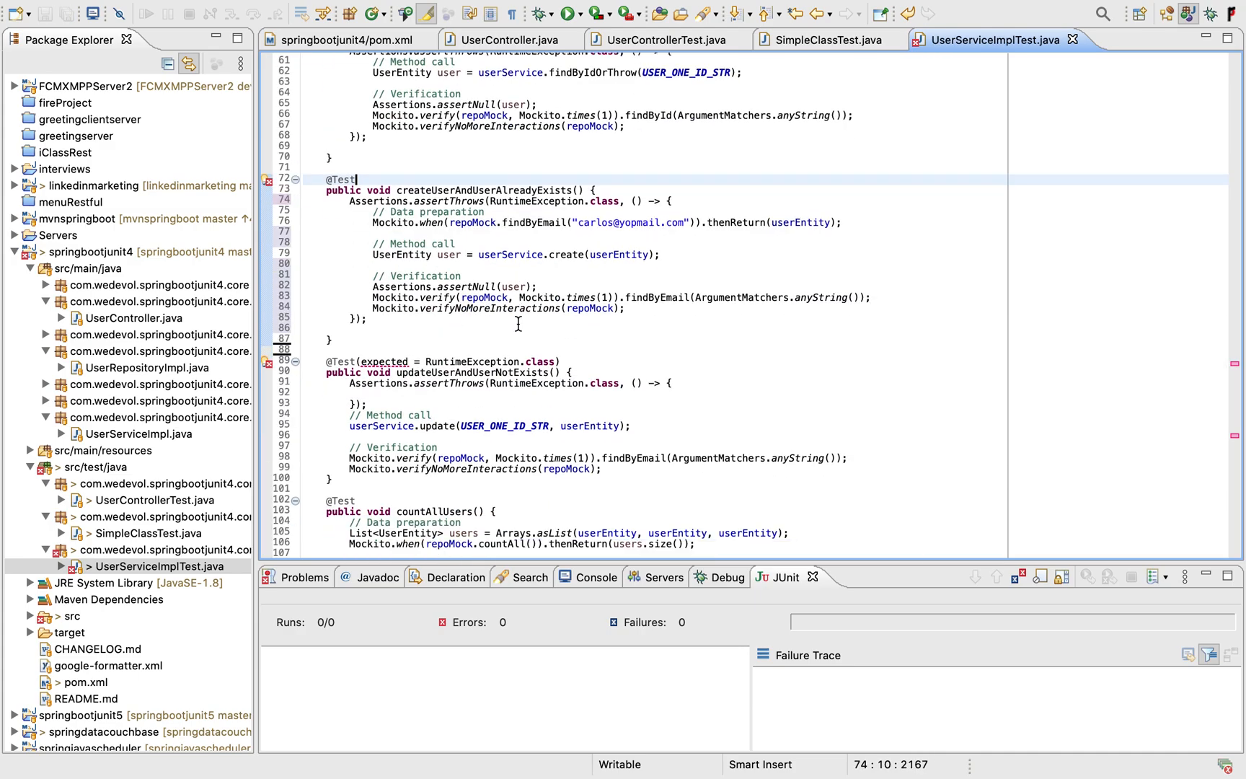
scroll("down", 3)
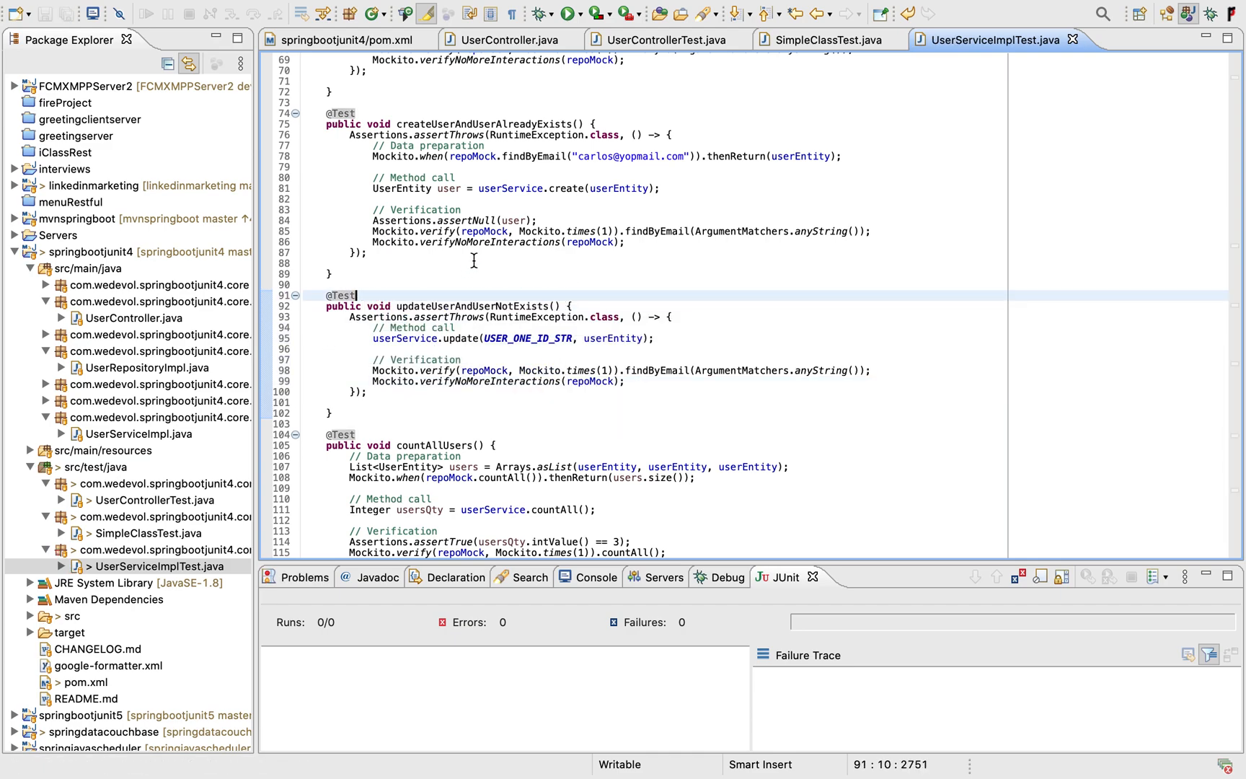
mouse_move(619, 264)
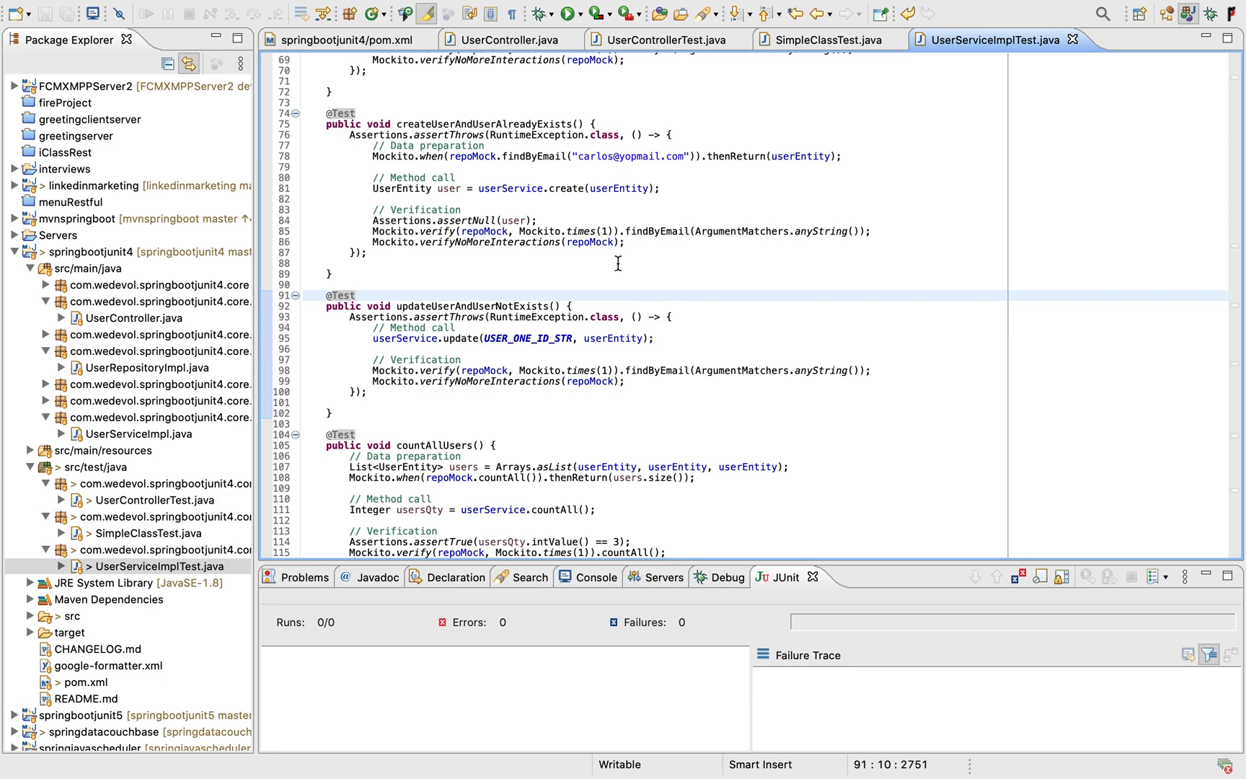
left_click(95, 467)
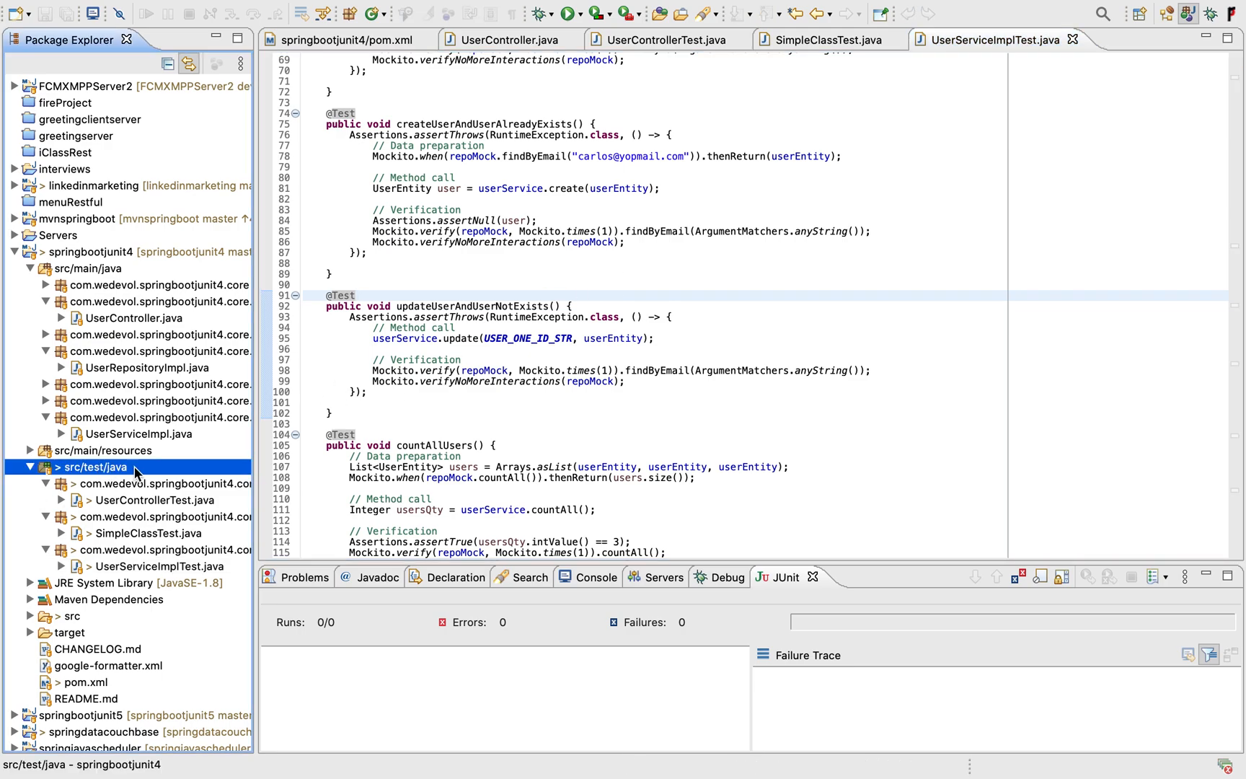
Run src/test/java as JUnit Test and expand the results showing 13/13 passing
right_click(93, 466)
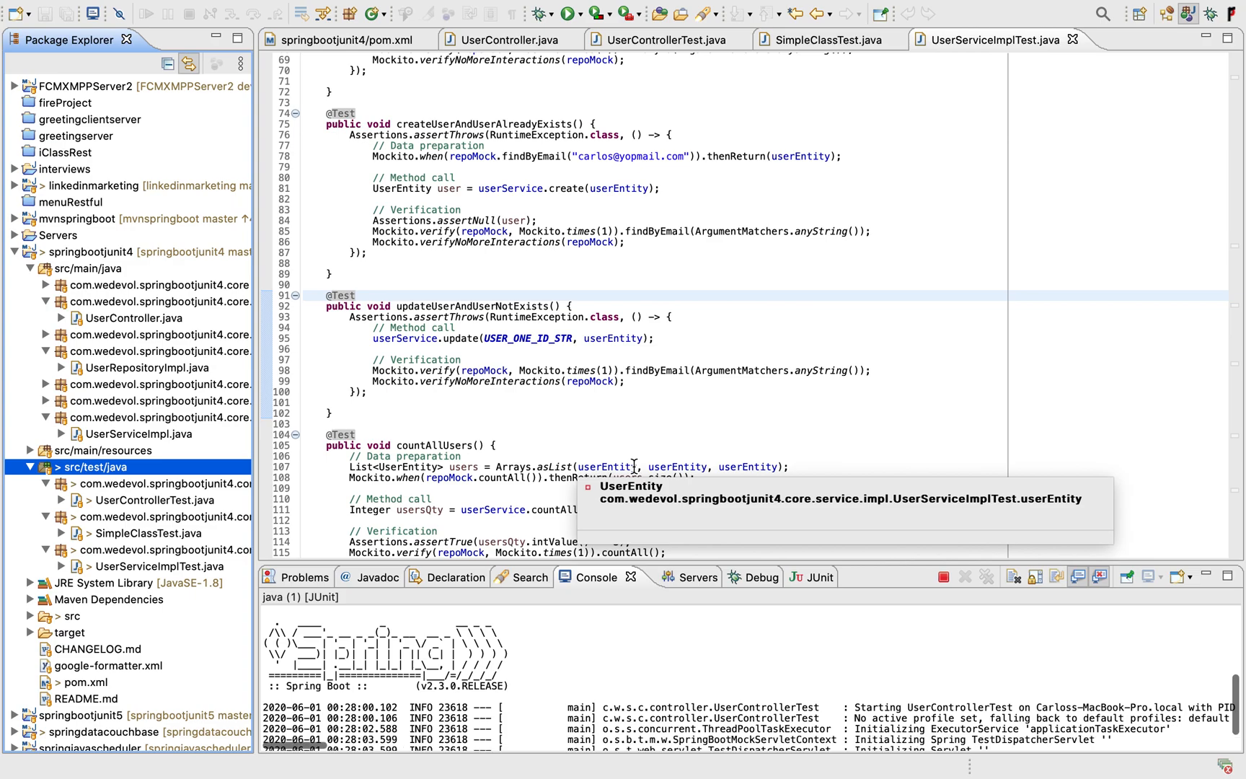
scroll("down", 3)
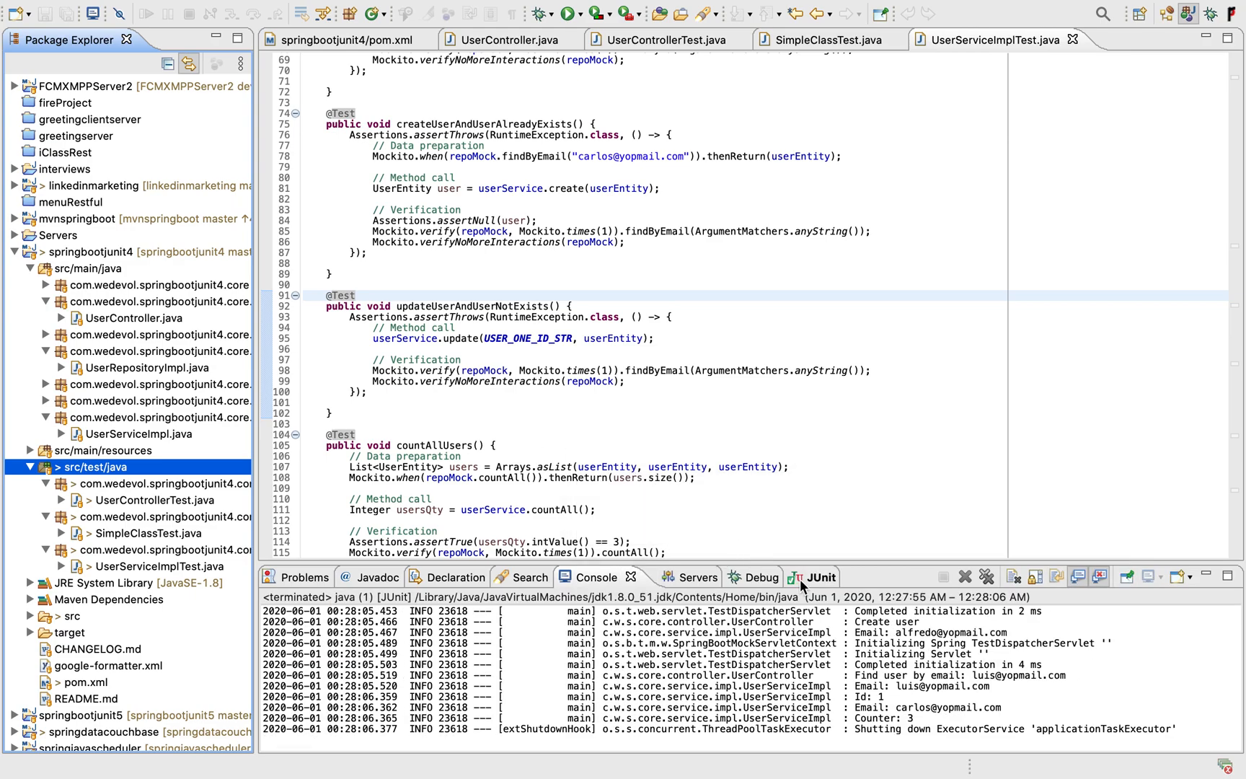
left_click(816, 577)
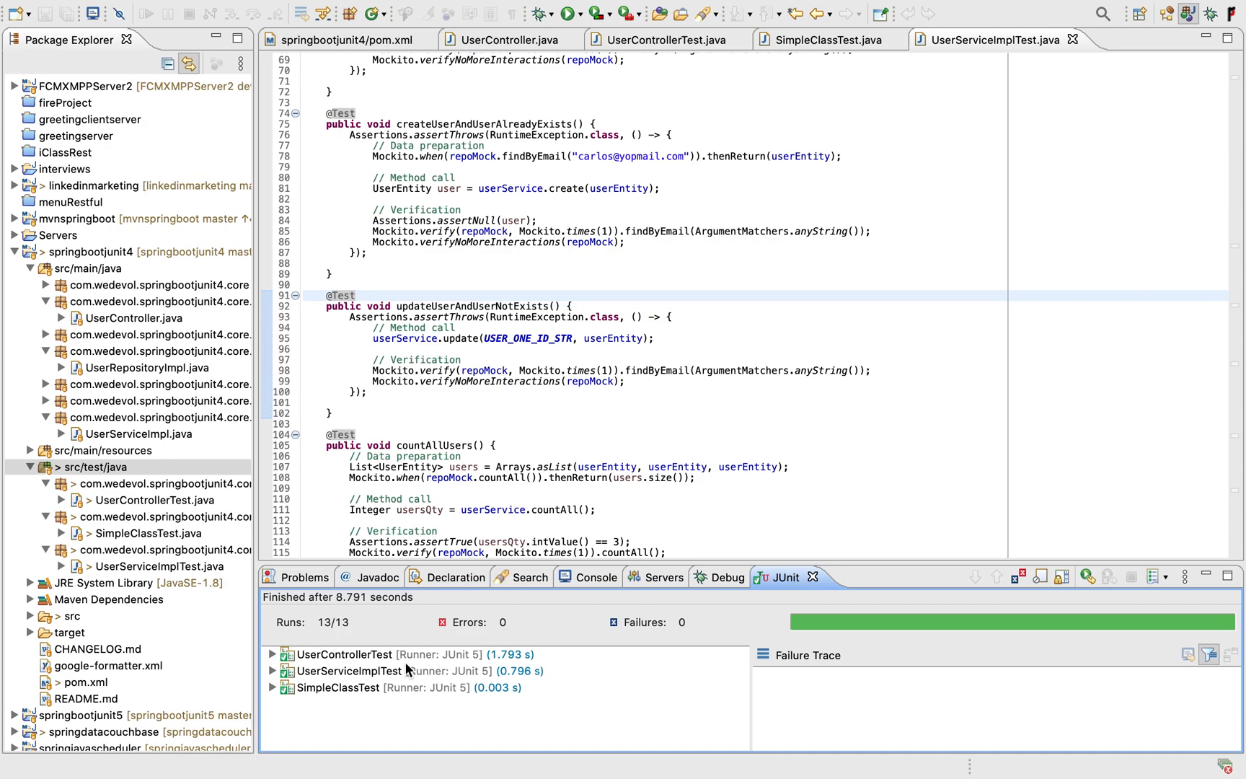
left_click(271, 653)
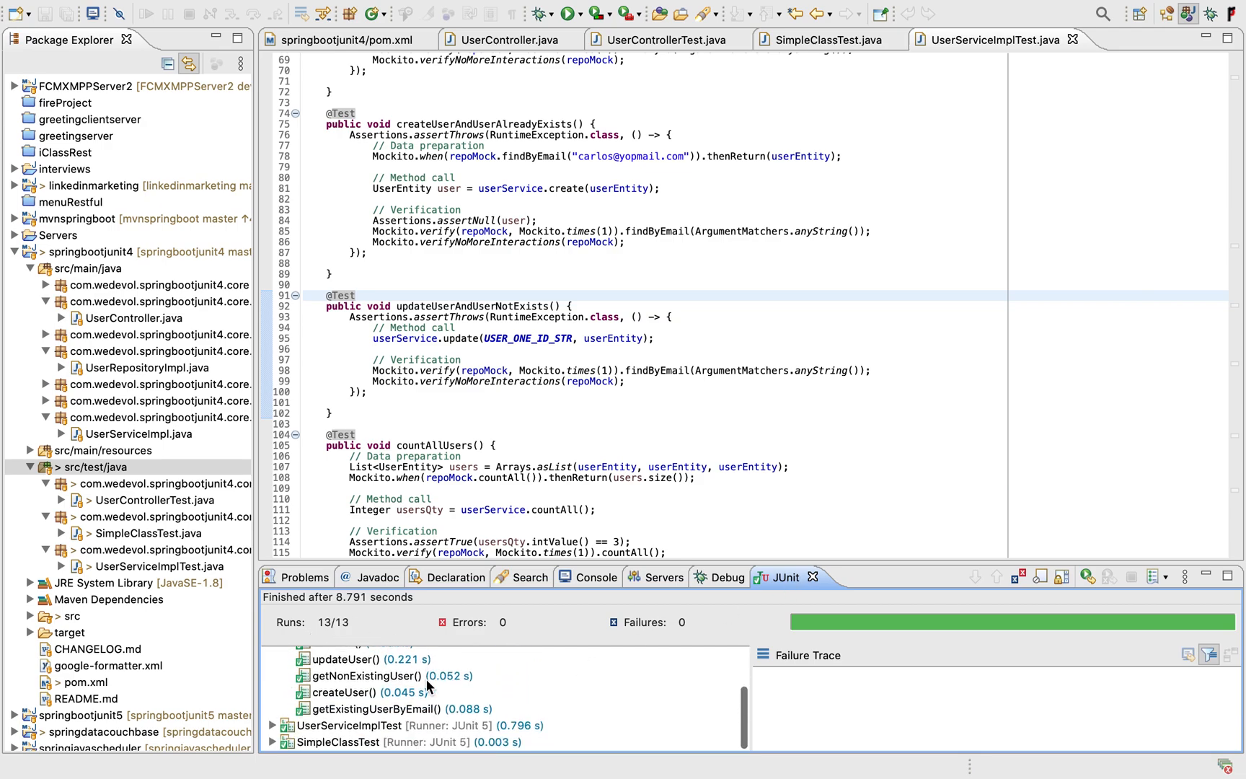
mouse_move(387, 697)
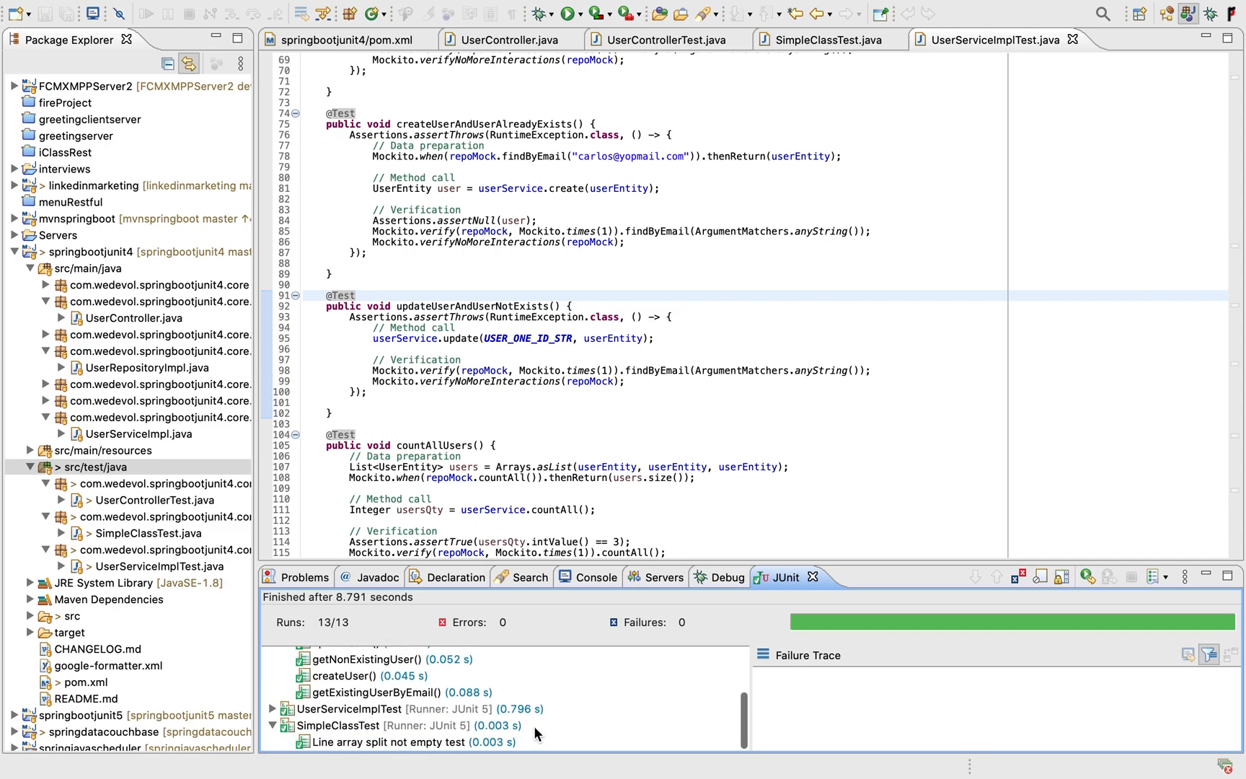
mouse_move(620, 593)
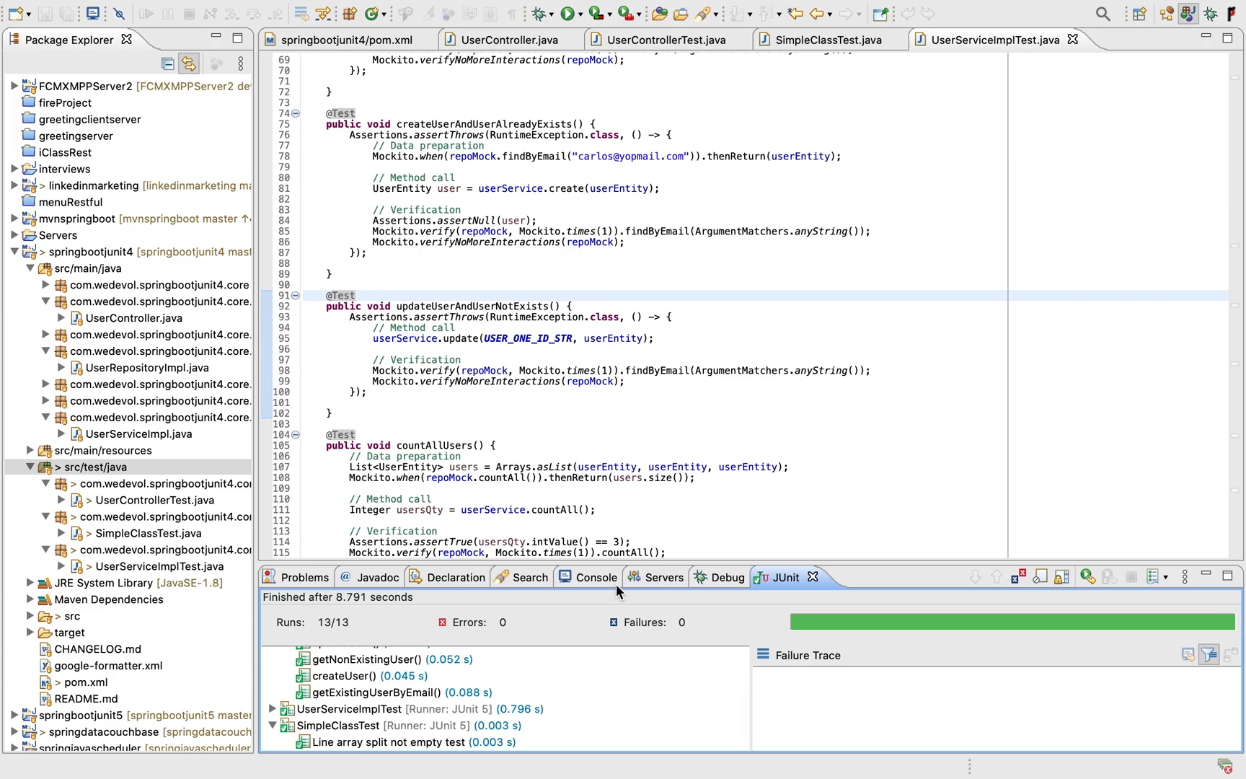